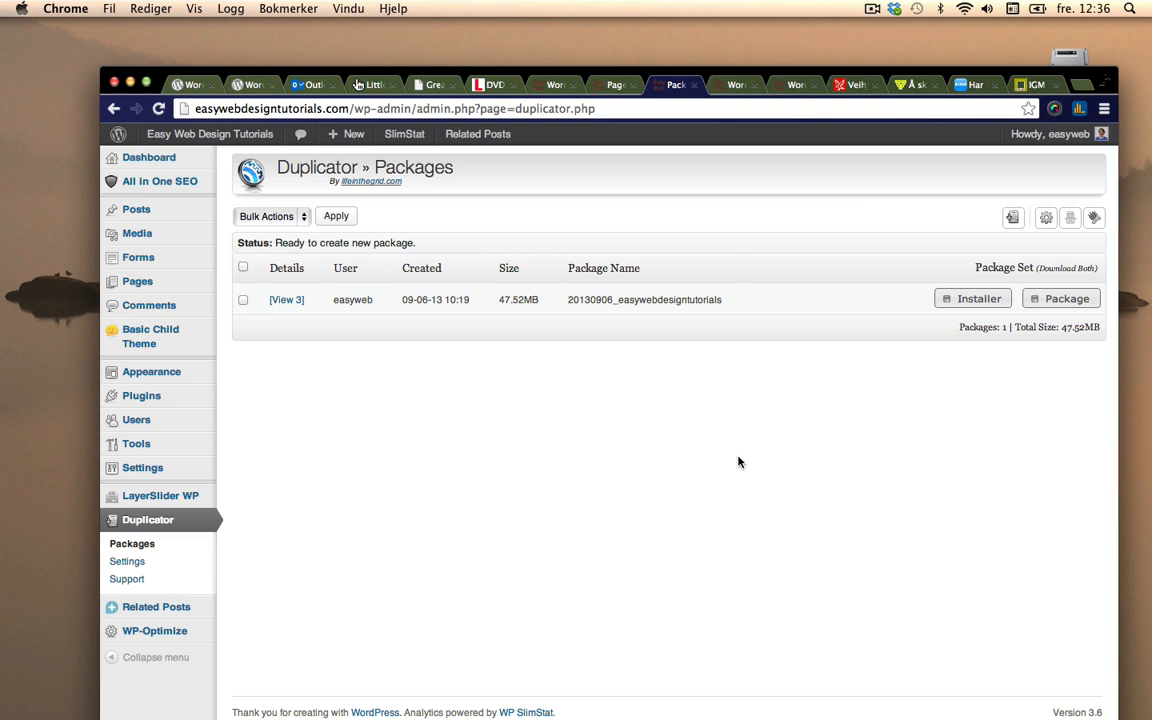
mouse_move(532, 368)
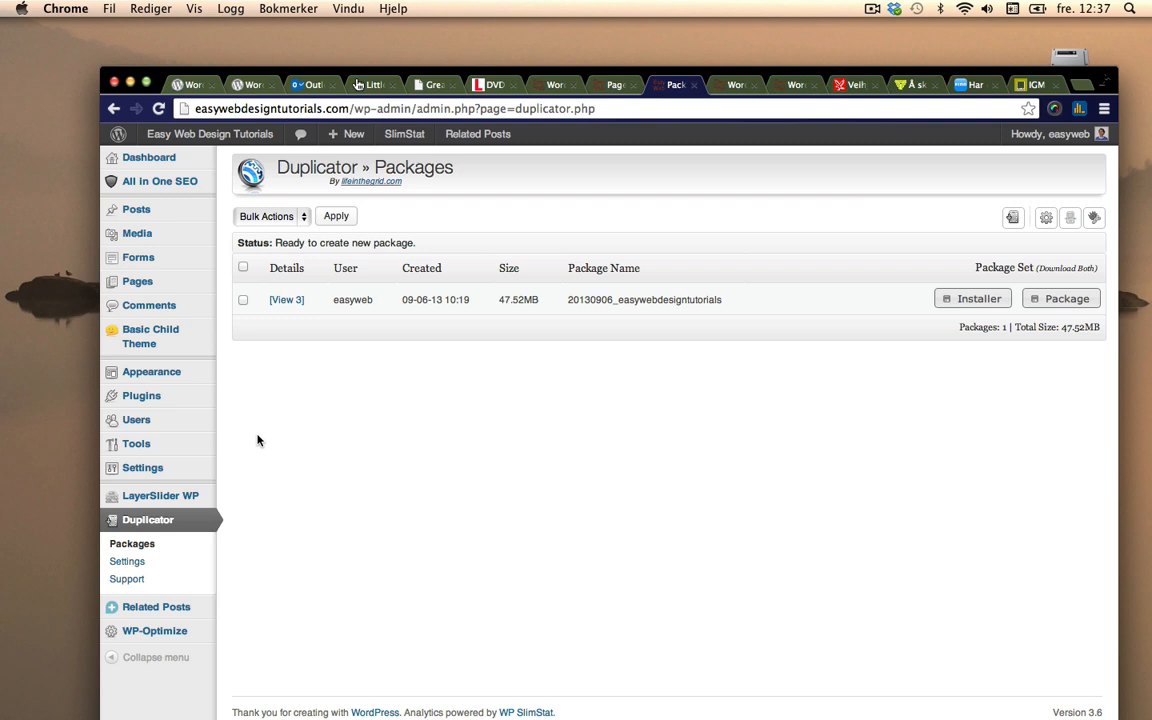
mouse_move(743, 319)
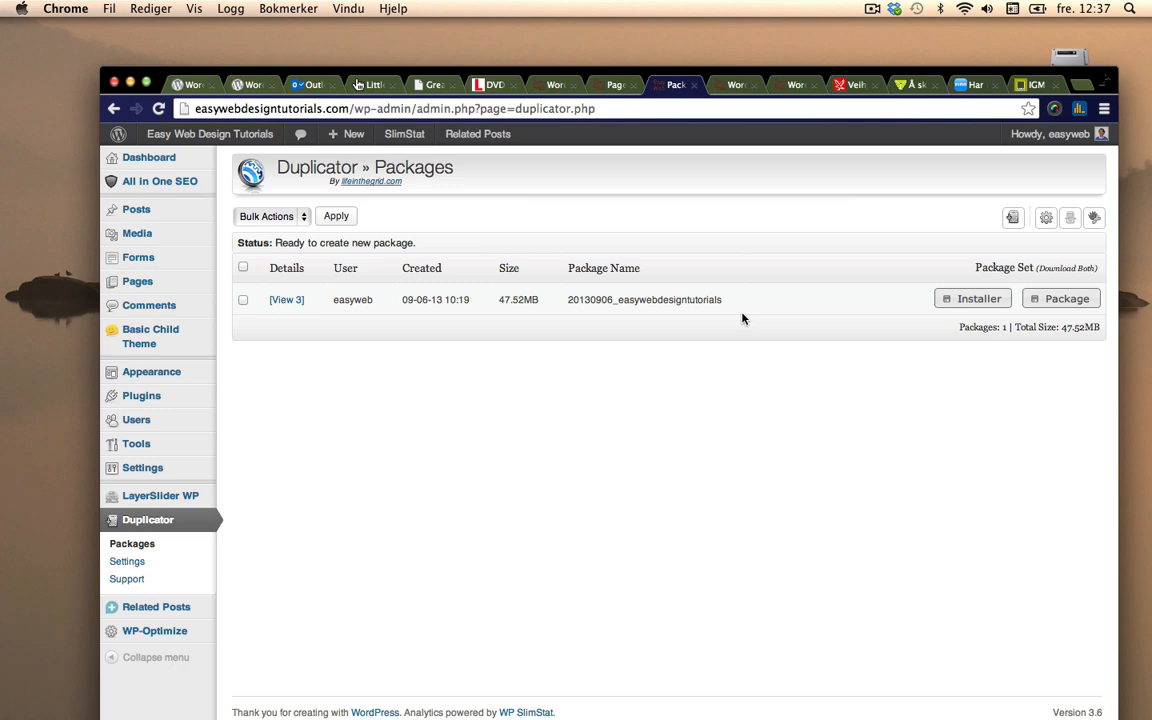
mouse_move(658, 74)
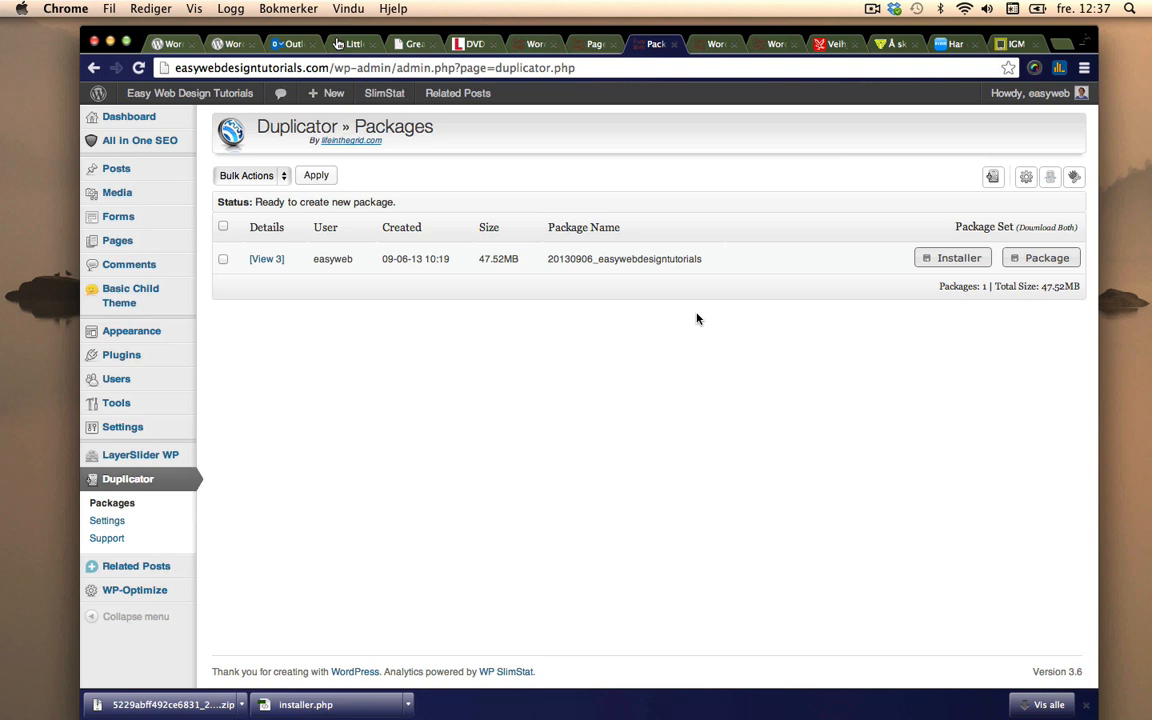
mouse_move(354, 671)
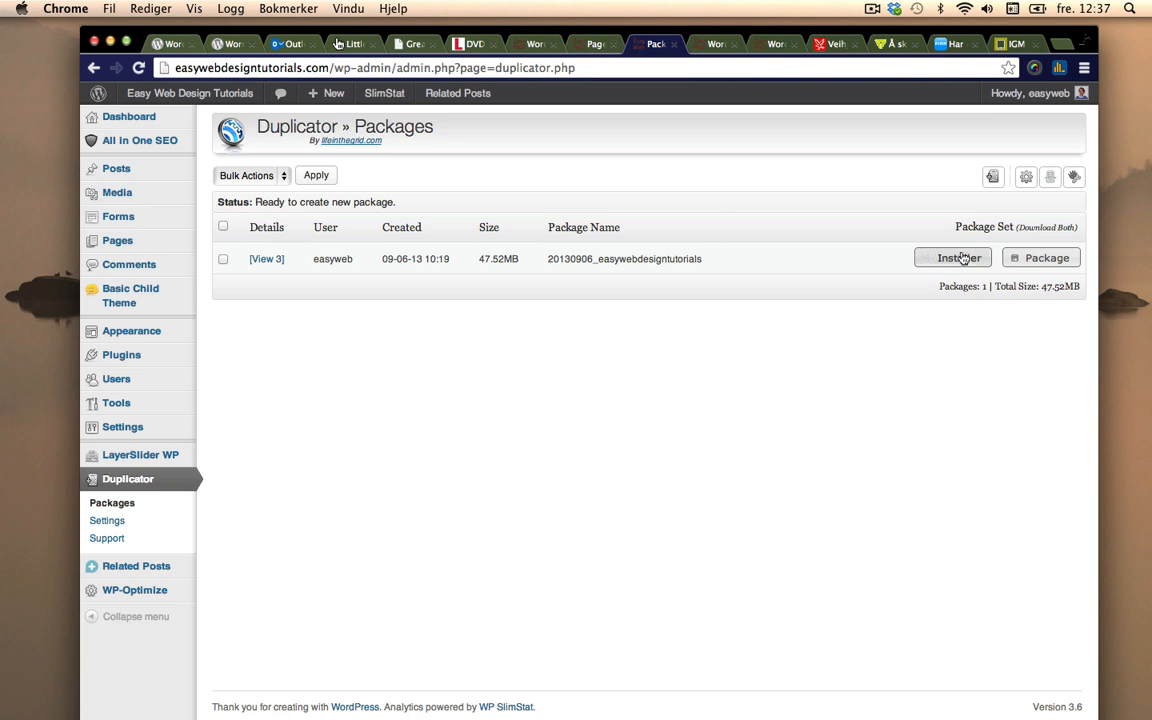
Download installer.php and the site package archive from the Duplicator Packages list.
left_click(952, 258)
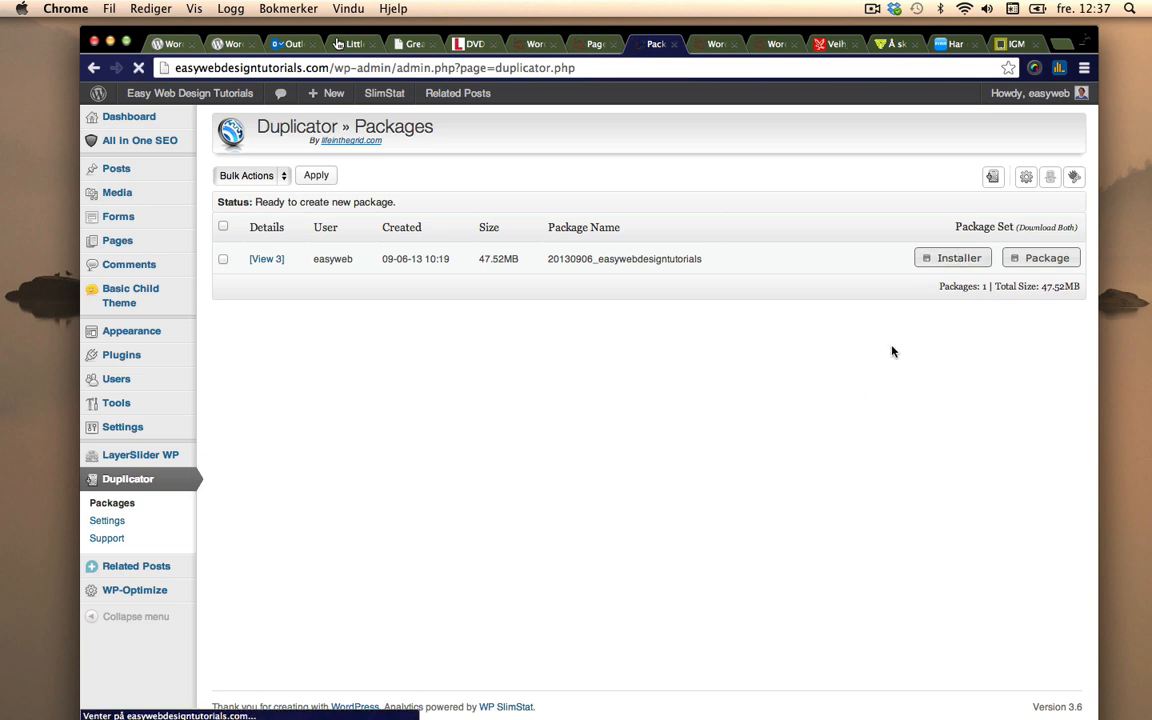
left_click(1041, 257)
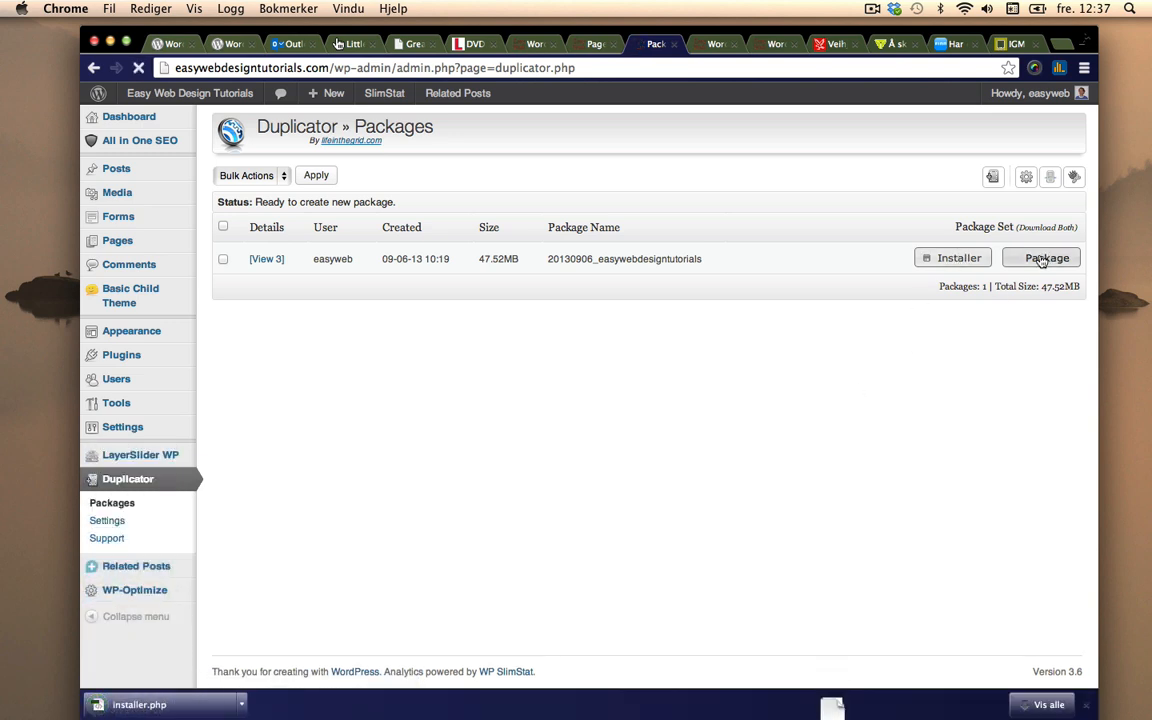
left_click(1041, 257)
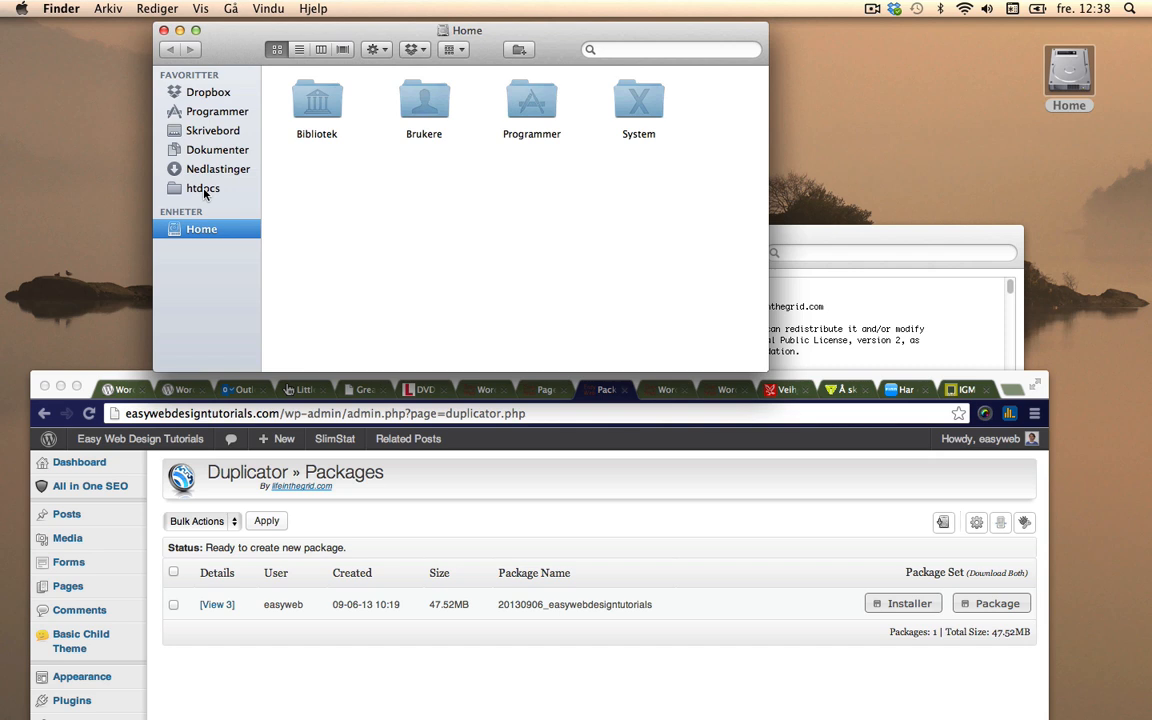
Create a new easywebdesigntutorials site folder inside htdocs.
left_click(203, 188)
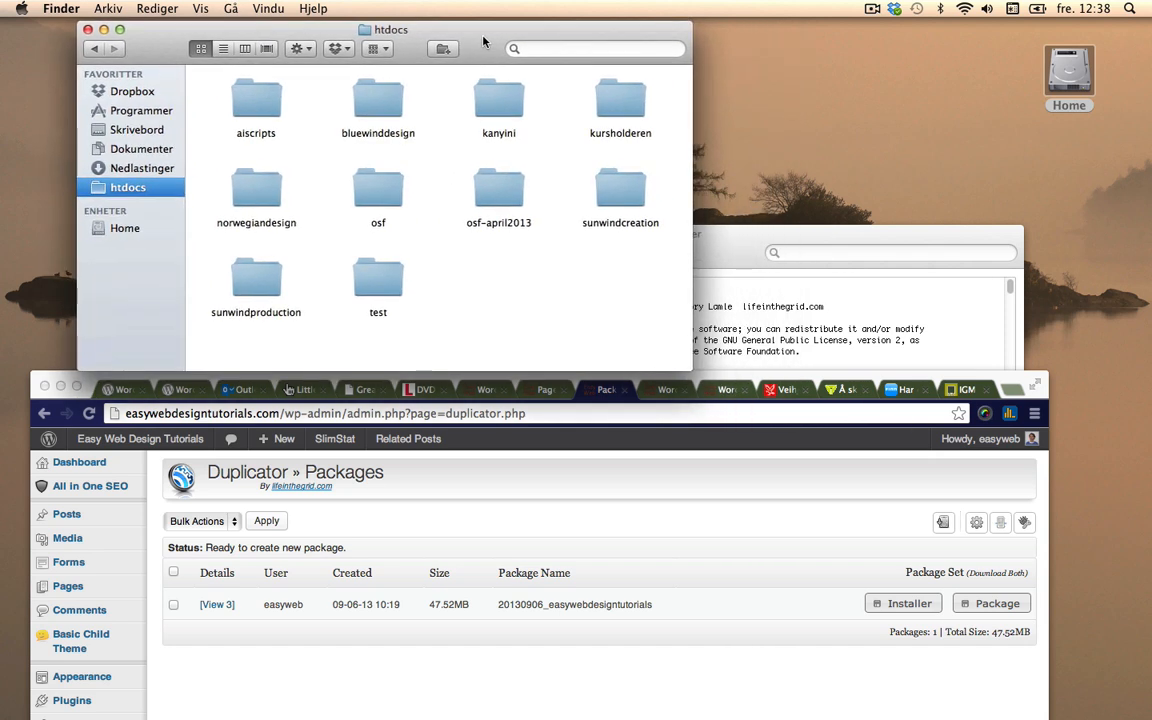
mouse_move(417, 281)
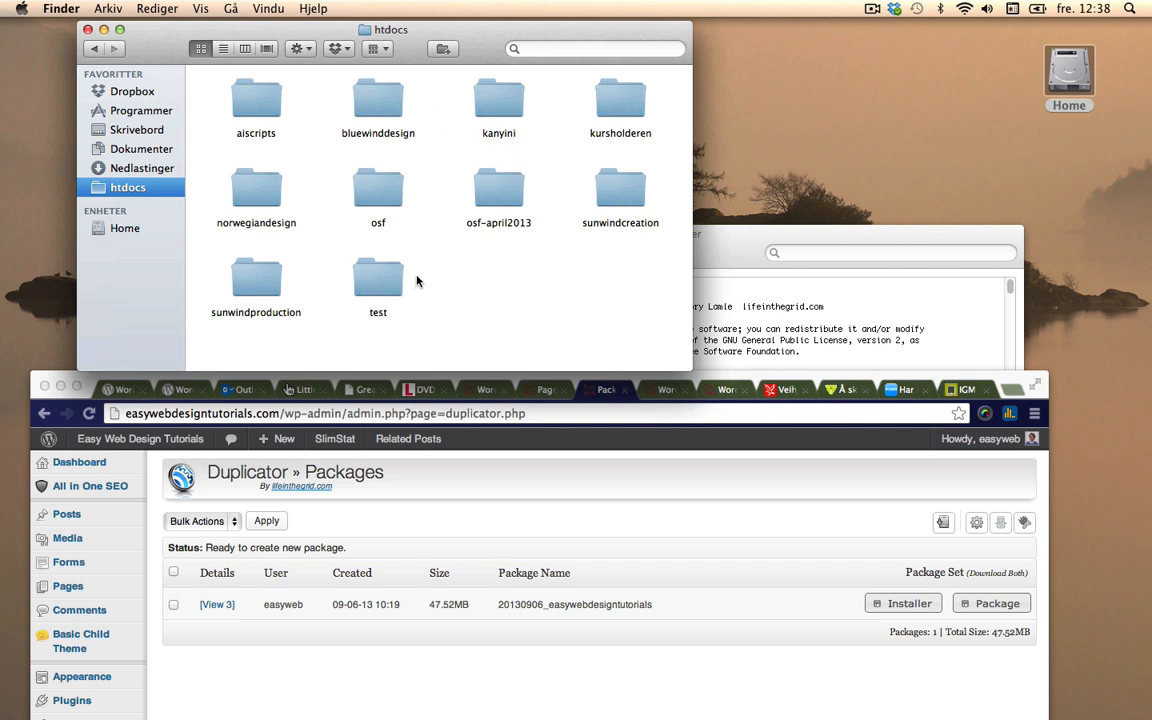
mouse_move(324, 213)
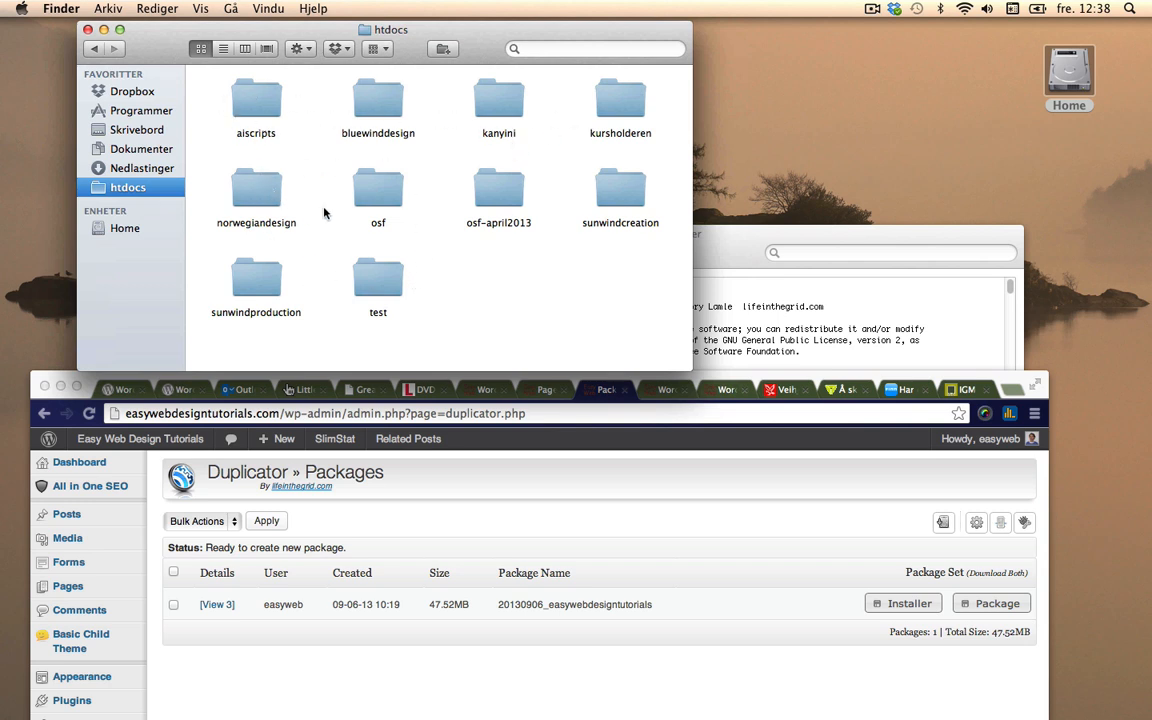
mouse_move(428, 276)
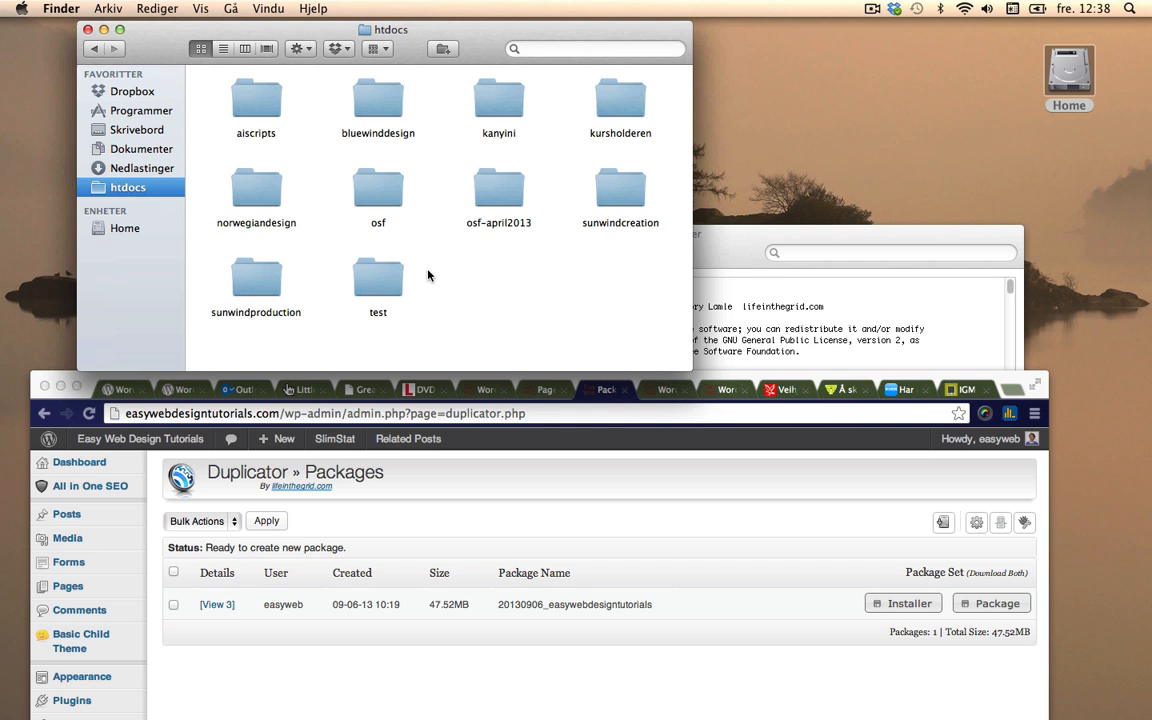
mouse_move(473, 273)
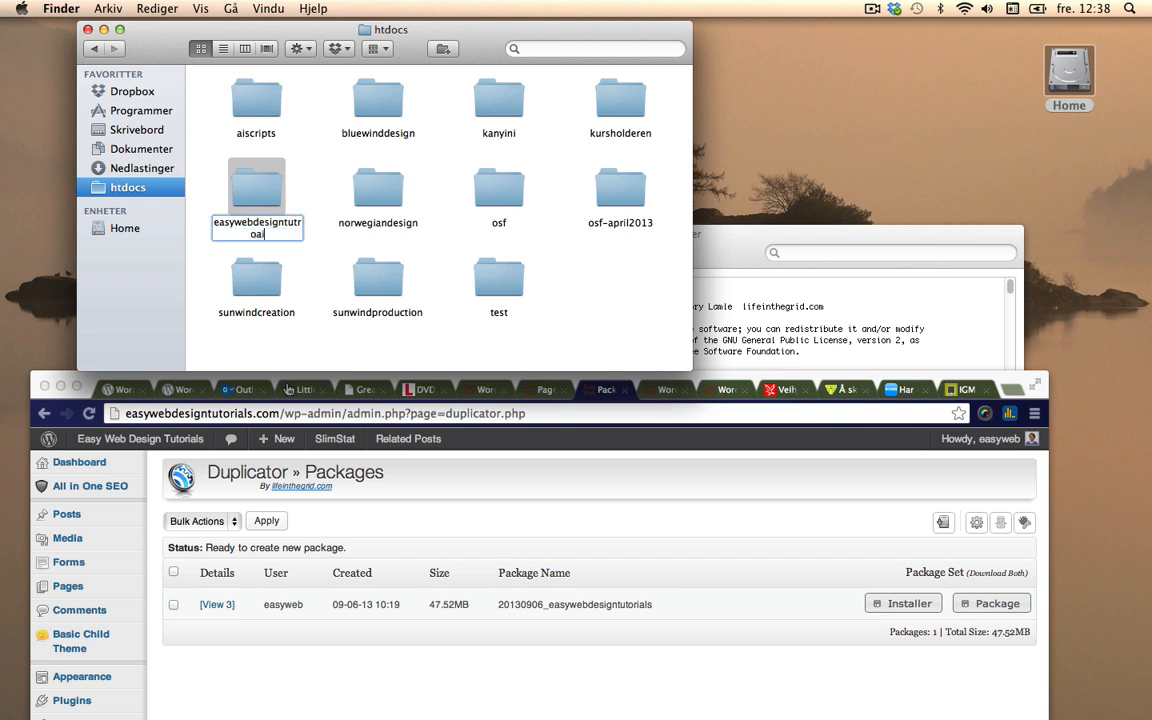
type("ria")
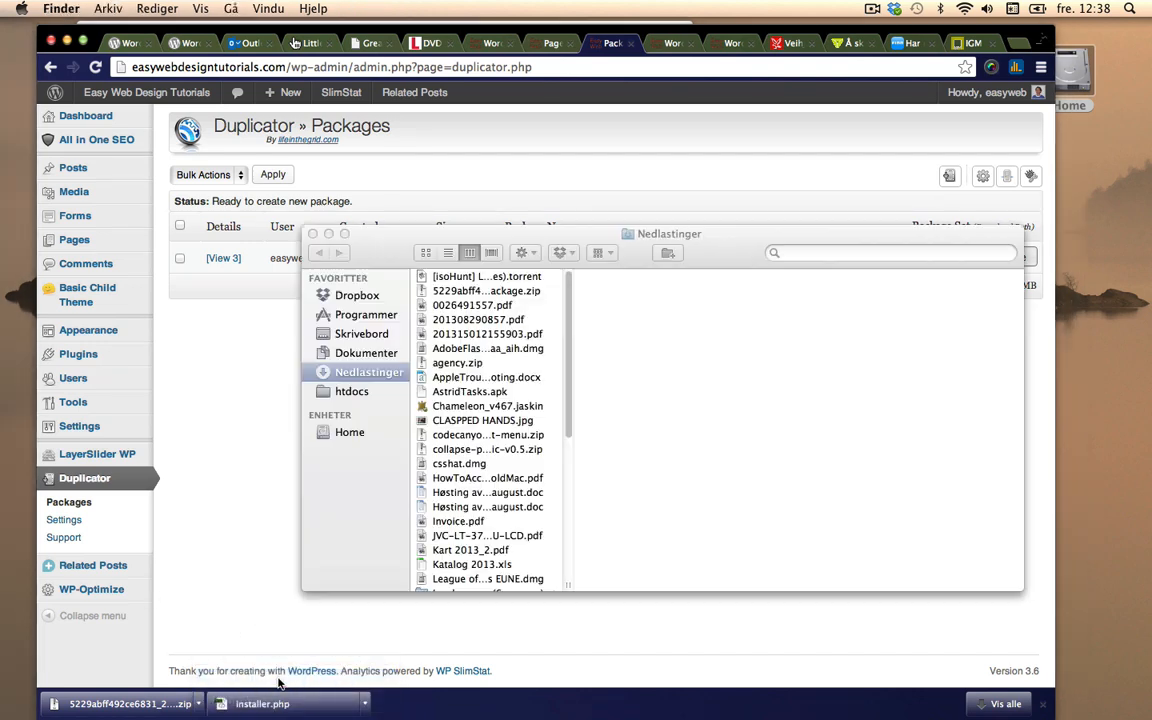
Move the package zip and installer.php from Downloads into htdocs/easywebdesigntutorials.
left_click(487, 291)
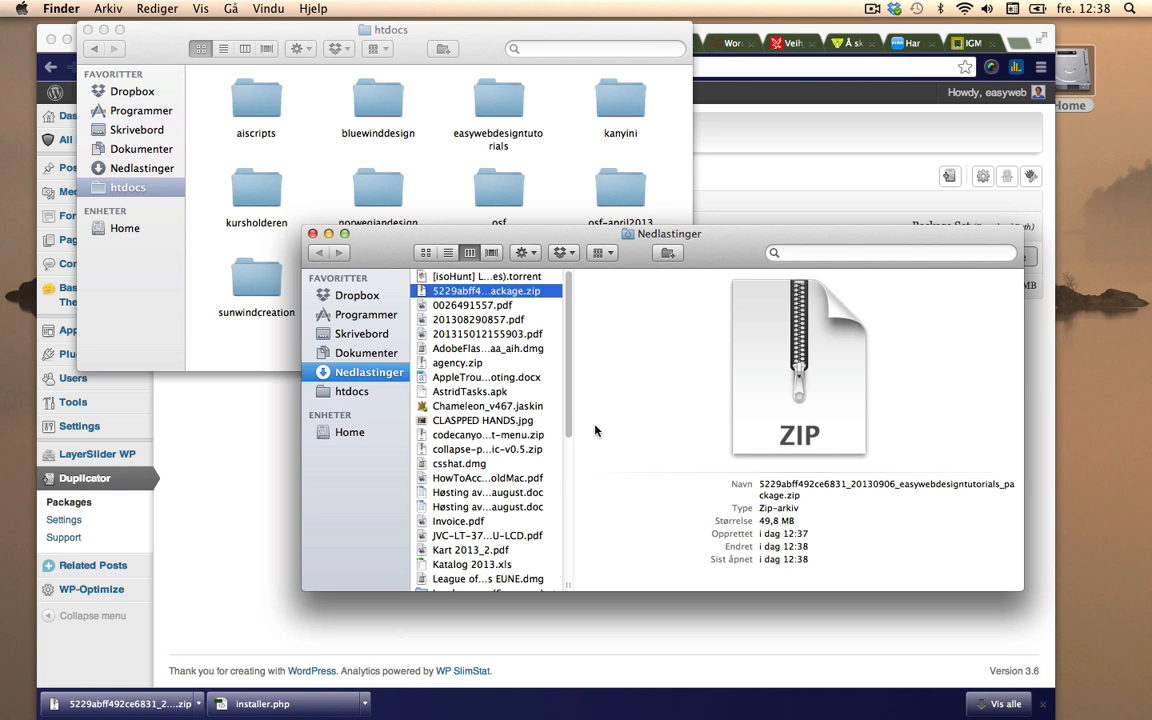
mouse_move(246, 426)
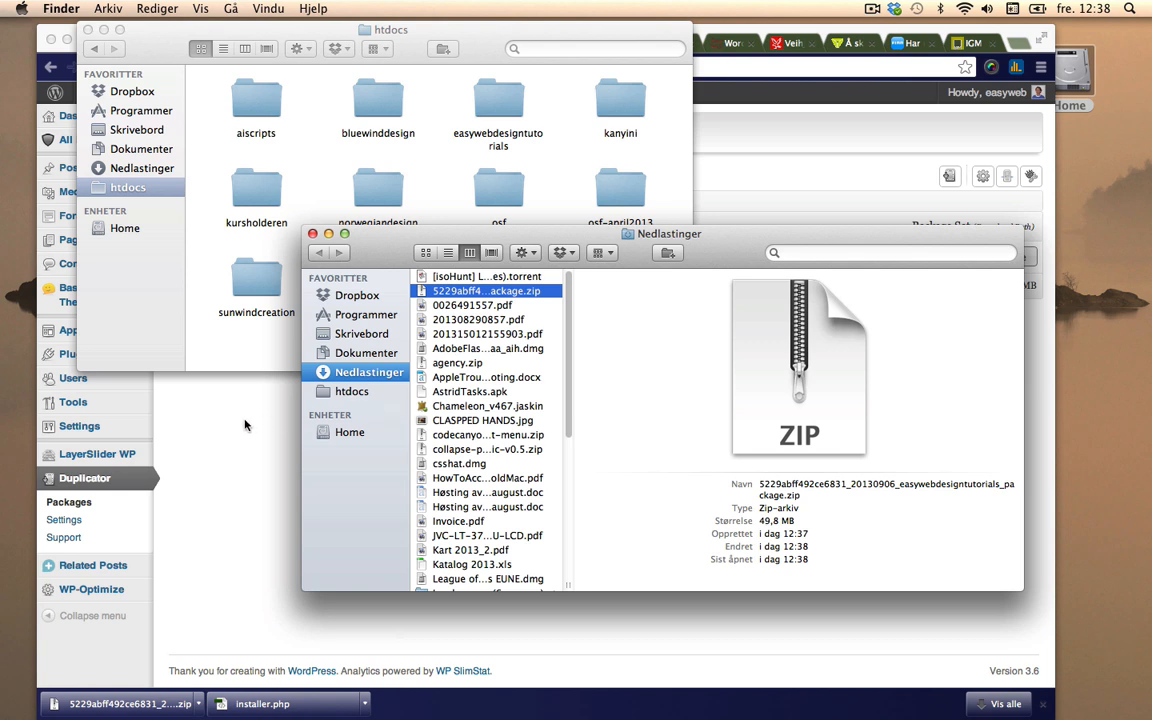
mouse_move(640, 415)
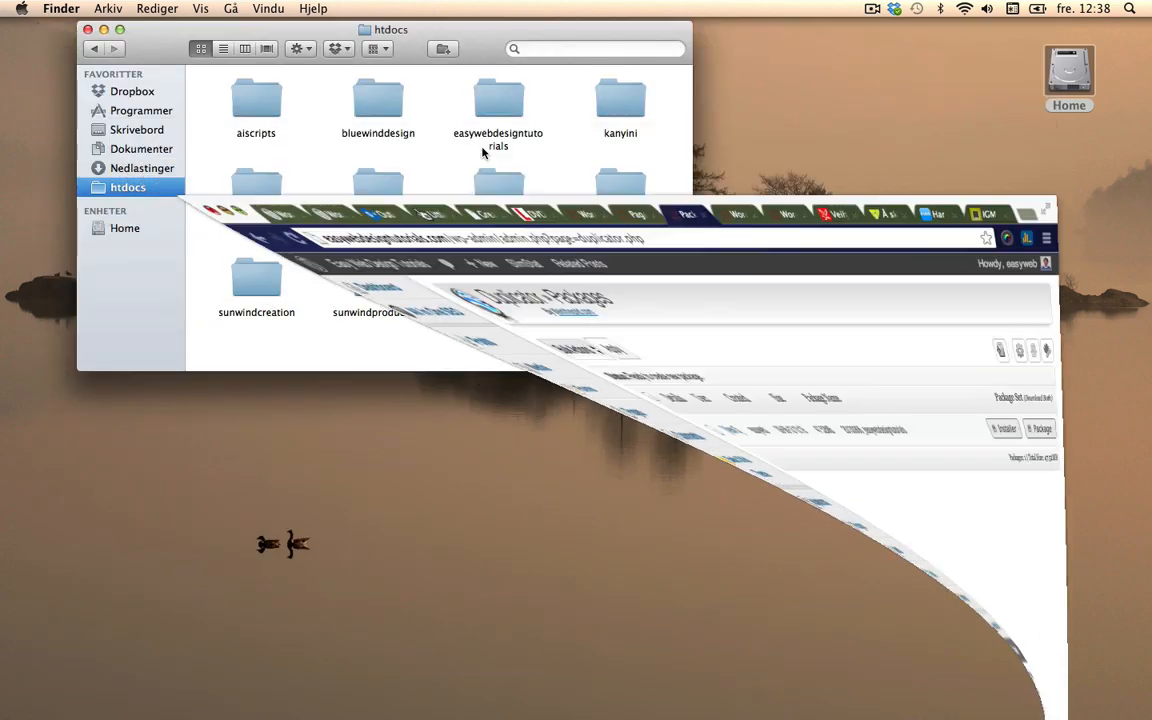
double_click(498, 100)
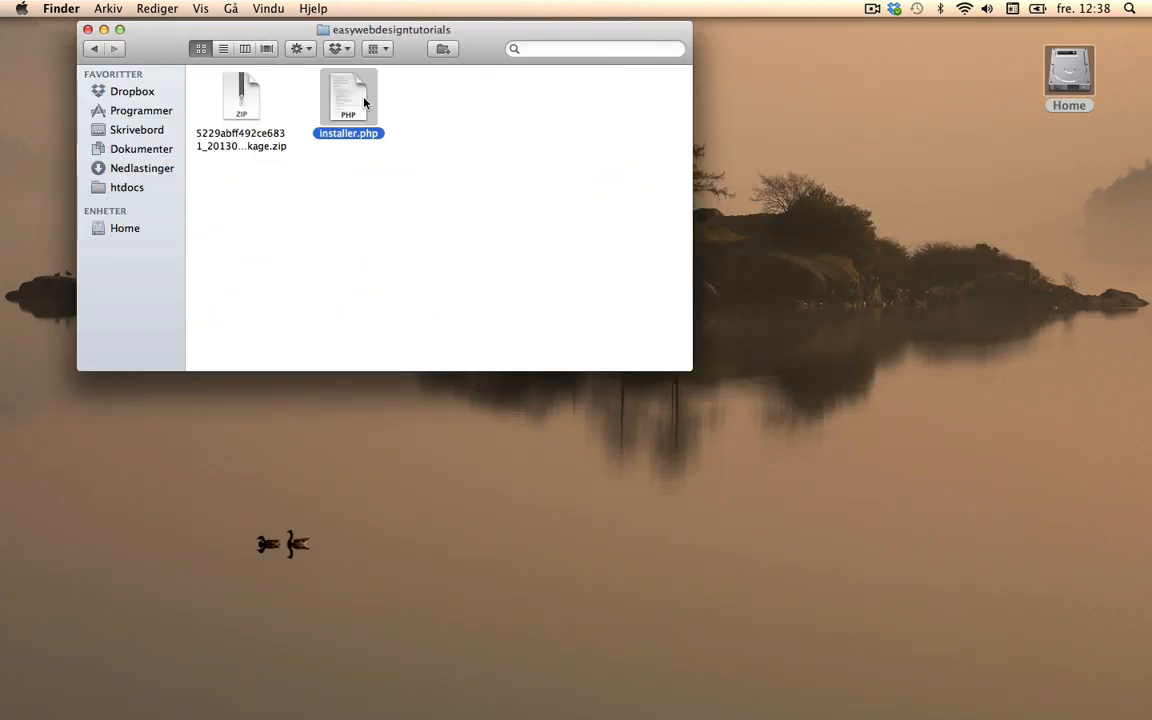
mouse_move(239, 99)
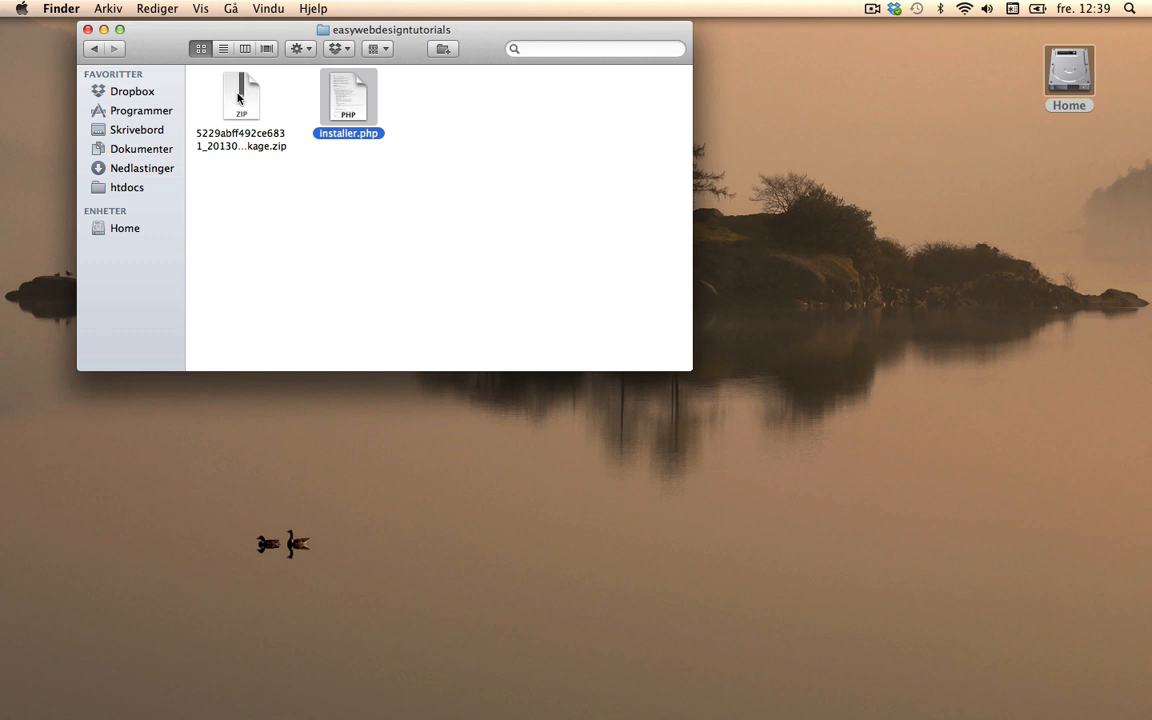
left_click(240, 95)
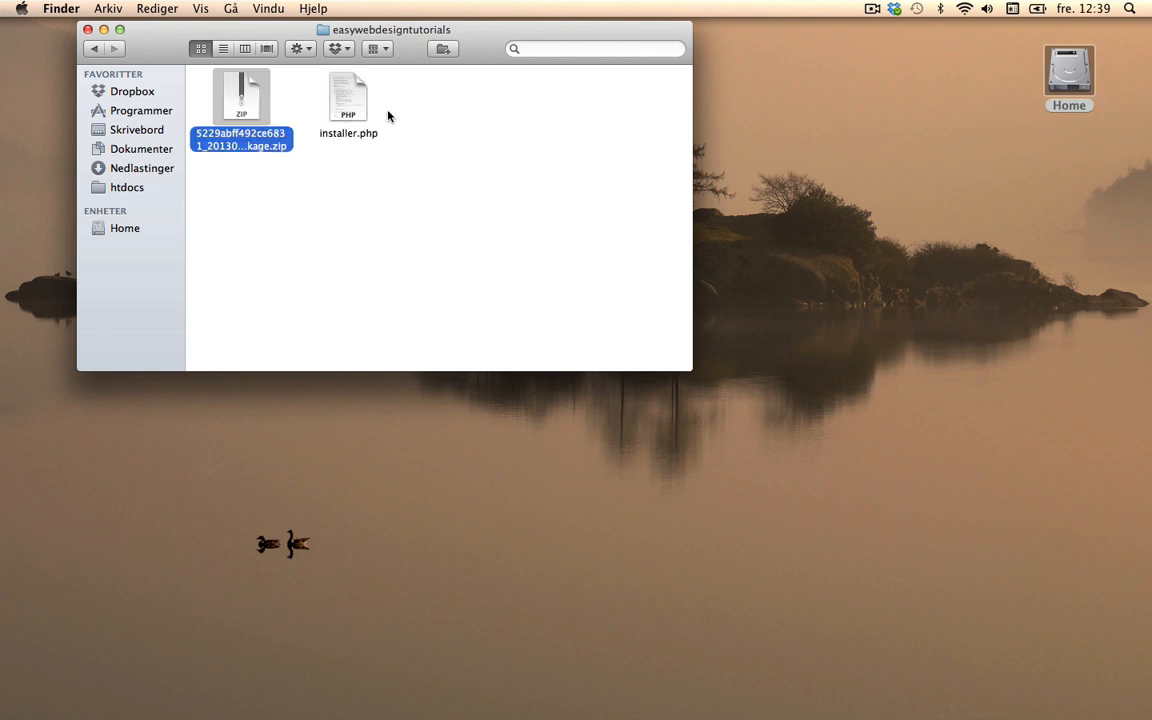
mouse_move(435, 49)
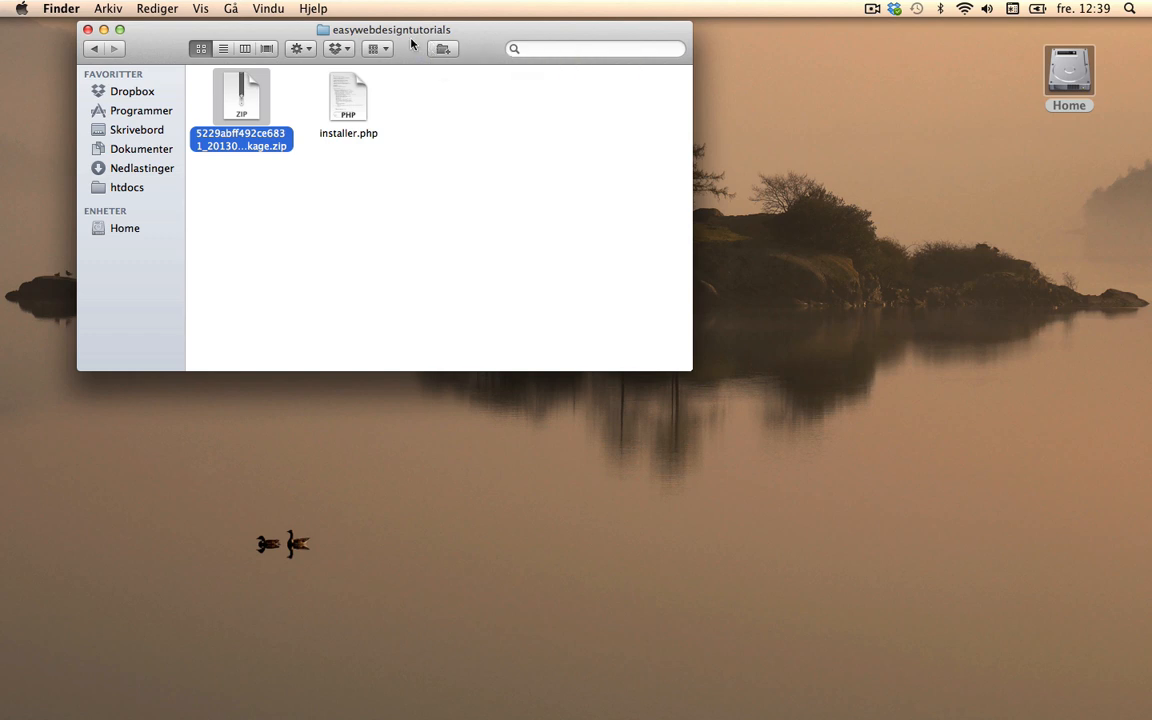
mouse_move(324, 345)
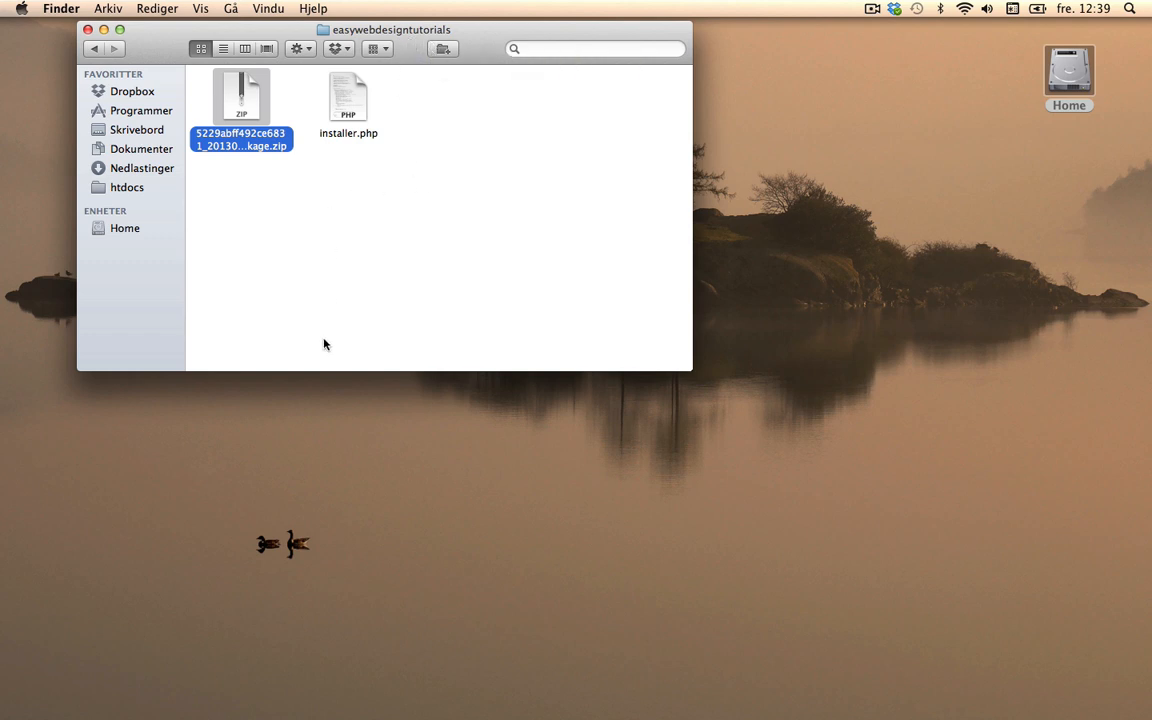
mouse_move(424, 700)
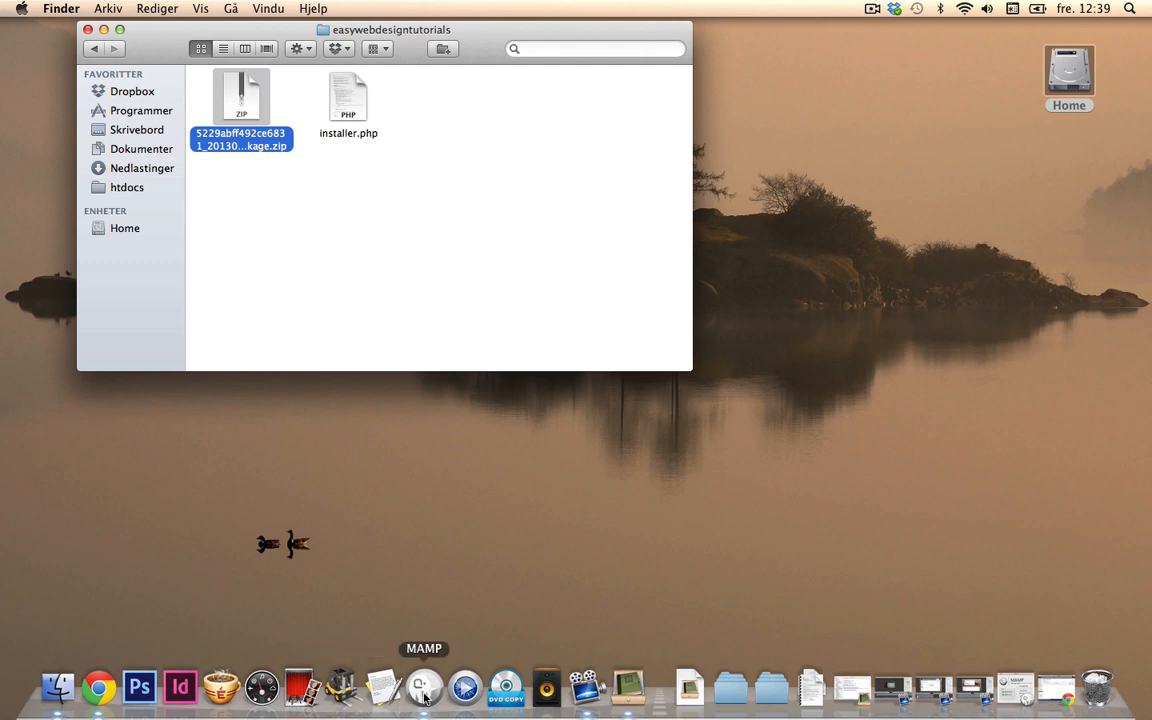
Launch MAMP and open its Welcome start page at localhost:8888.
left_click(423, 687)
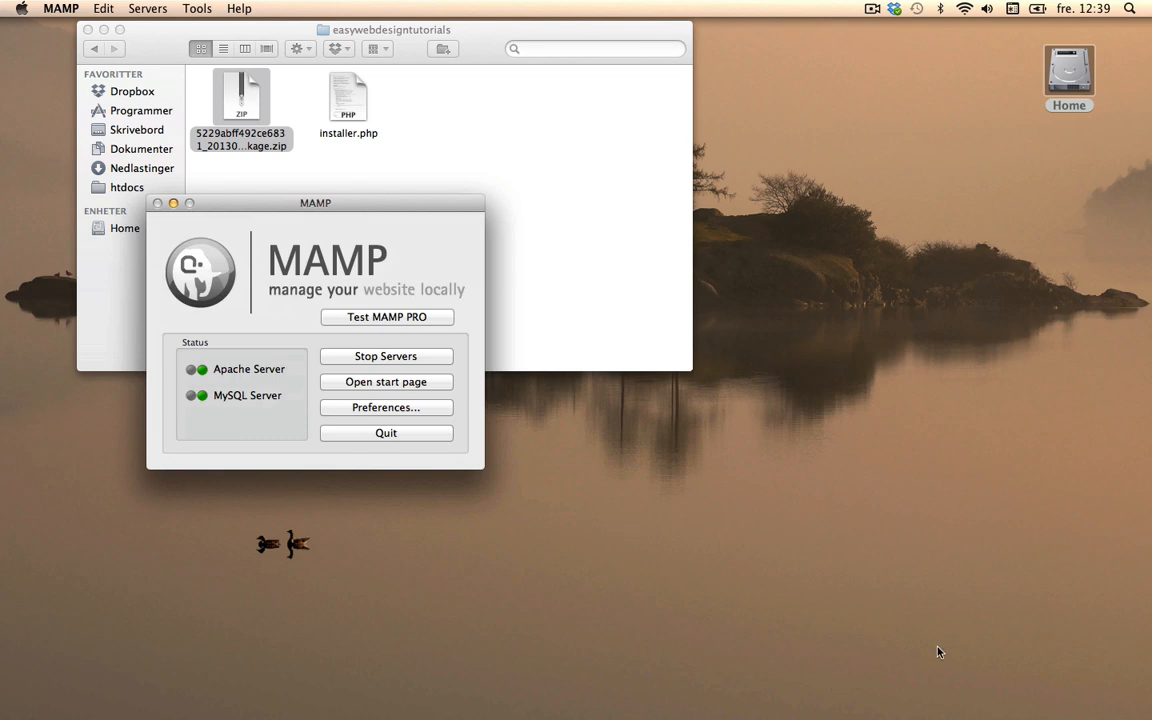
left_click(385, 381)
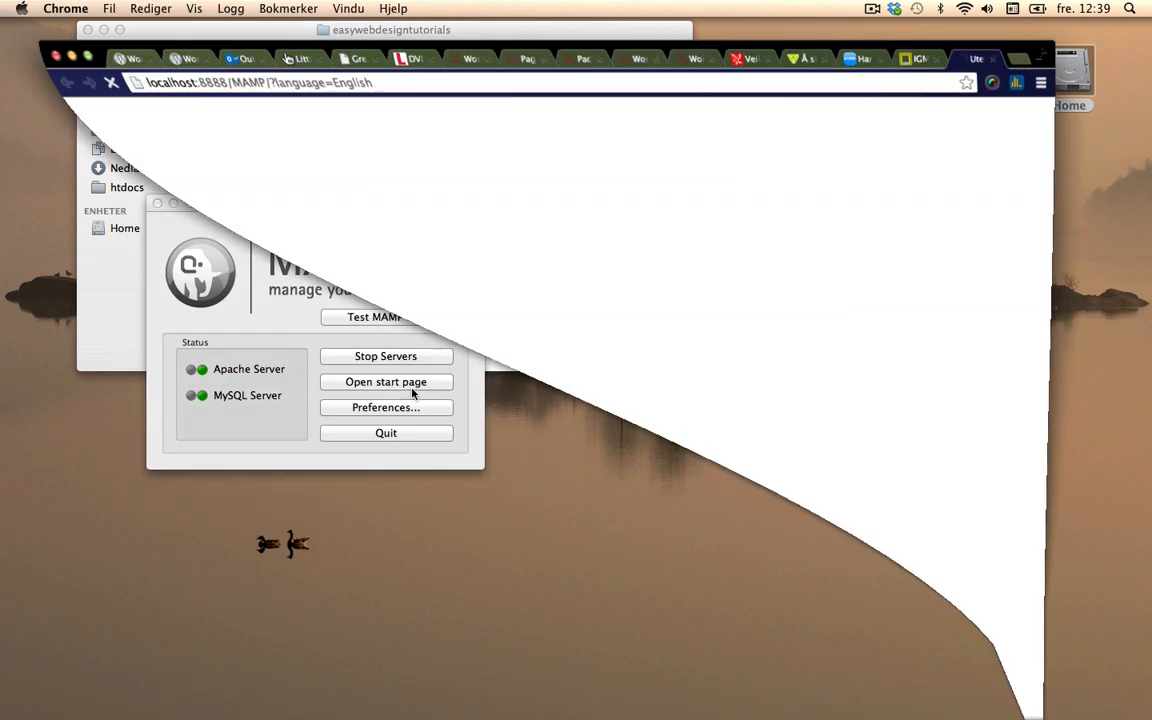
left_click(385, 381)
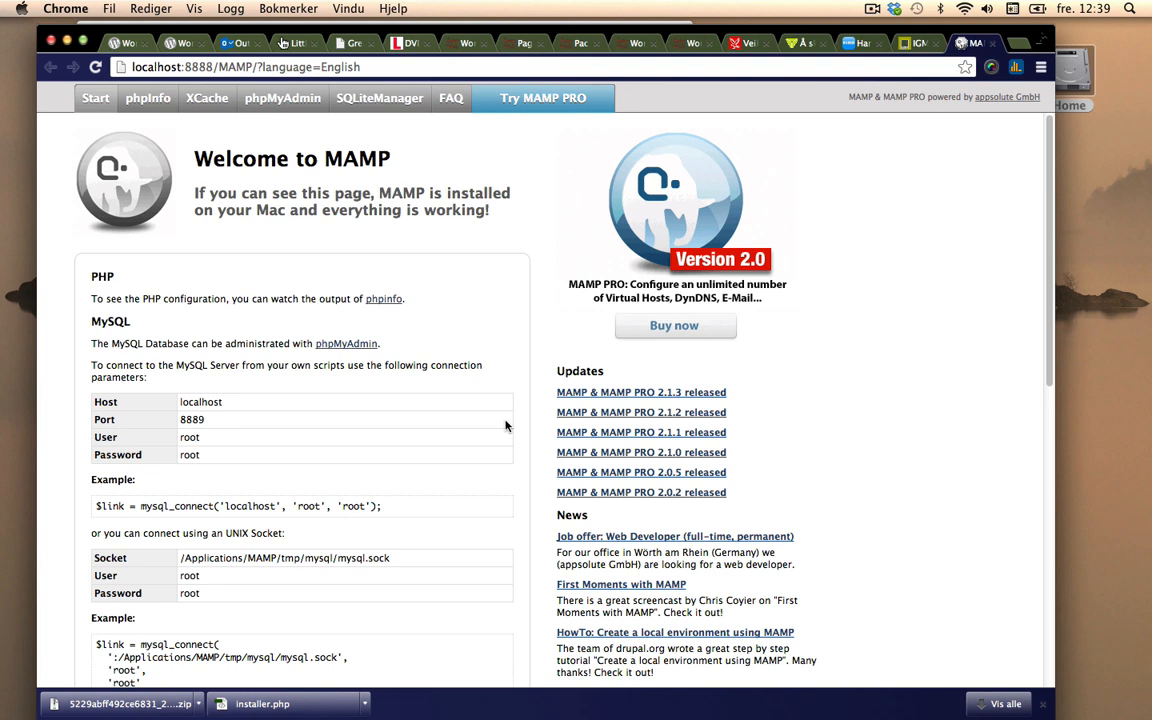
mouse_move(435, 388)
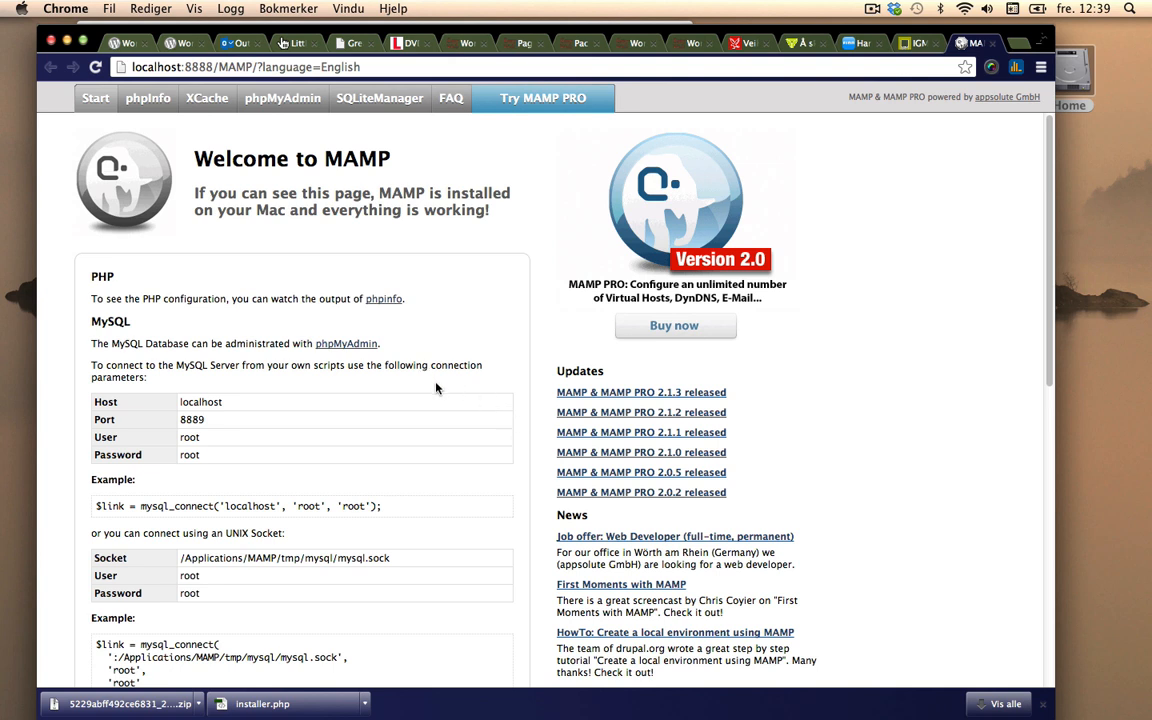
mouse_move(283, 240)
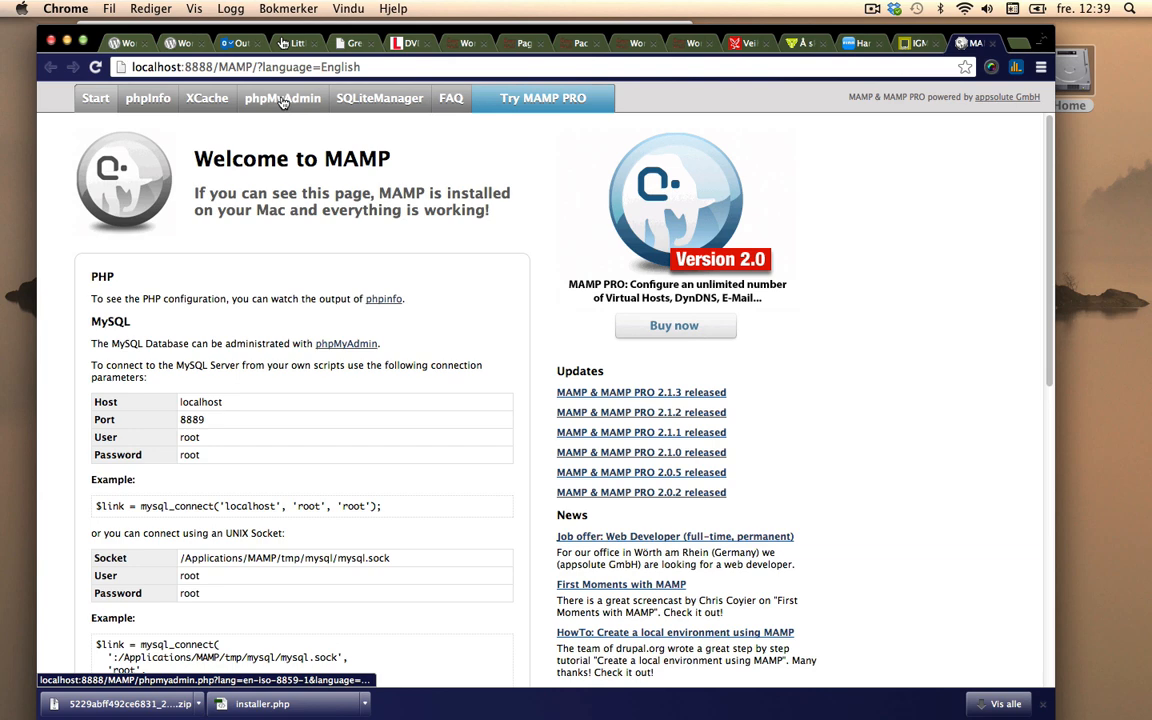
Browse phpMyAdmin's database list and open the easytest database's WordPress tables.
left_click(282, 97)
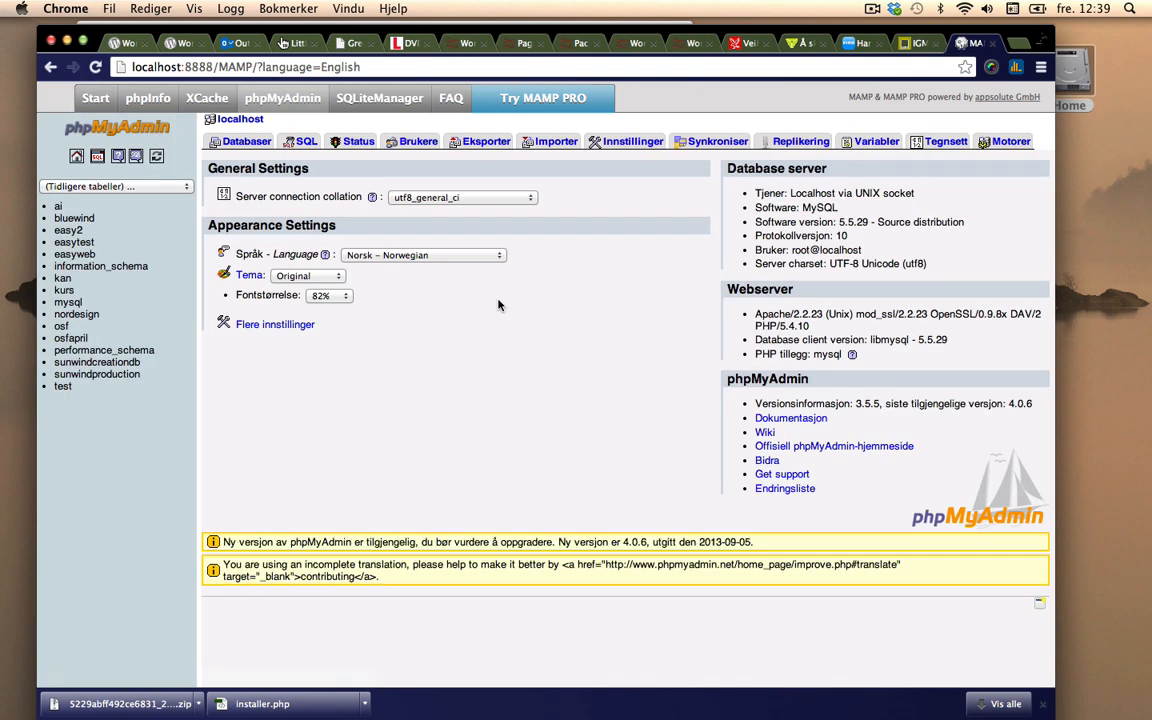
mouse_move(67, 302)
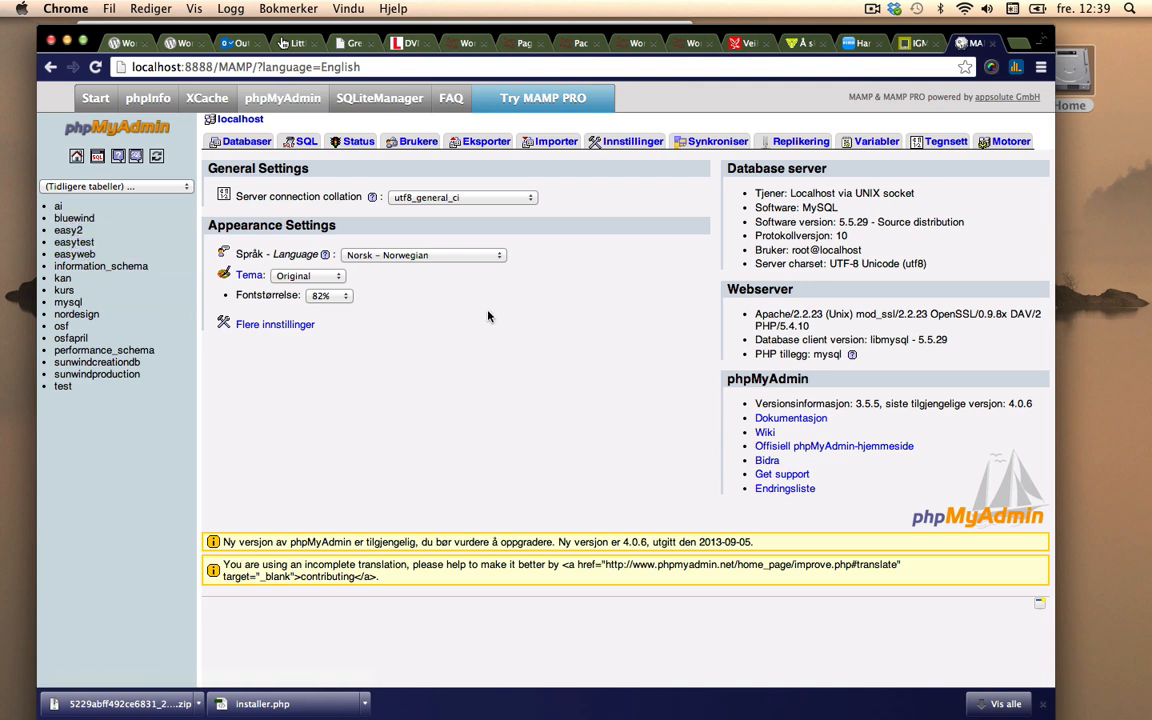
left_click(246, 141)
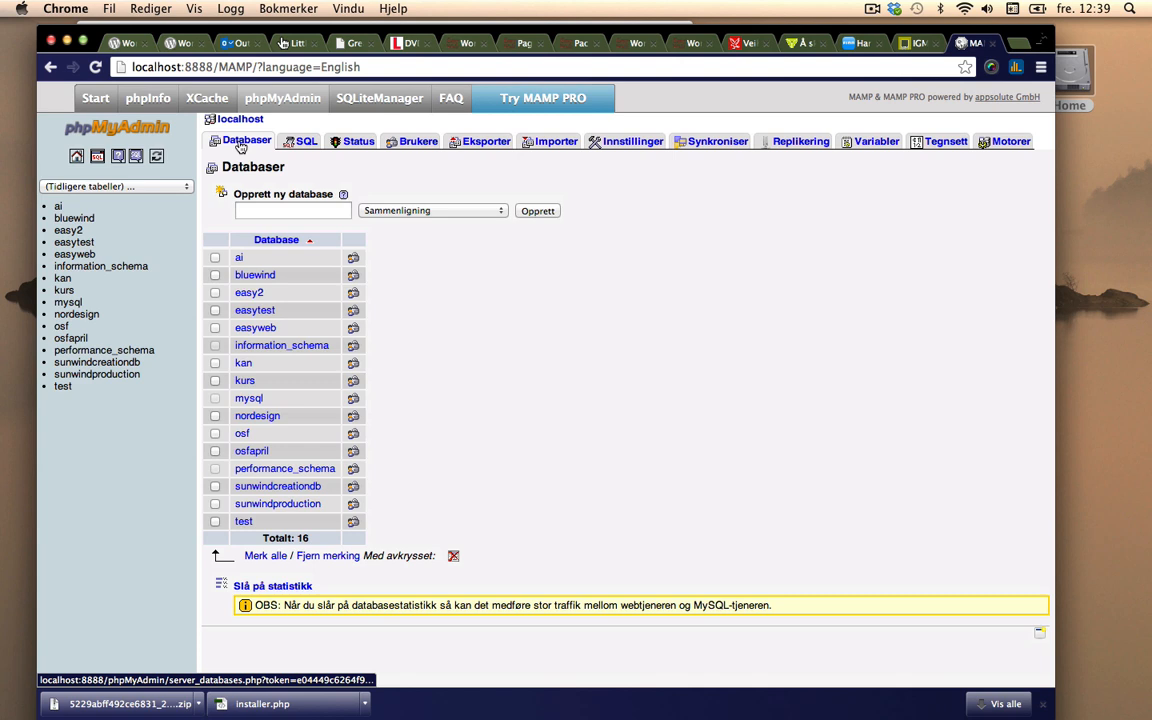
left_click(293, 210)
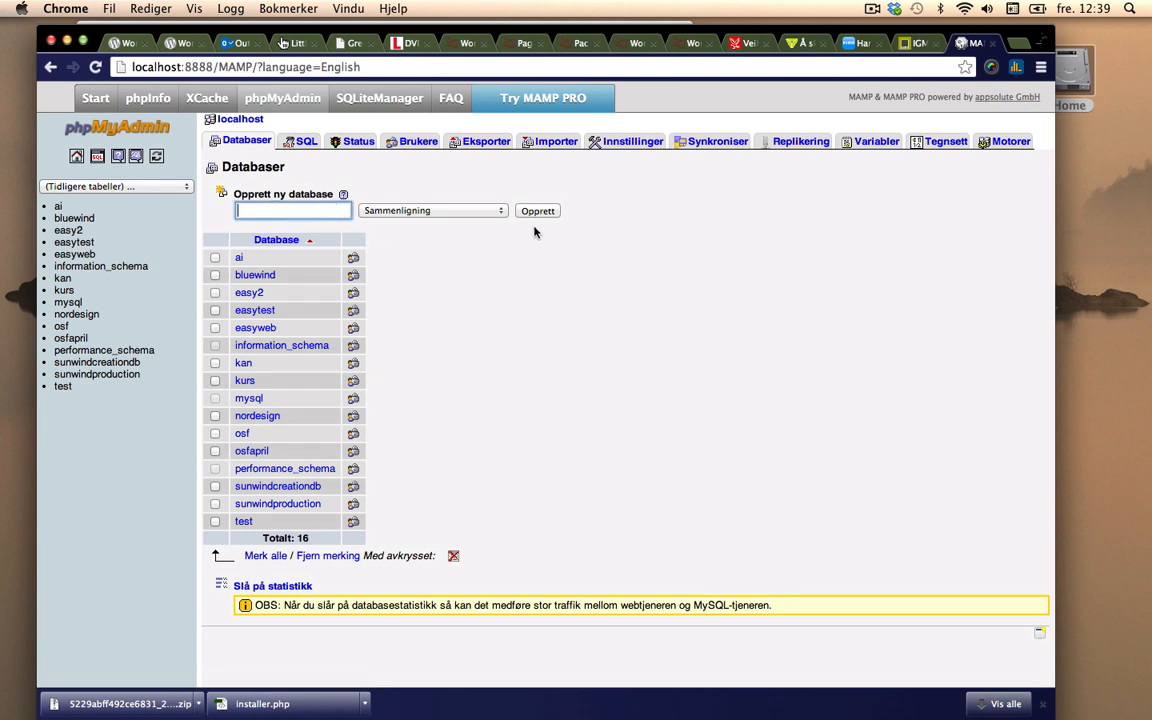
mouse_move(58, 206)
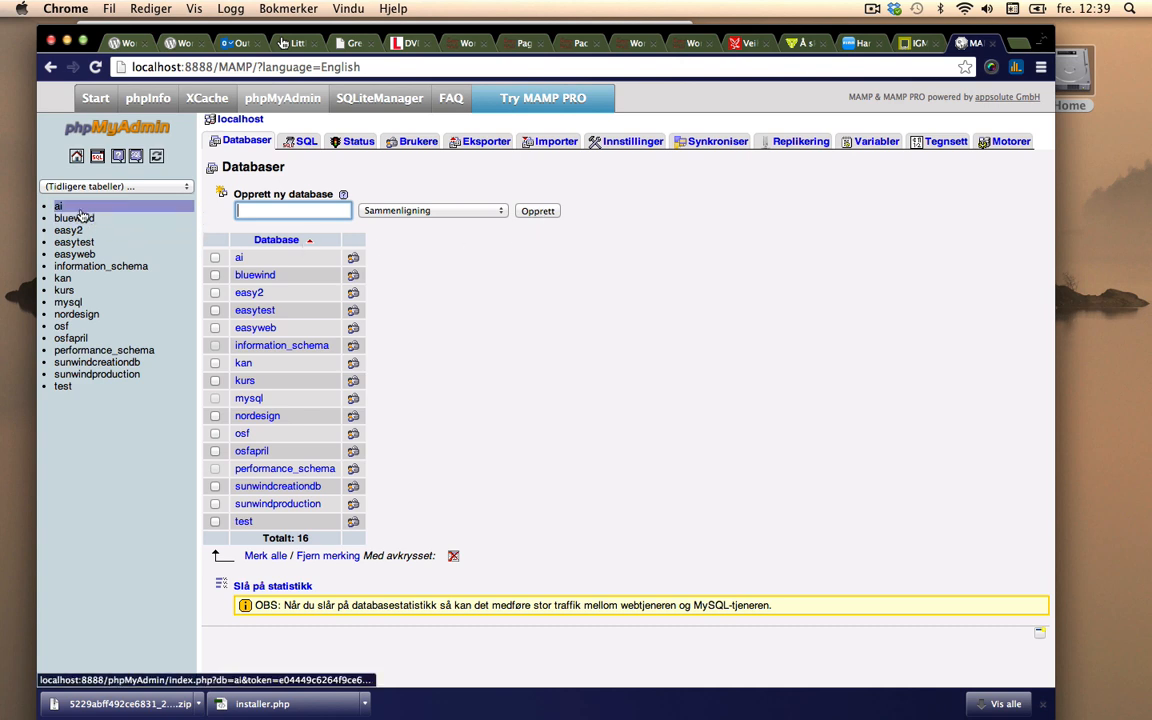
left_click(63, 277)
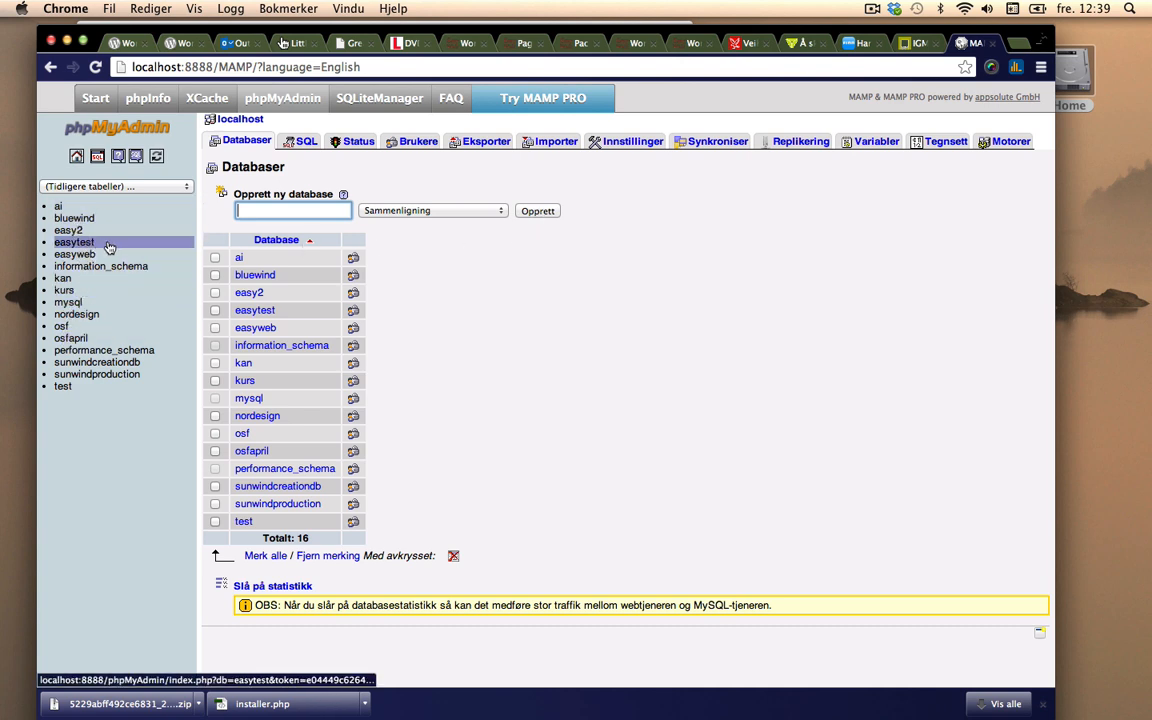
left_click(74, 242)
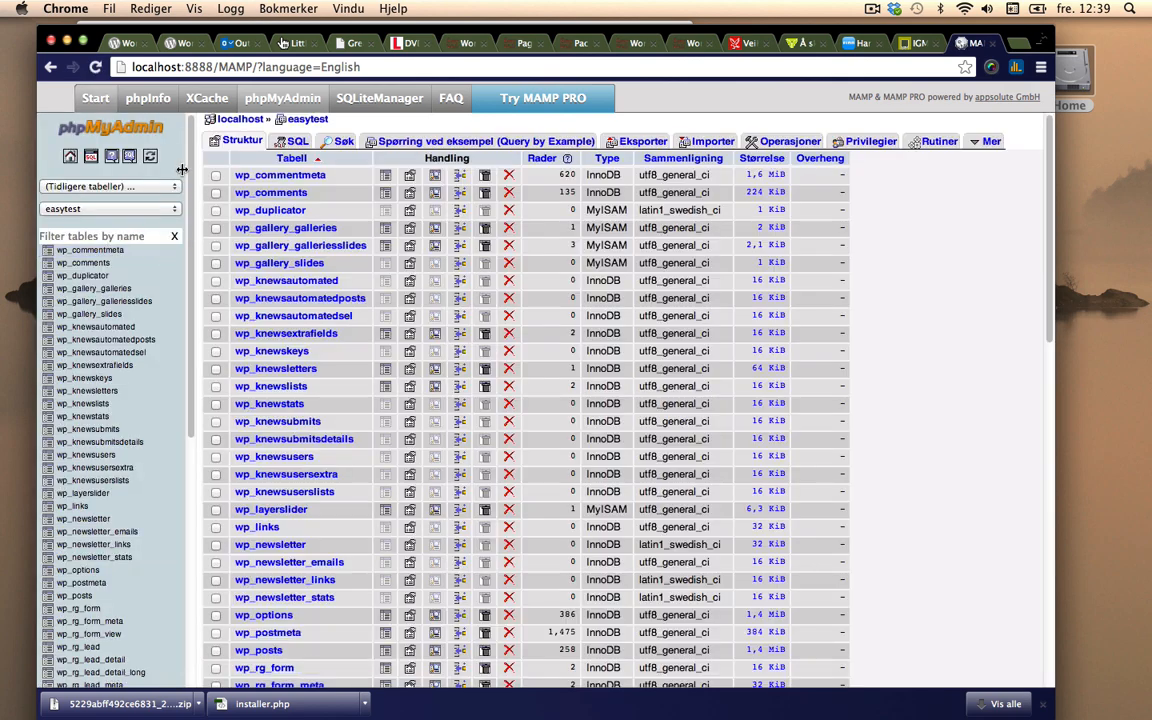
left_click(240, 118)
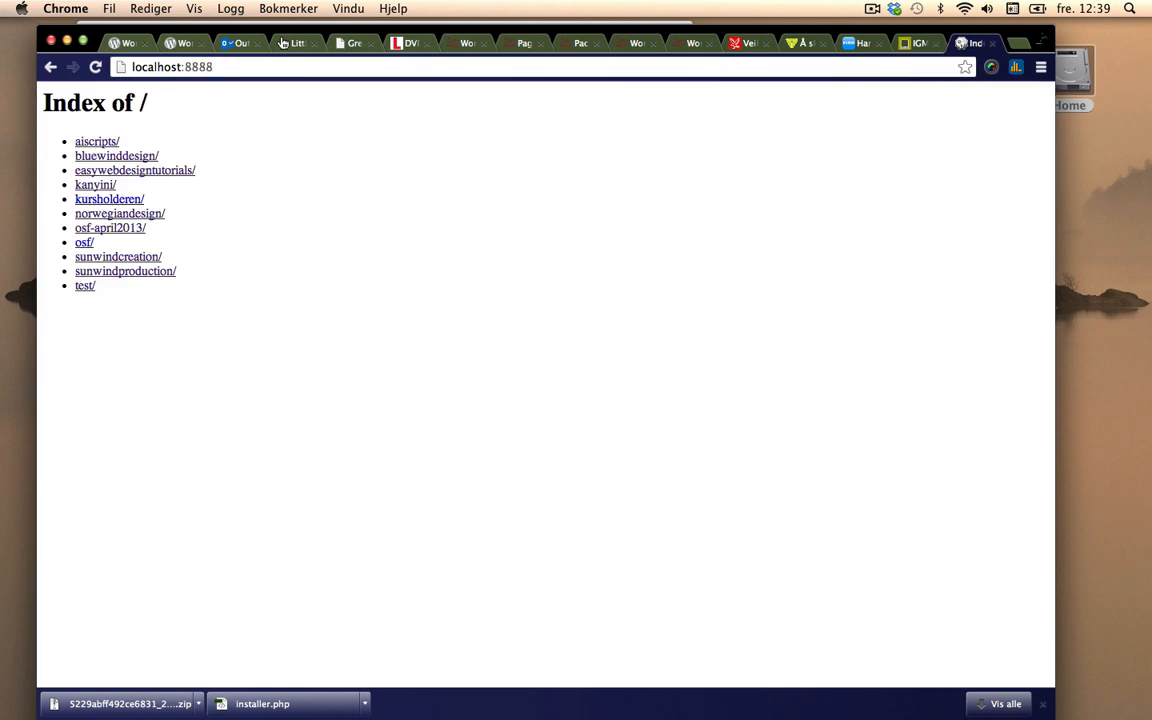
mouse_move(296, 253)
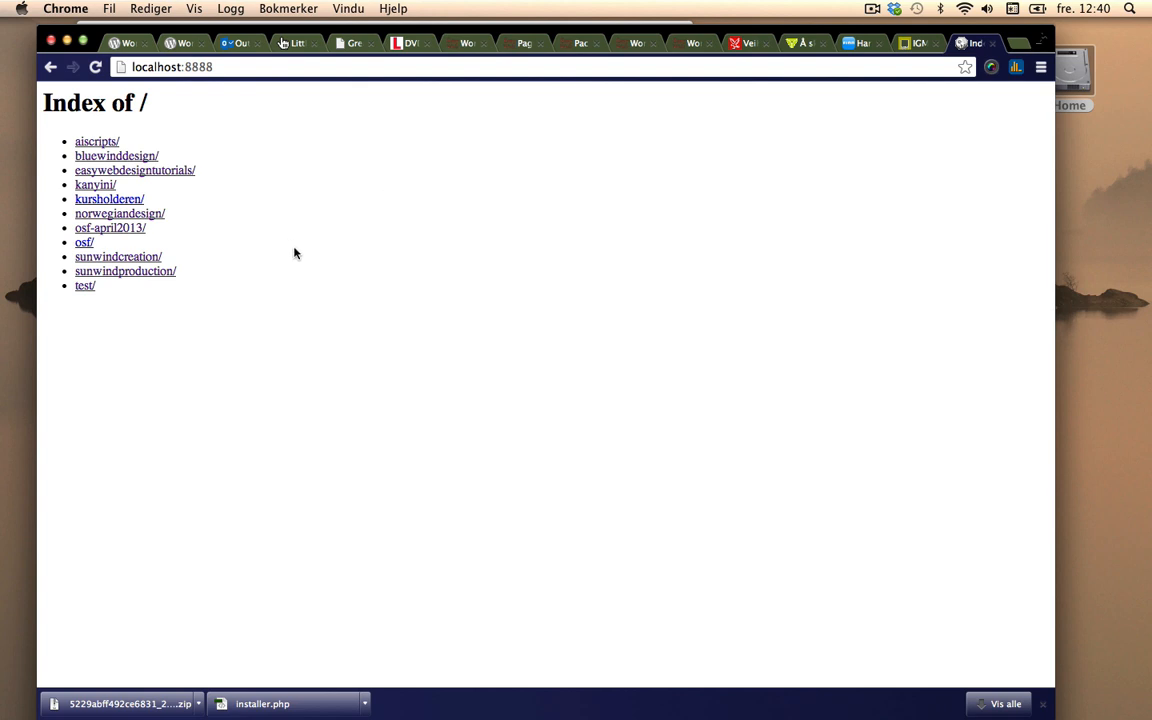
mouse_move(125, 198)
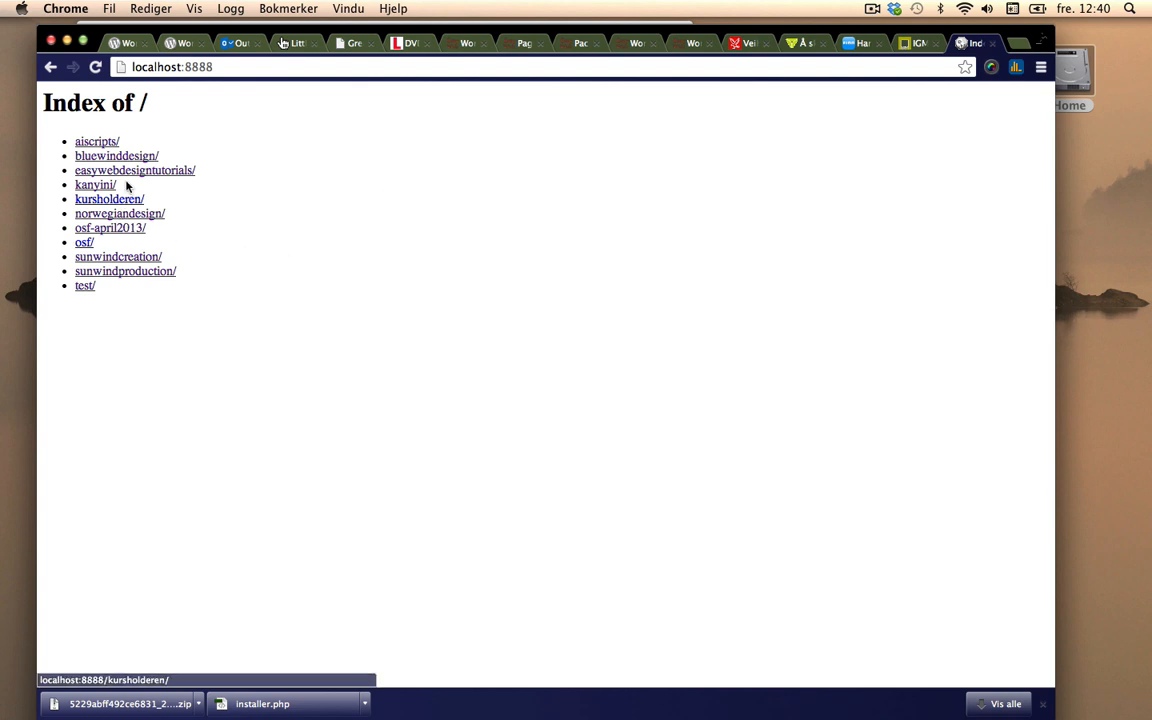
Launch installer.php from the easywebdesigntutorials folder on localhost:8888.
left_click(134, 170)
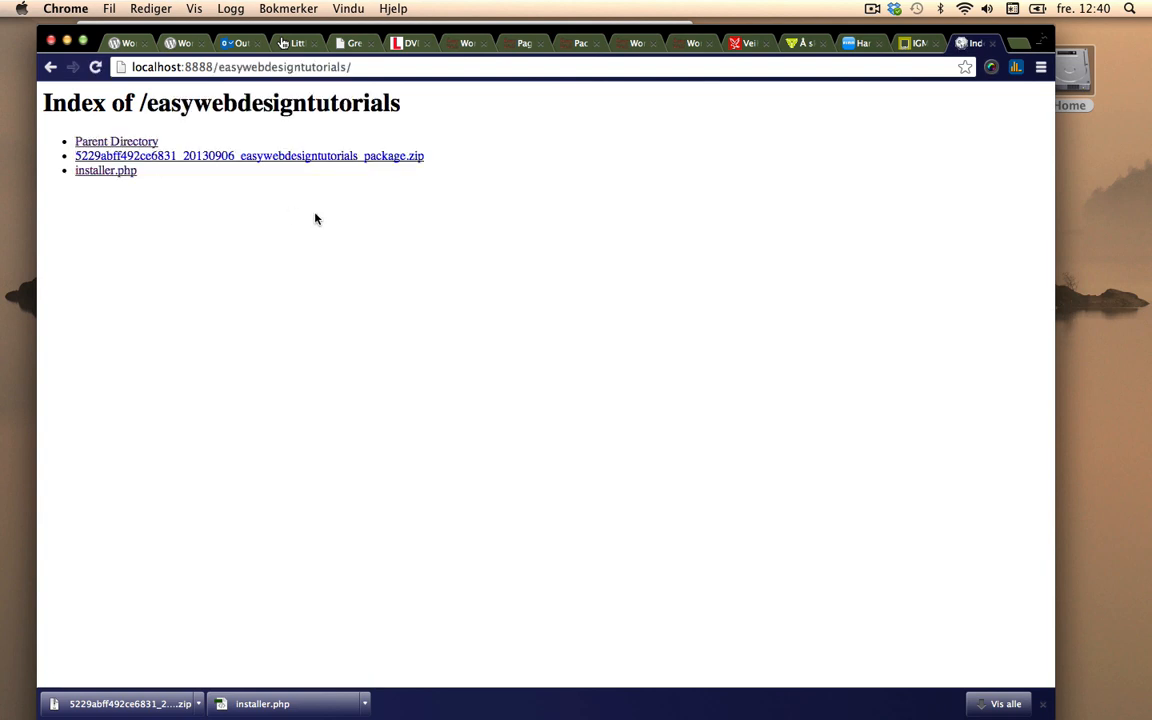
left_click(105, 170)
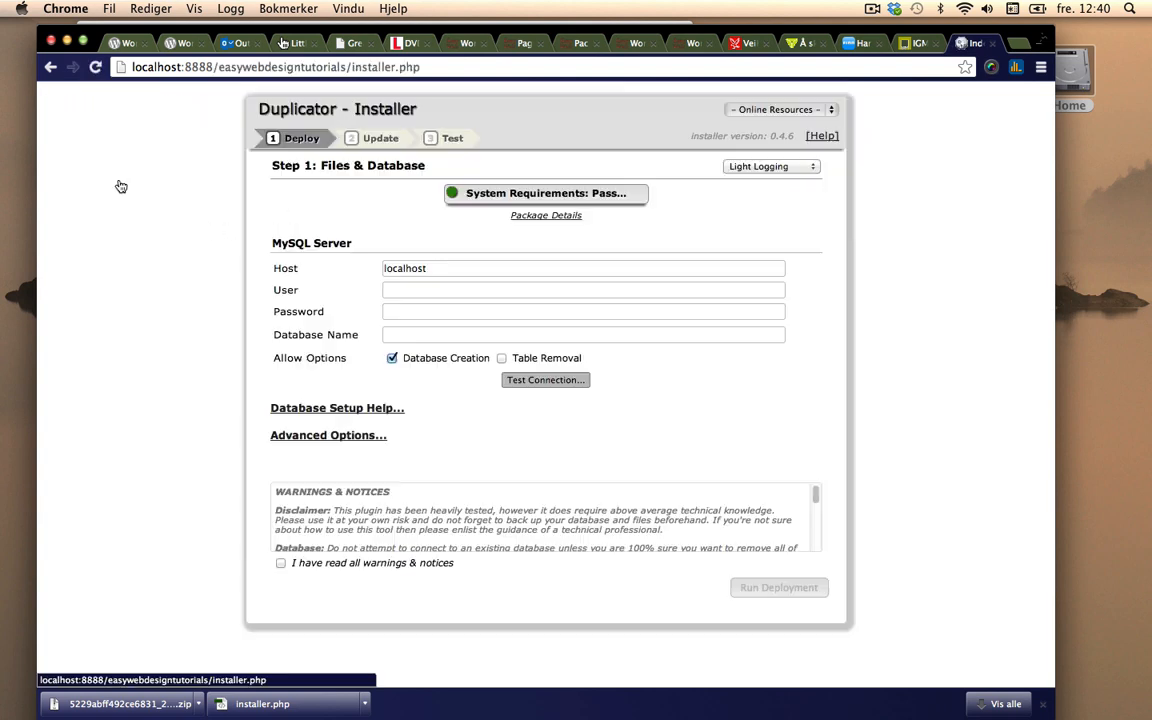
left_click(583, 289)
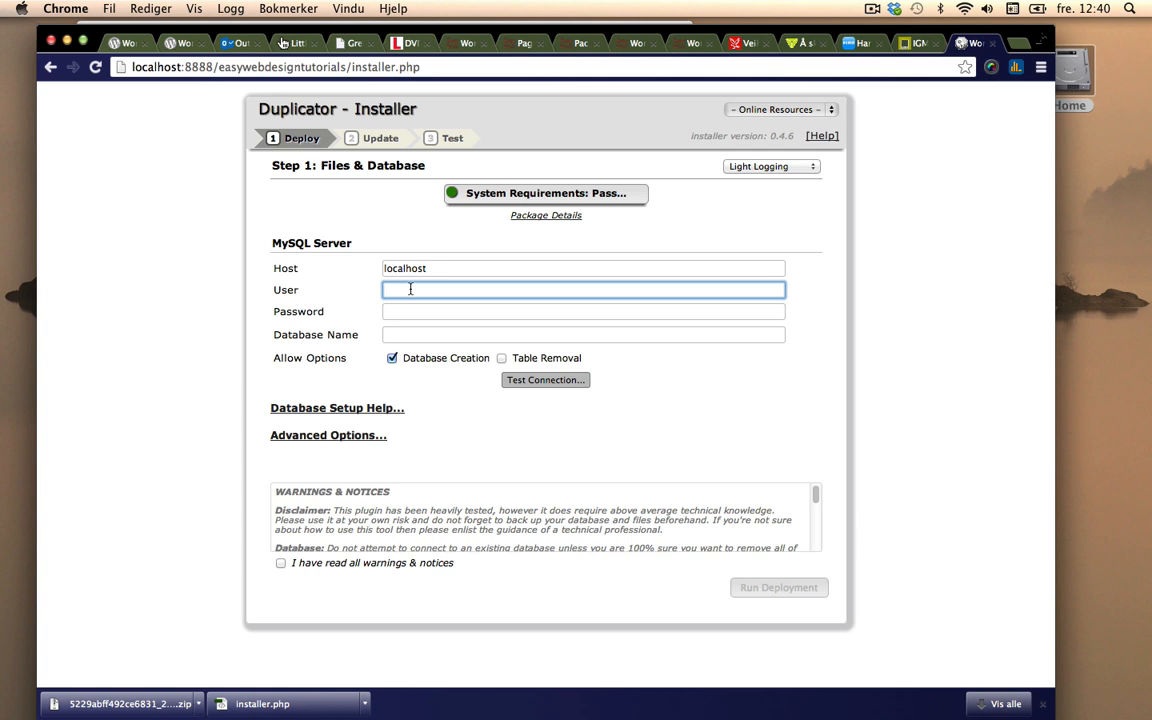
type("root")
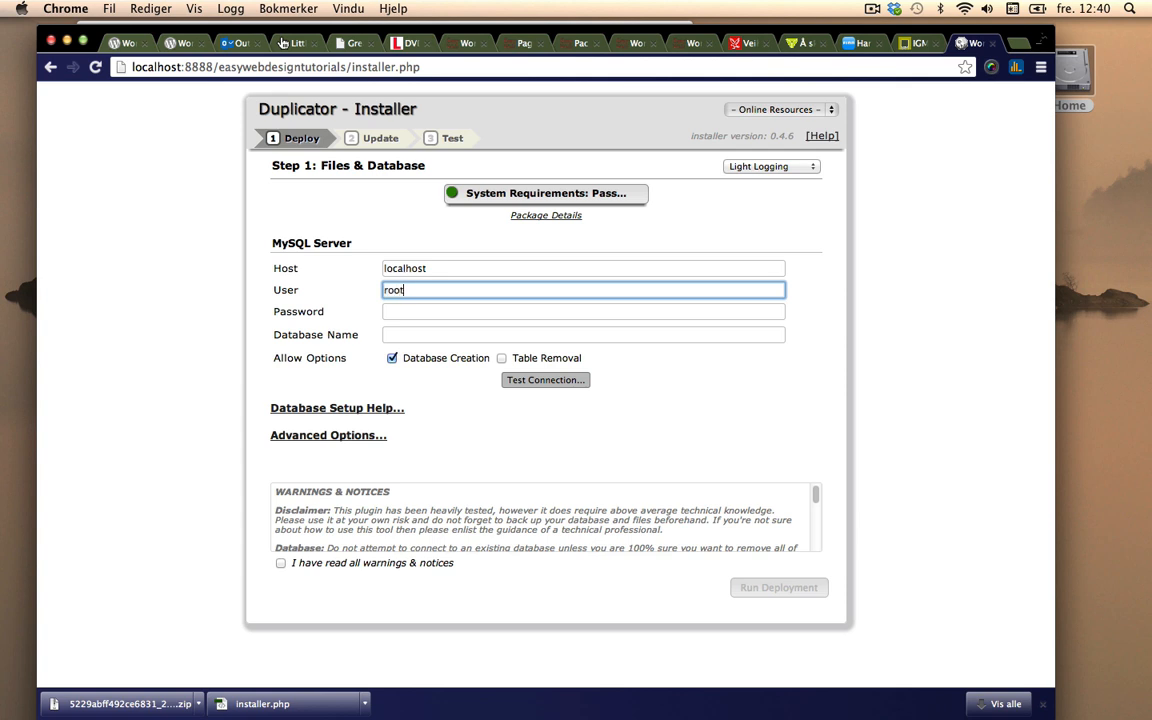
type("root")
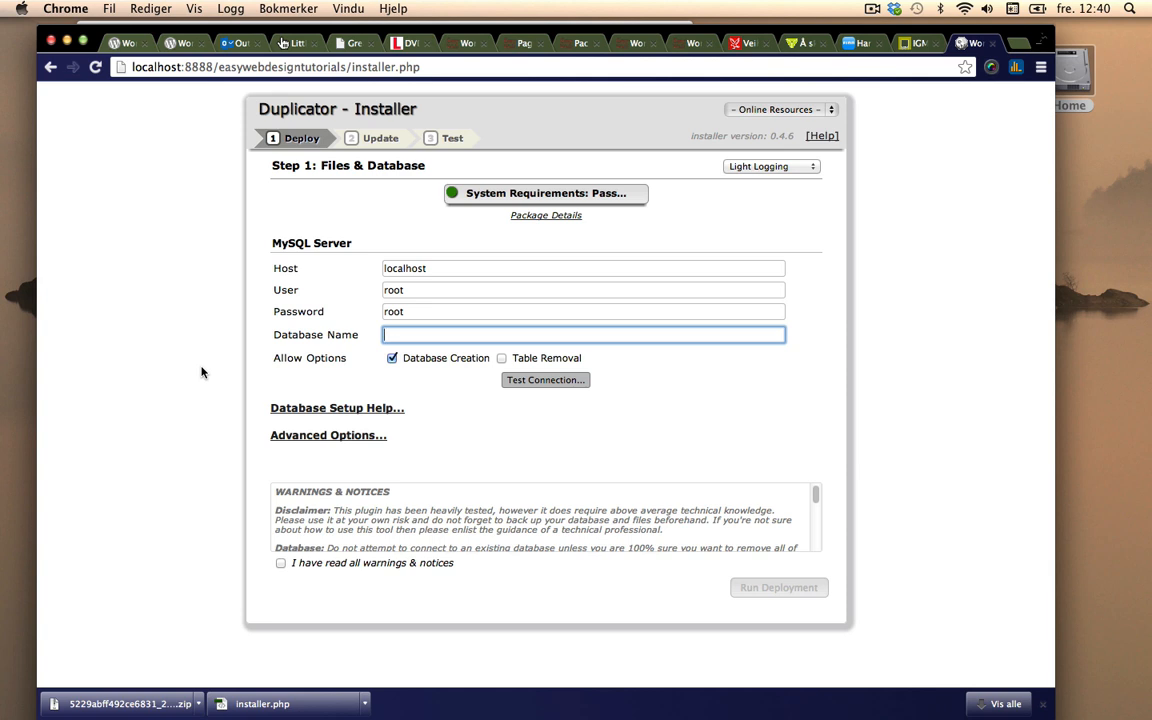
left_click(583, 334)
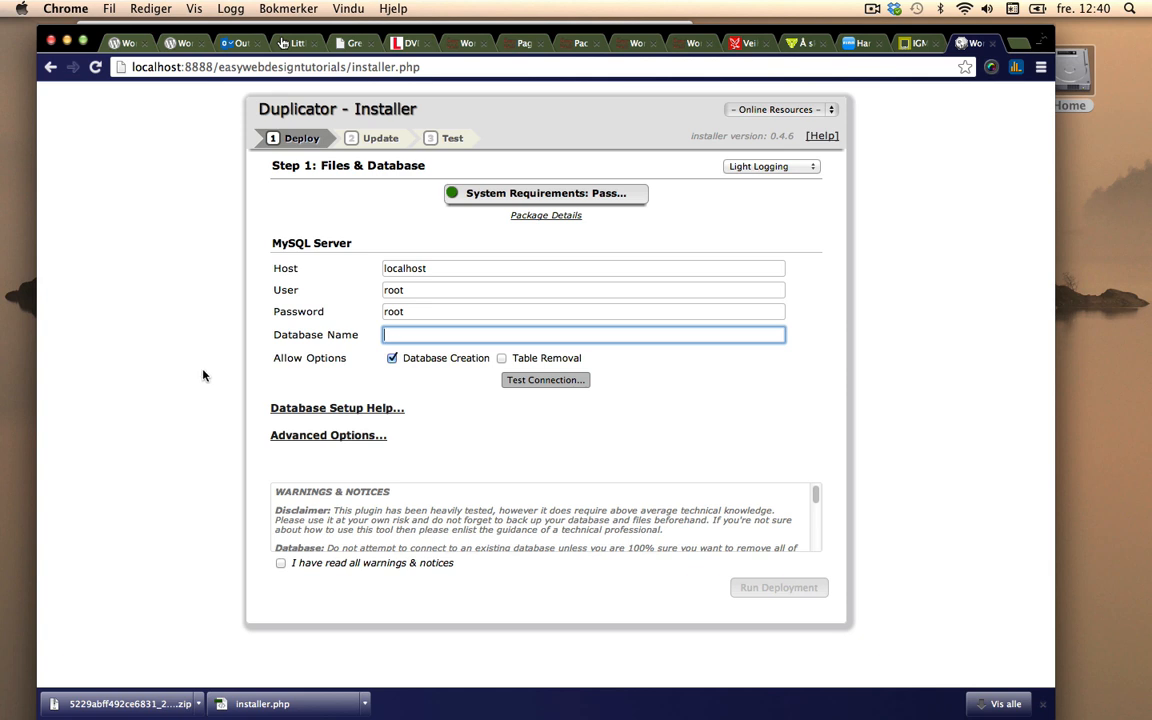
type("easy")
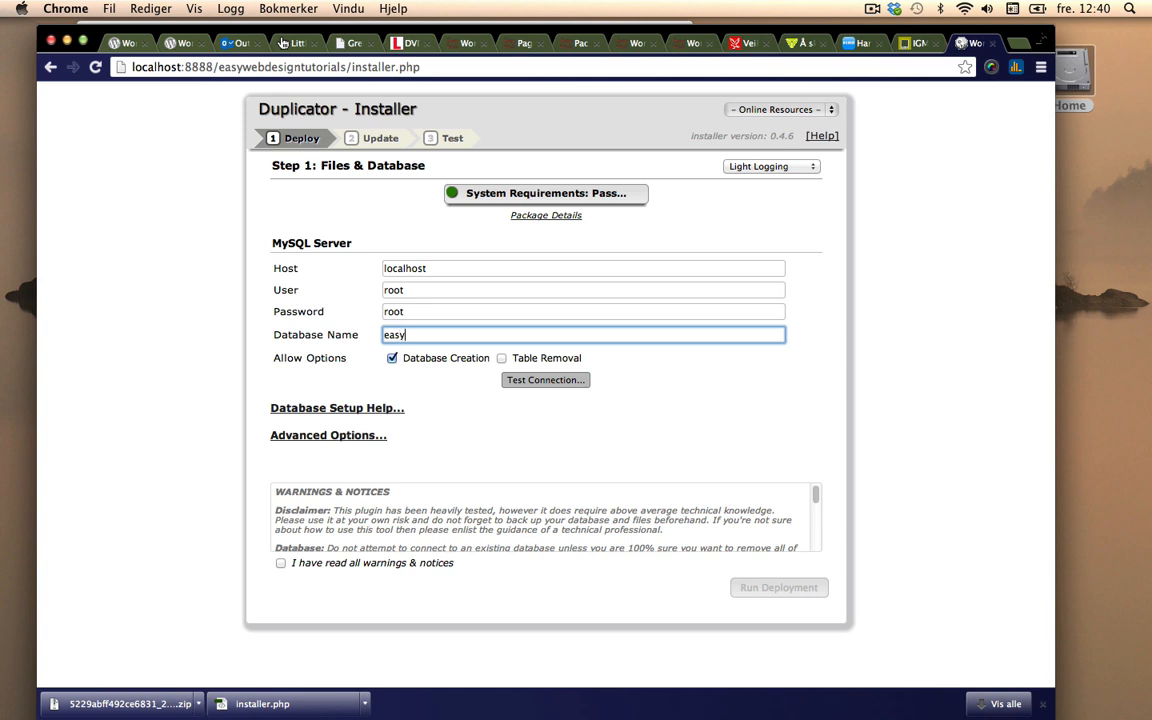
type("test")
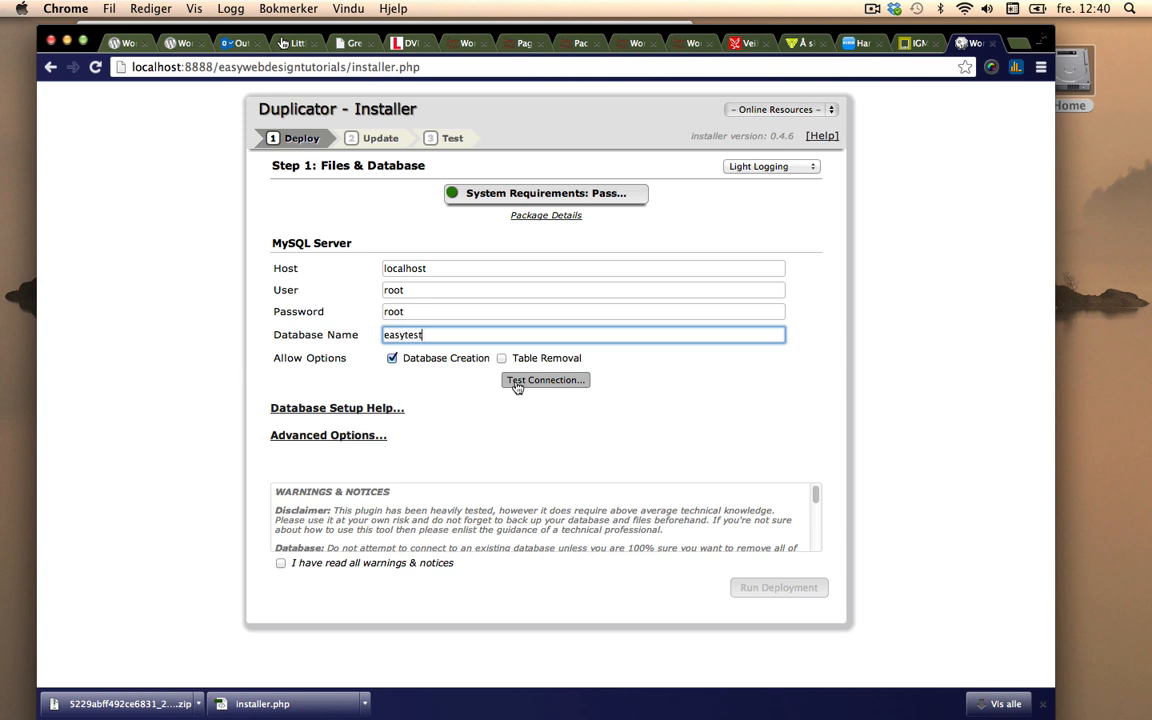
left_click(545, 380)
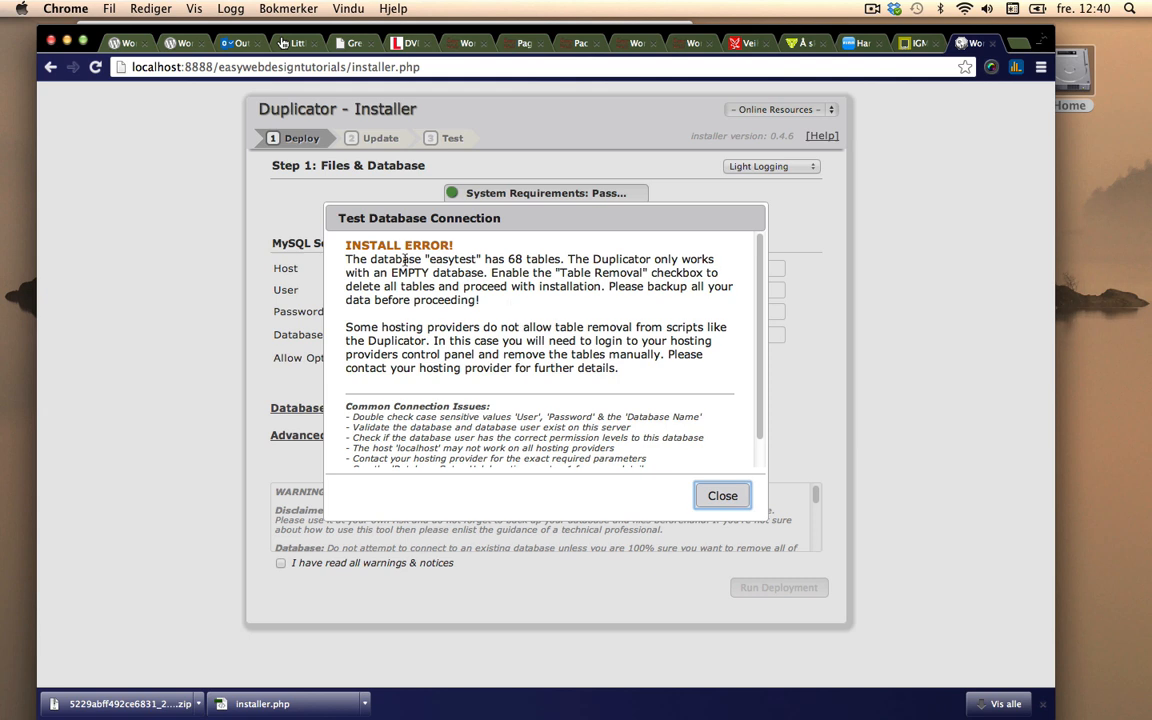
mouse_move(668, 406)
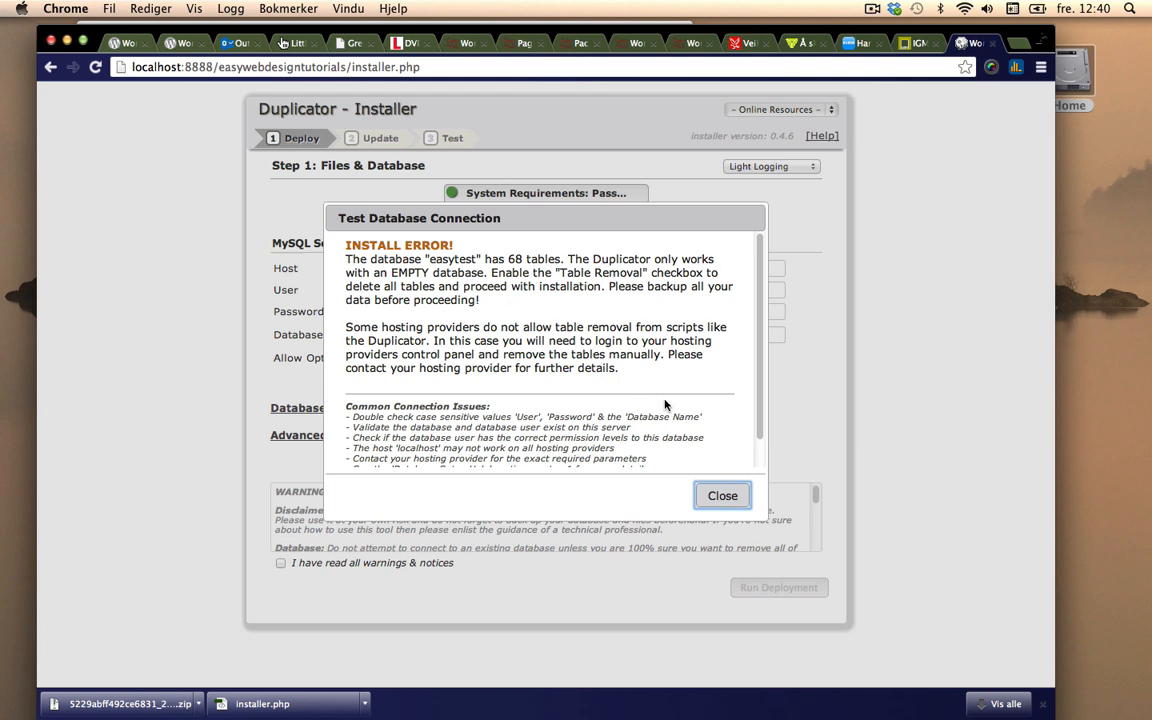
left_click(722, 495)
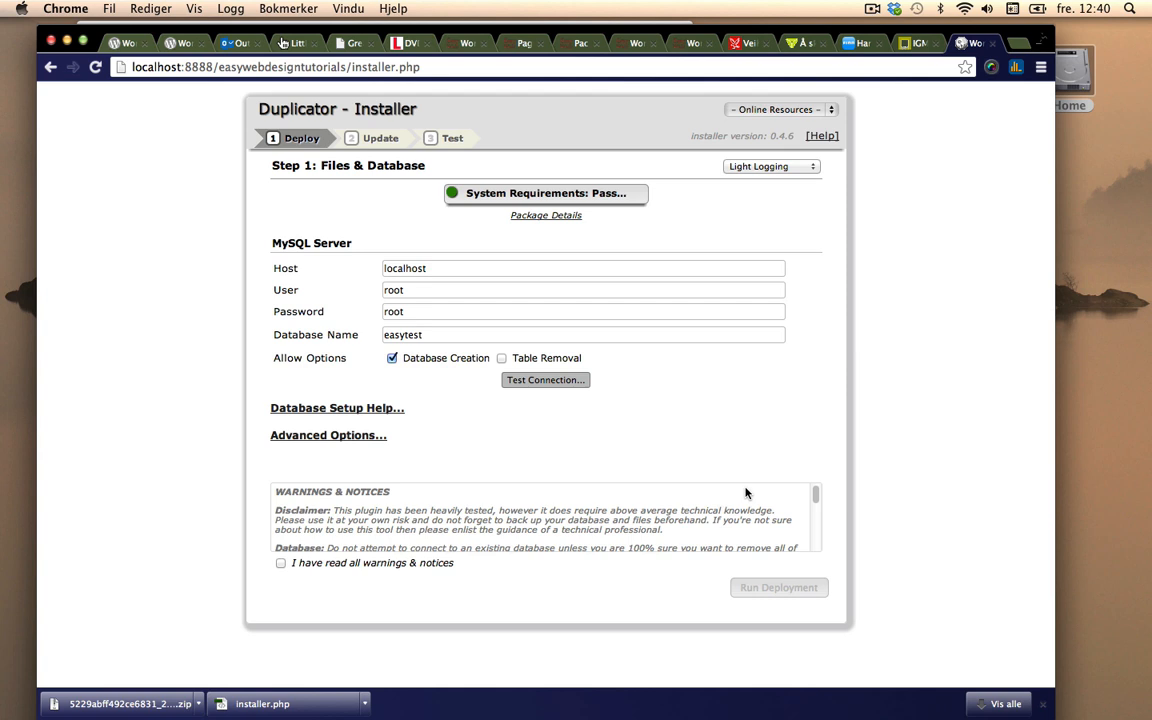
Allow table removal, retest successfully, accept the warnings and run deployment.
left_click(502, 358)
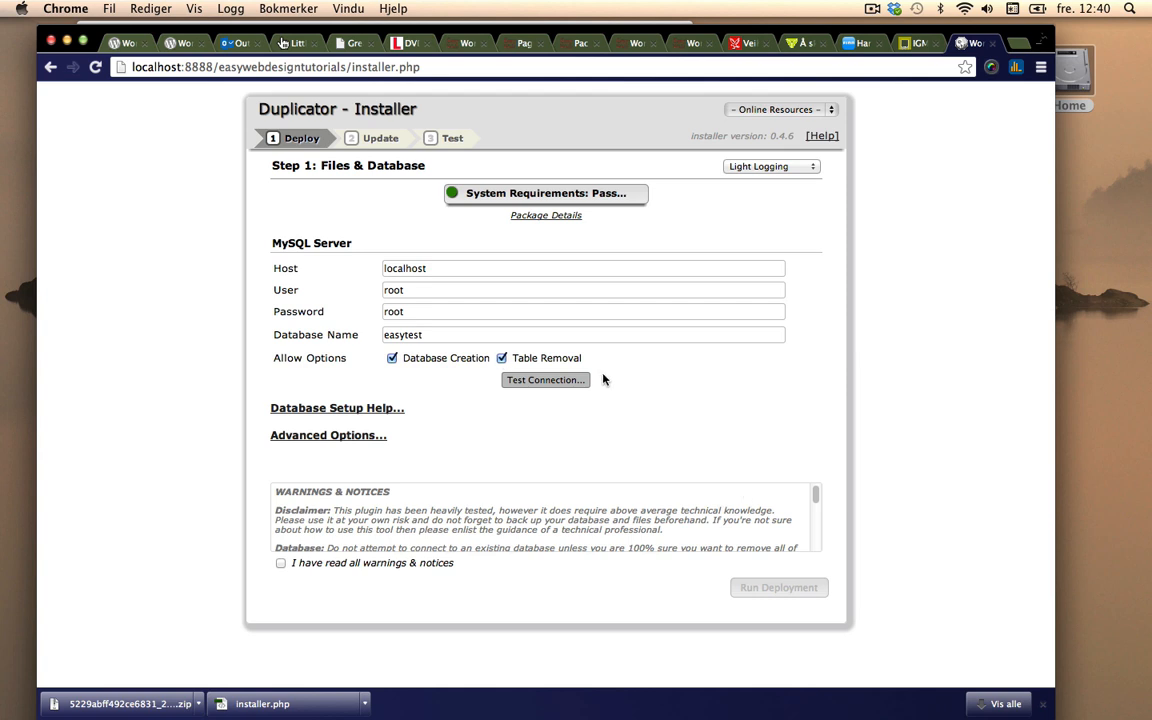
left_click(545, 379)
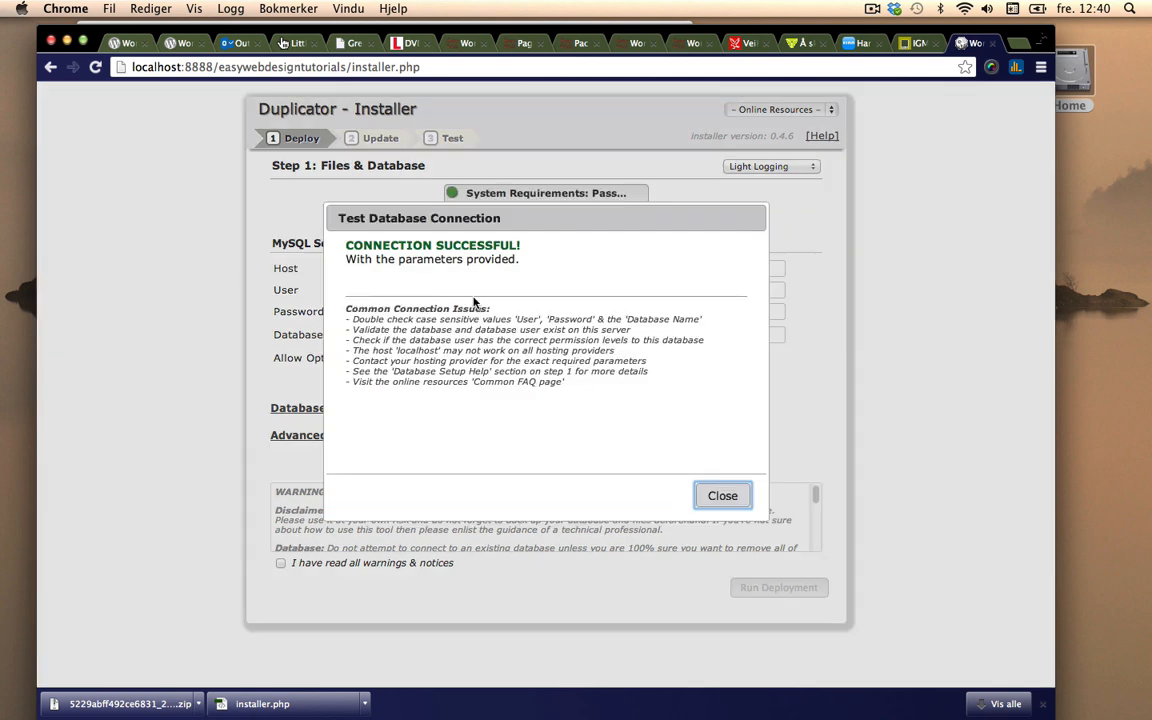
left_click(722, 495)
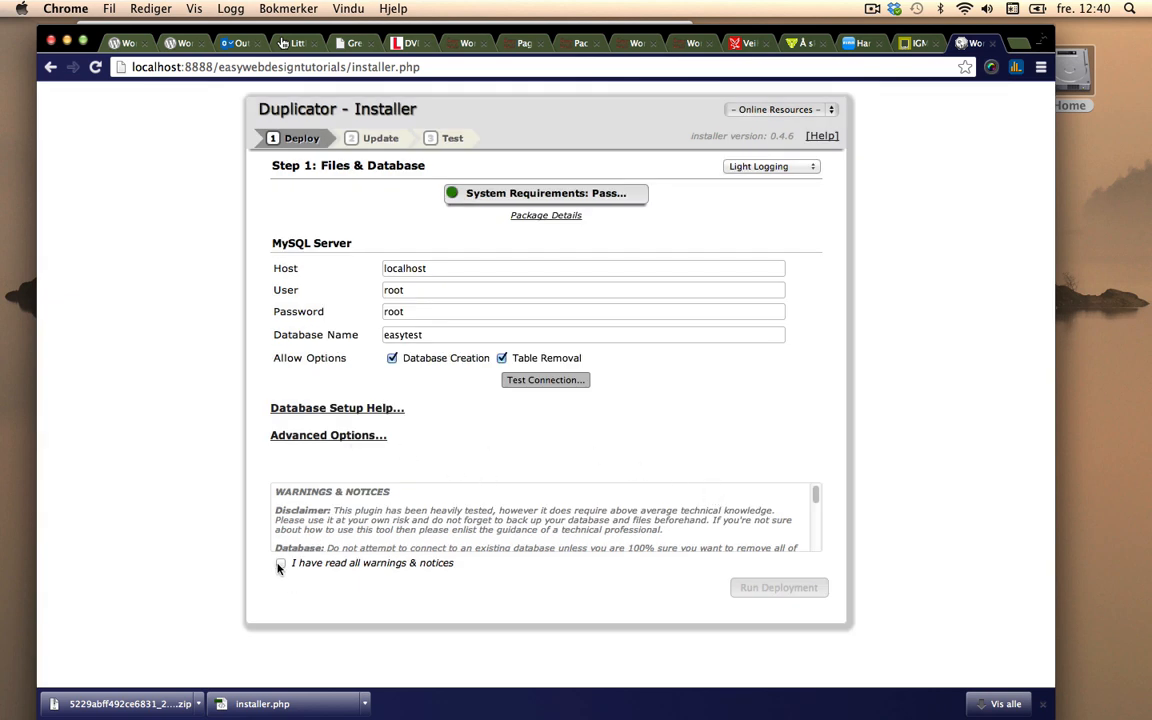
left_click(280, 562)
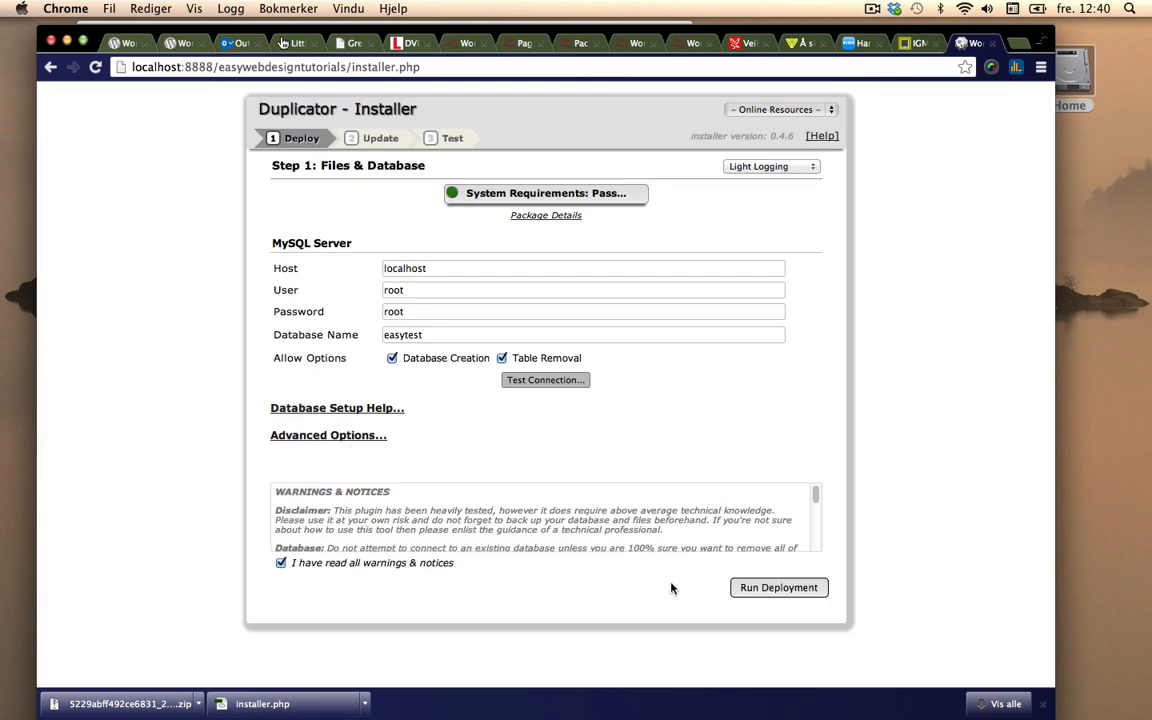
left_click(778, 587)
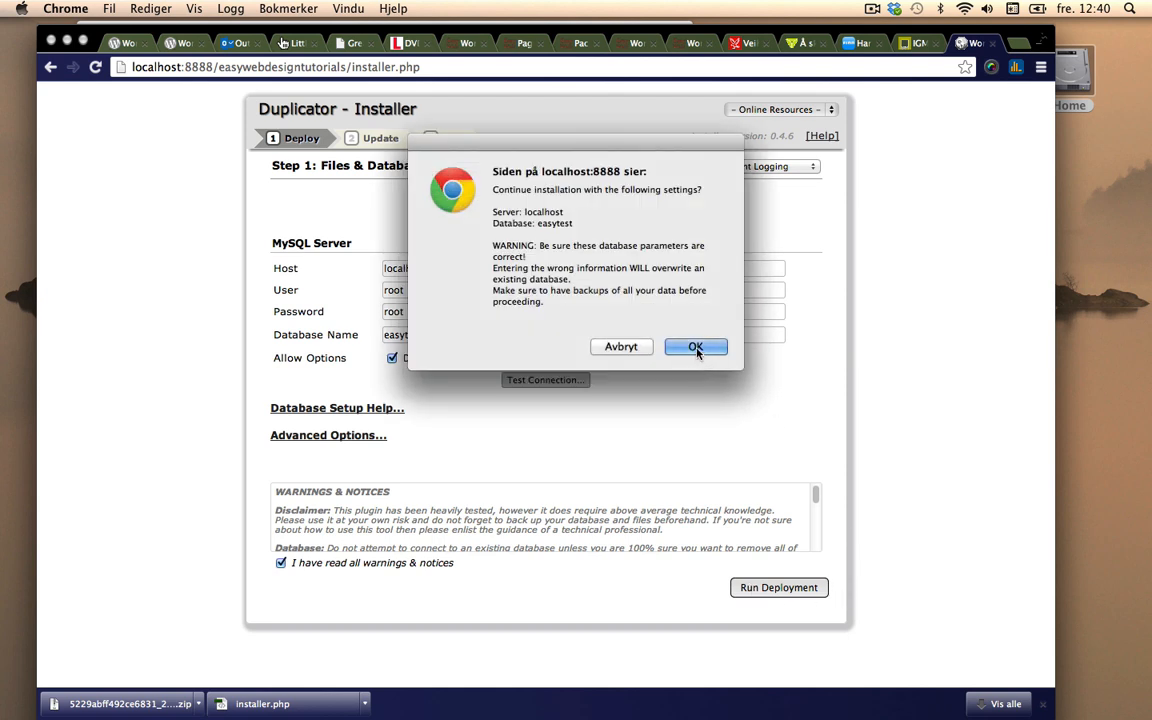
Confirm the database settings, expand New Admin Account, and run the URL/path update.
left_click(696, 346)
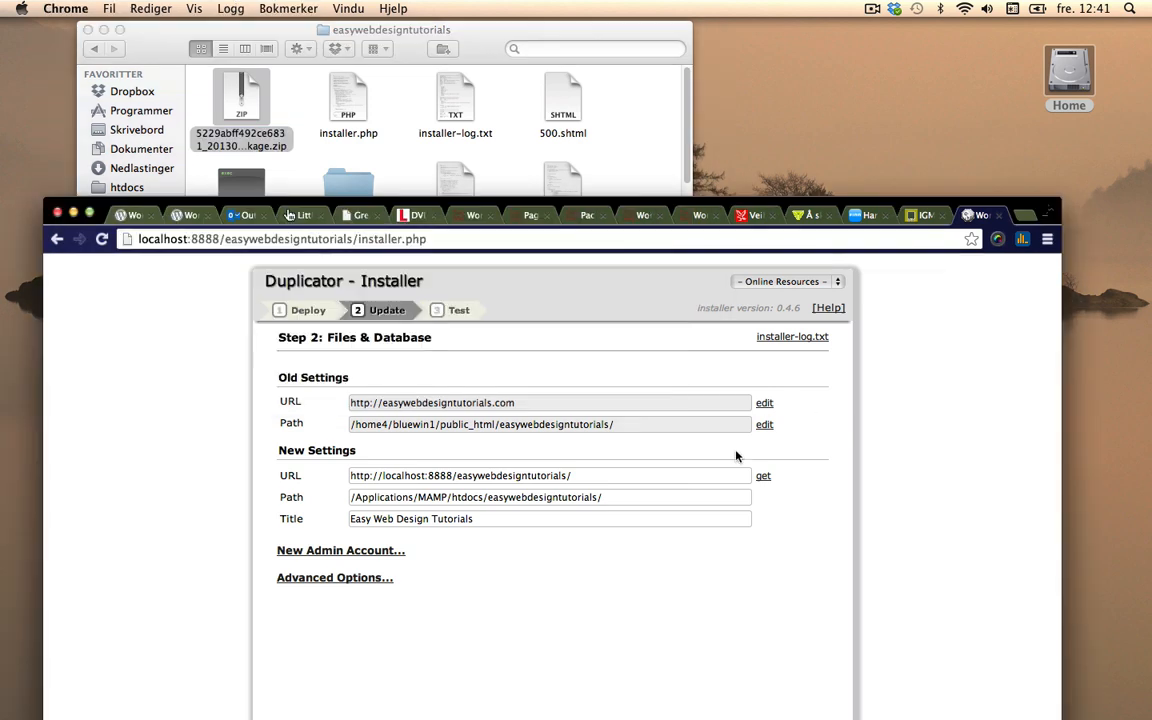
left_click(340, 550)
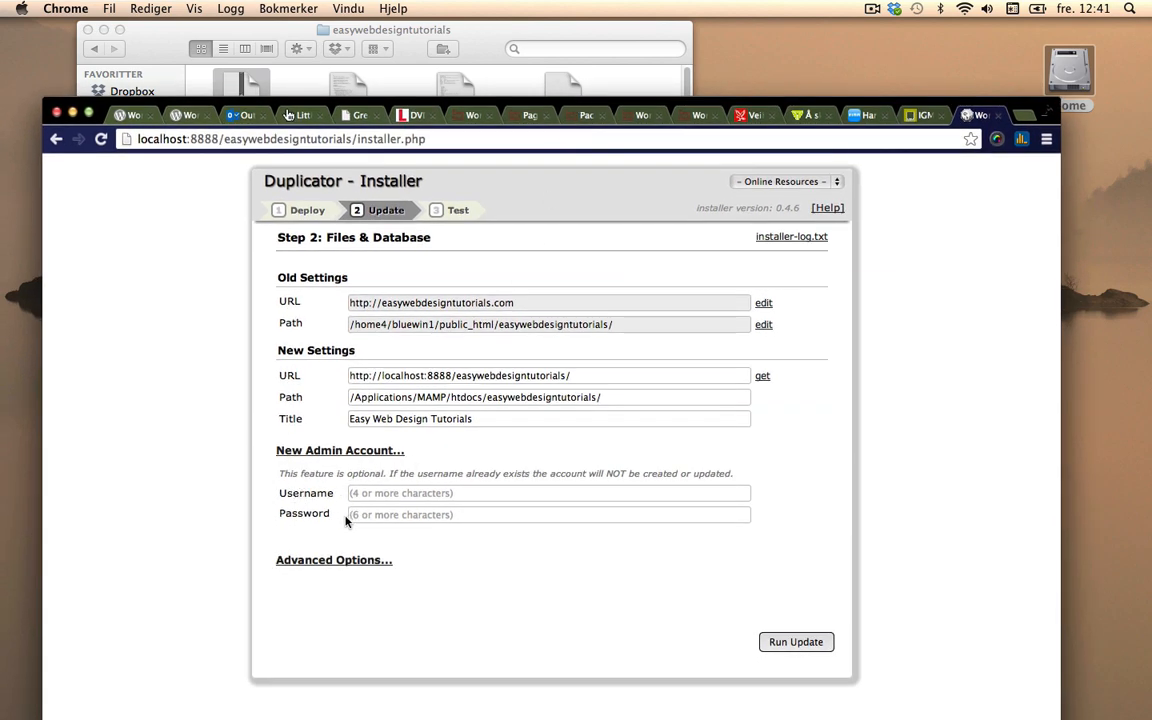
mouse_move(724, 630)
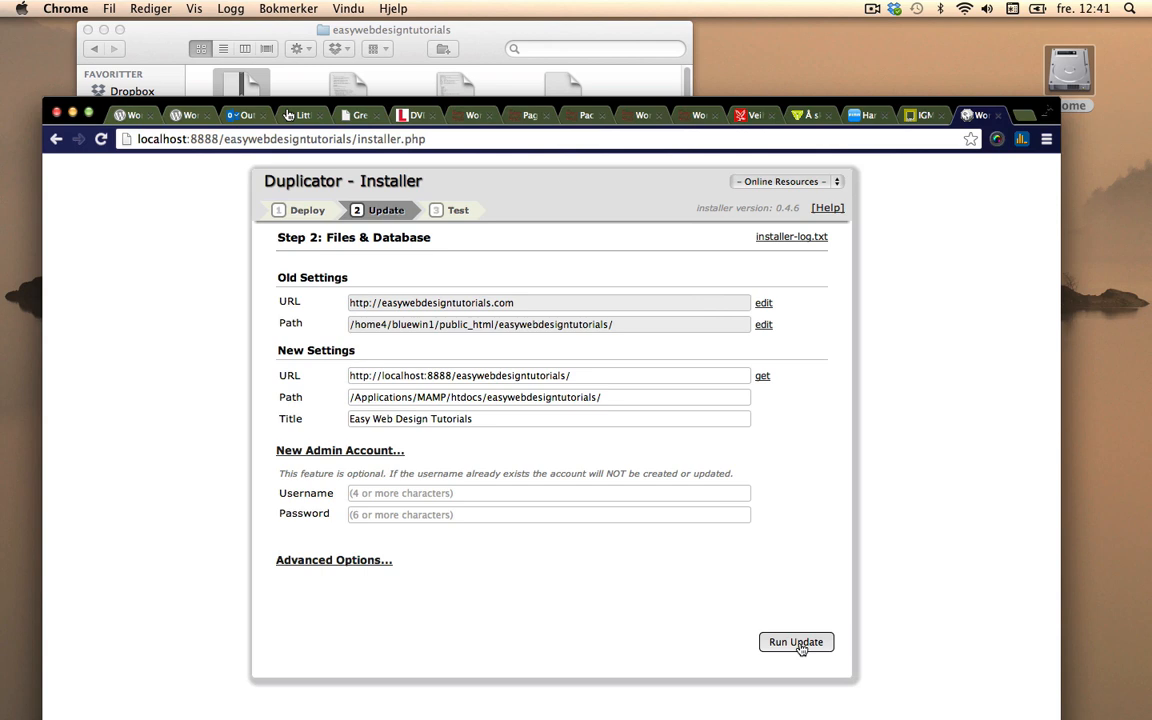
left_click(796, 642)
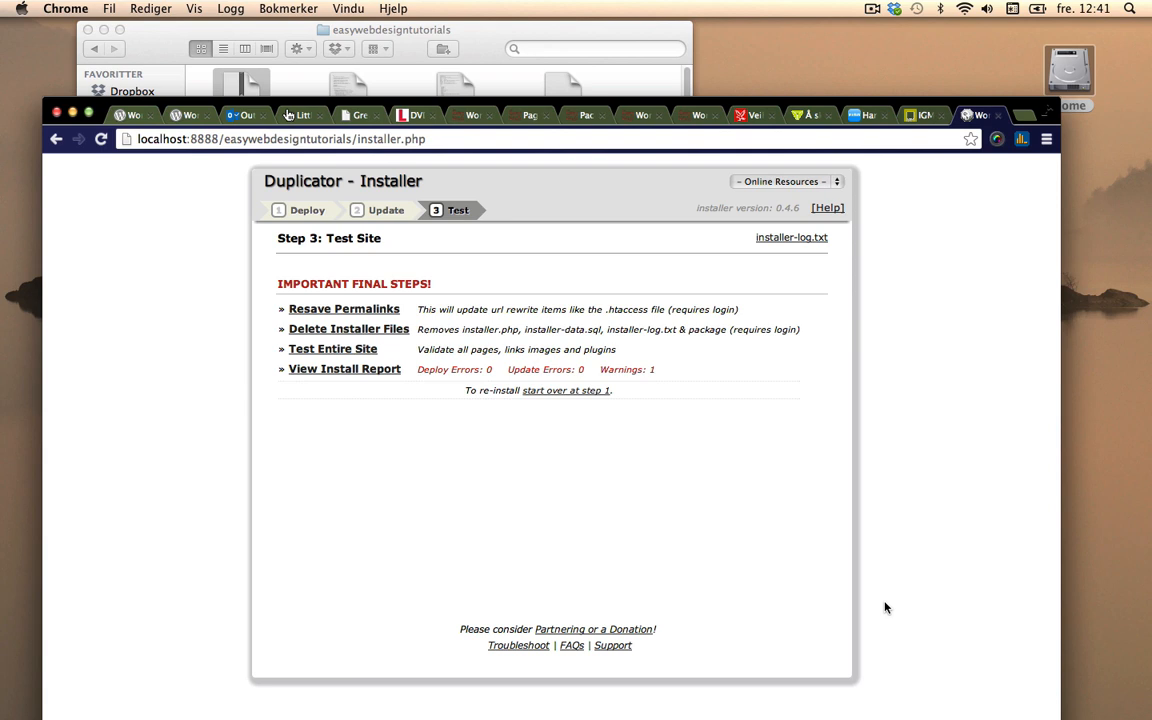
mouse_move(546, 572)
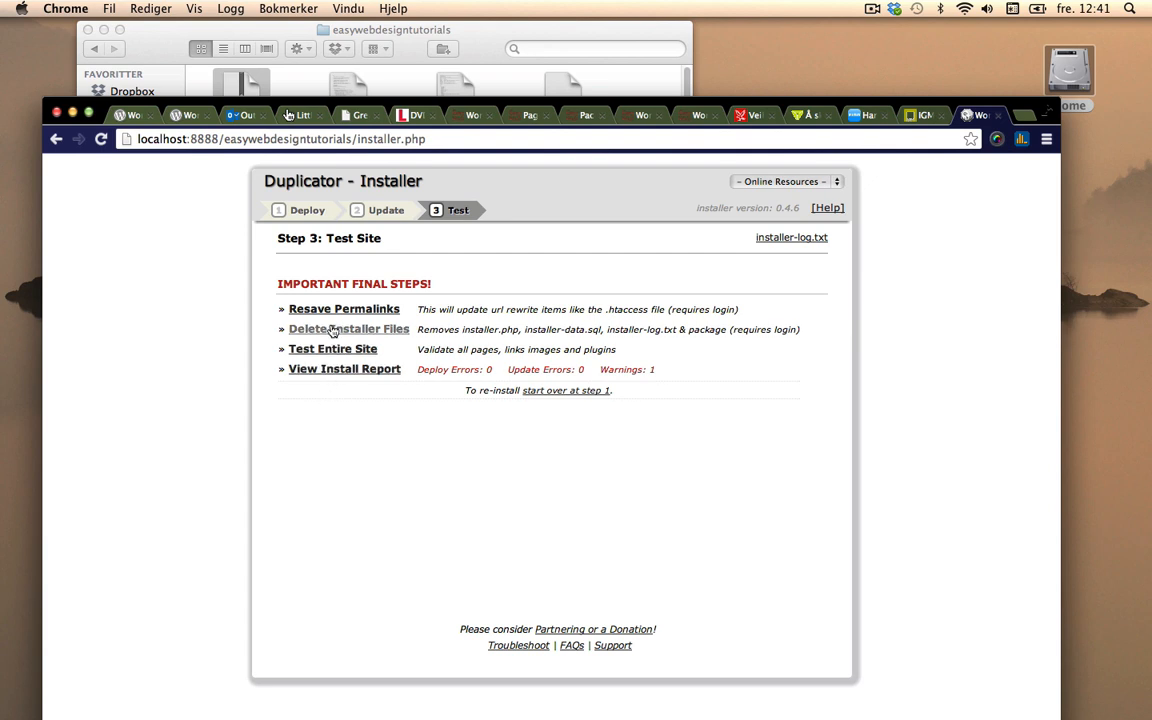
Delete the installer files and confirm the deletion prompt.
left_click(348, 328)
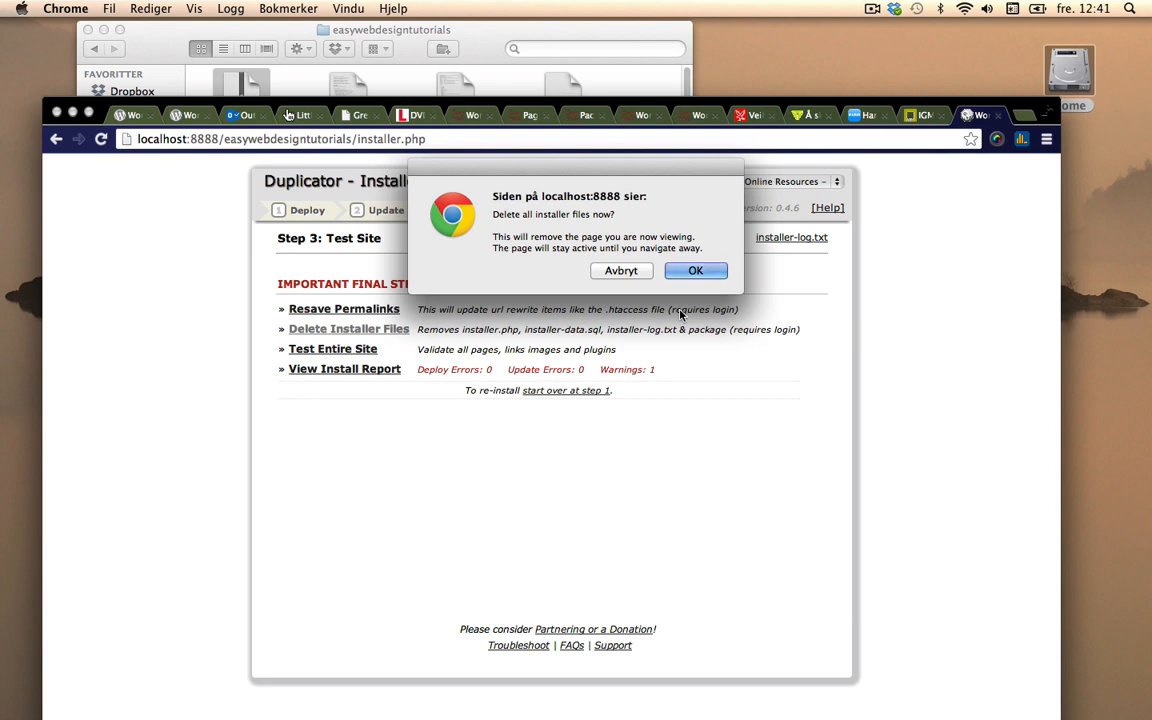
left_click(695, 270)
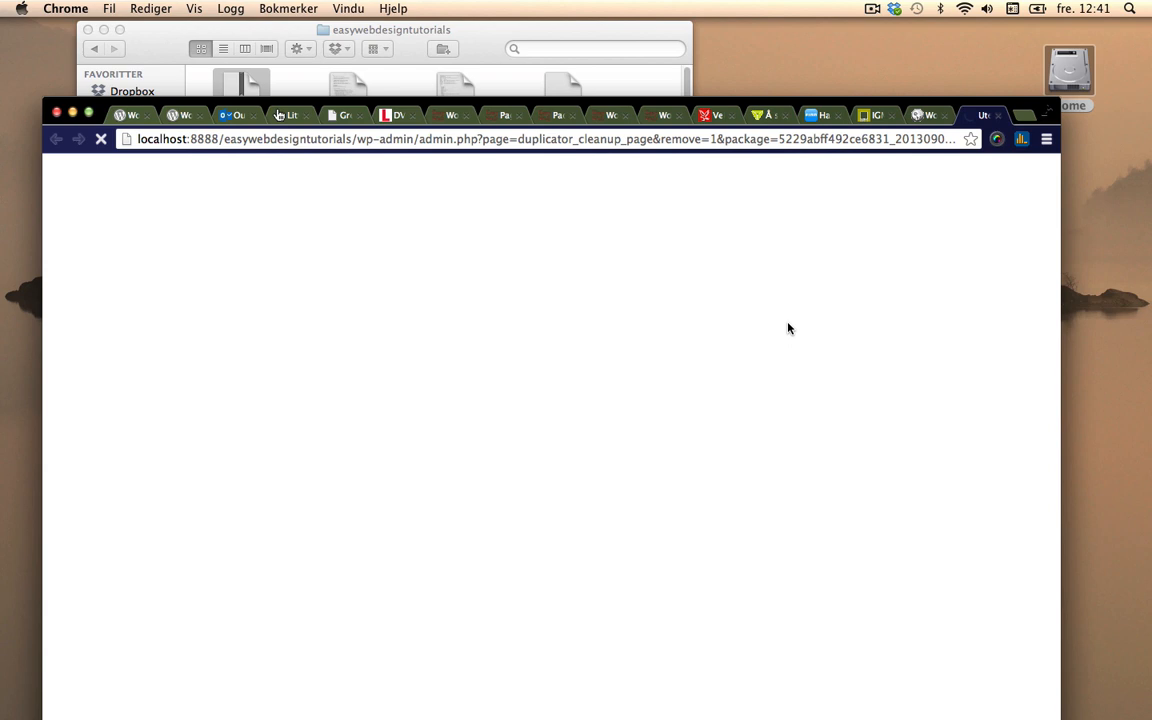
mouse_move(730, 383)
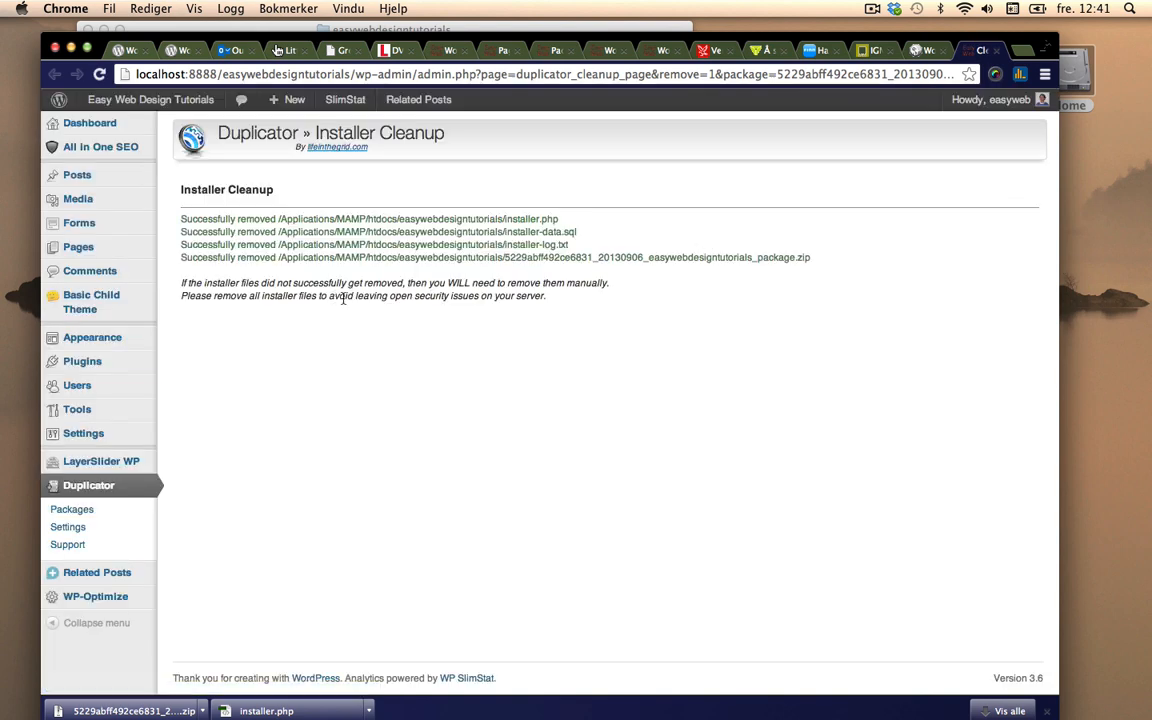
mouse_move(240, 424)
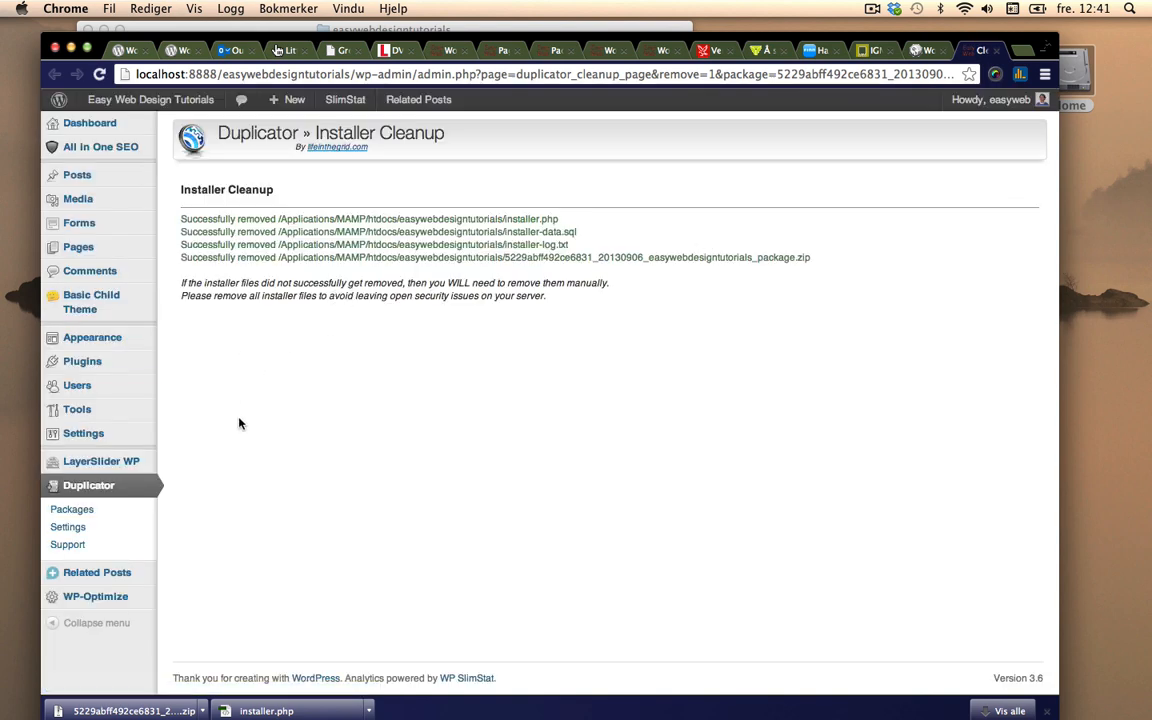
mouse_move(139, 490)
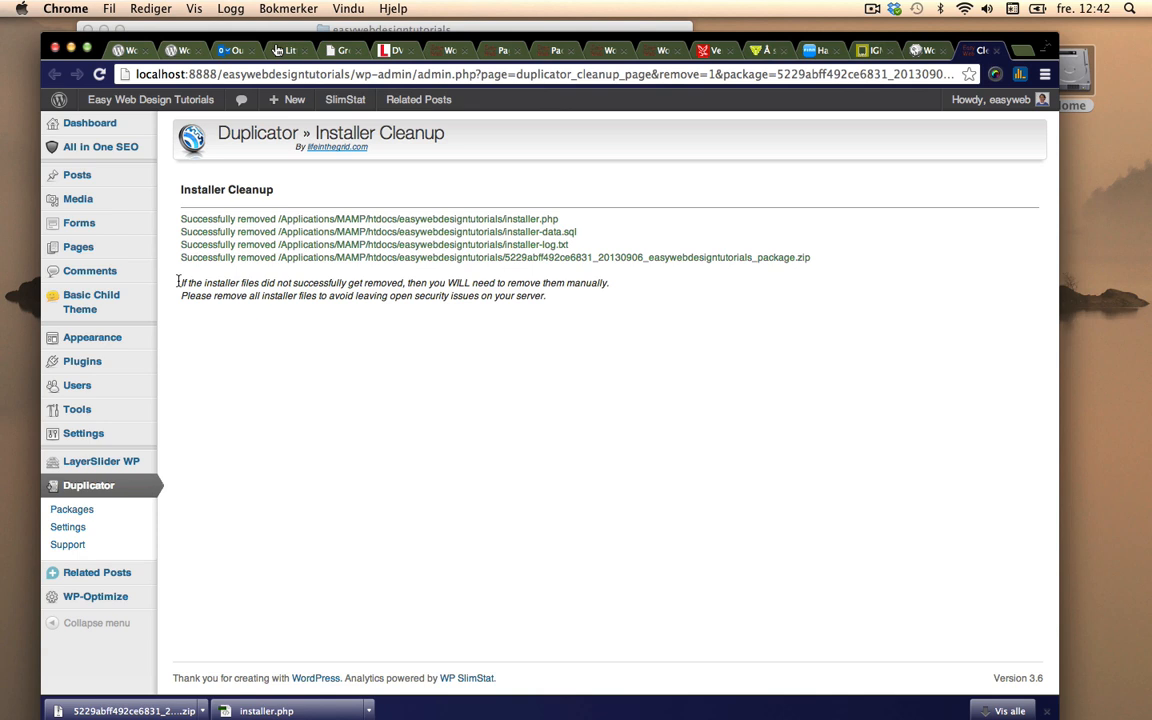
mouse_move(180, 412)
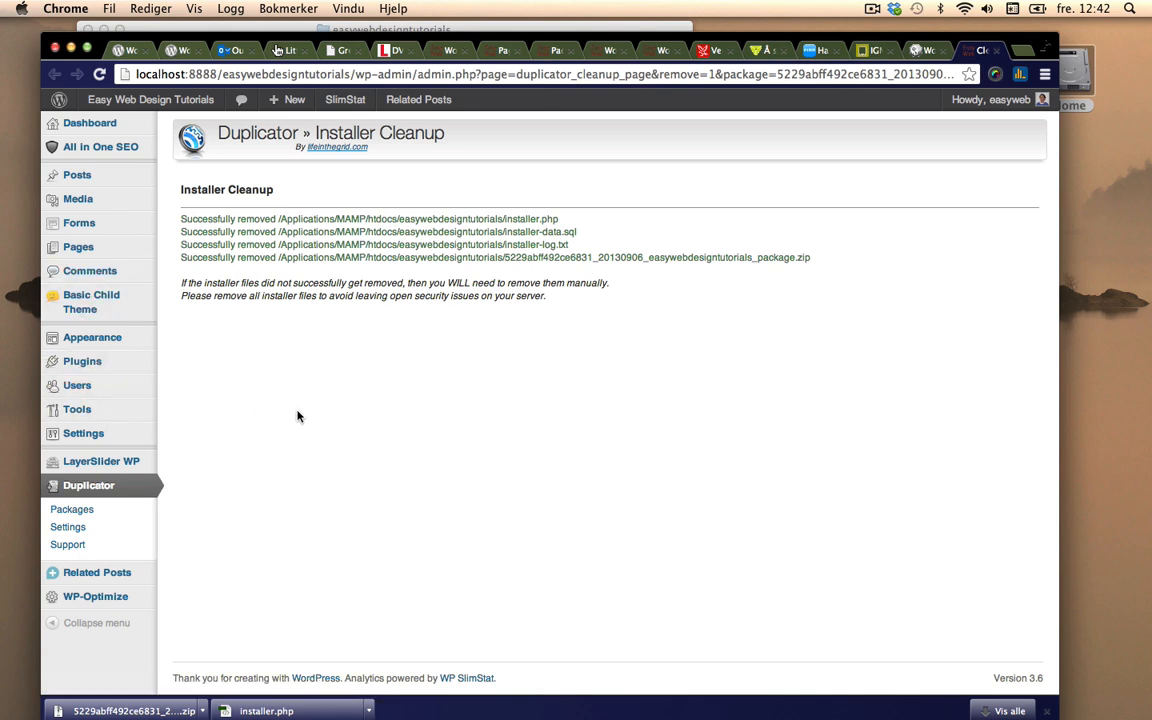
mouse_move(406, 419)
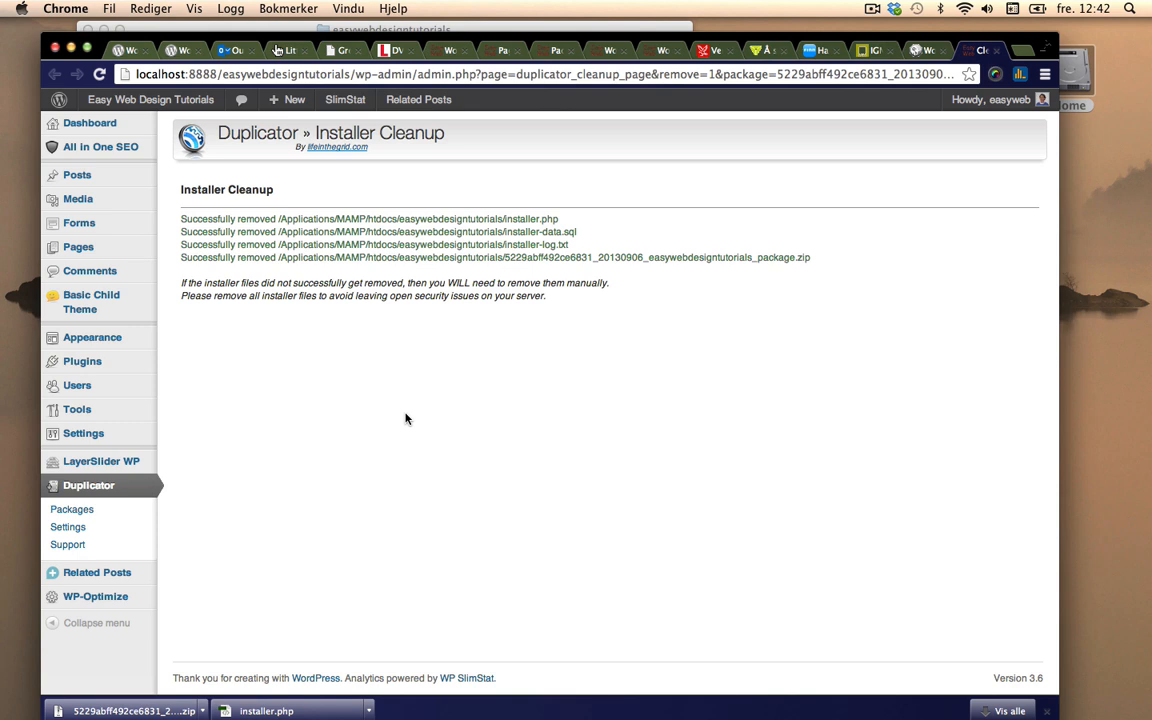
mouse_move(403, 439)
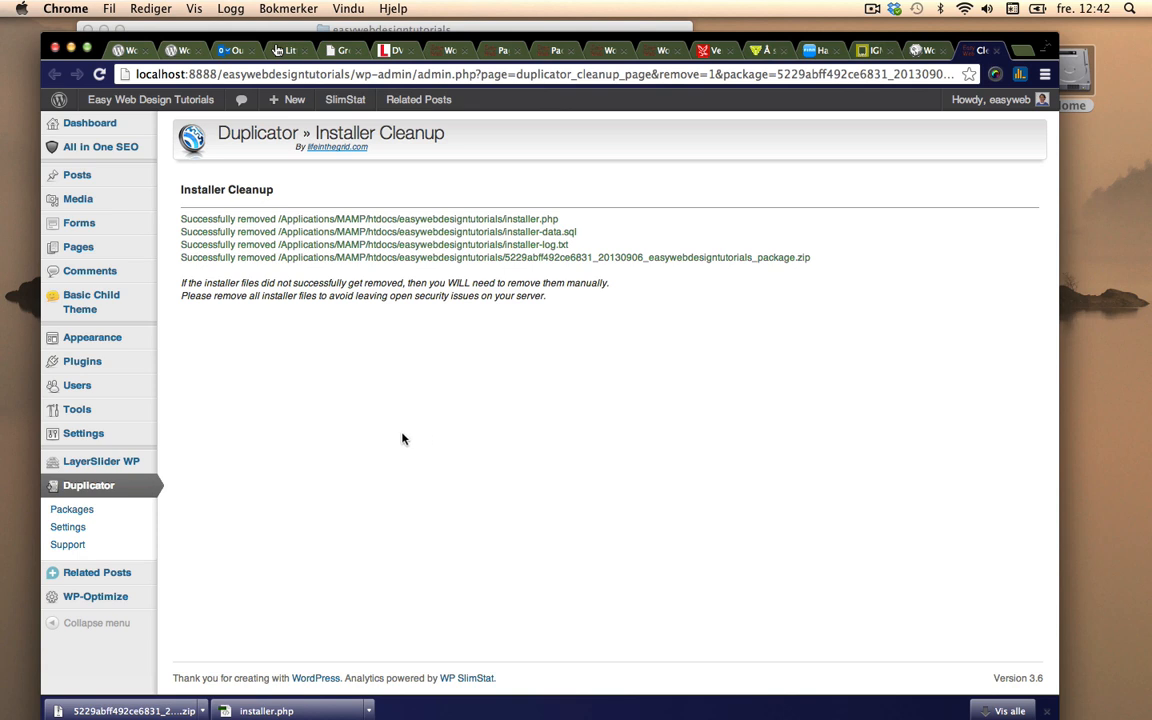
mouse_move(92, 337)
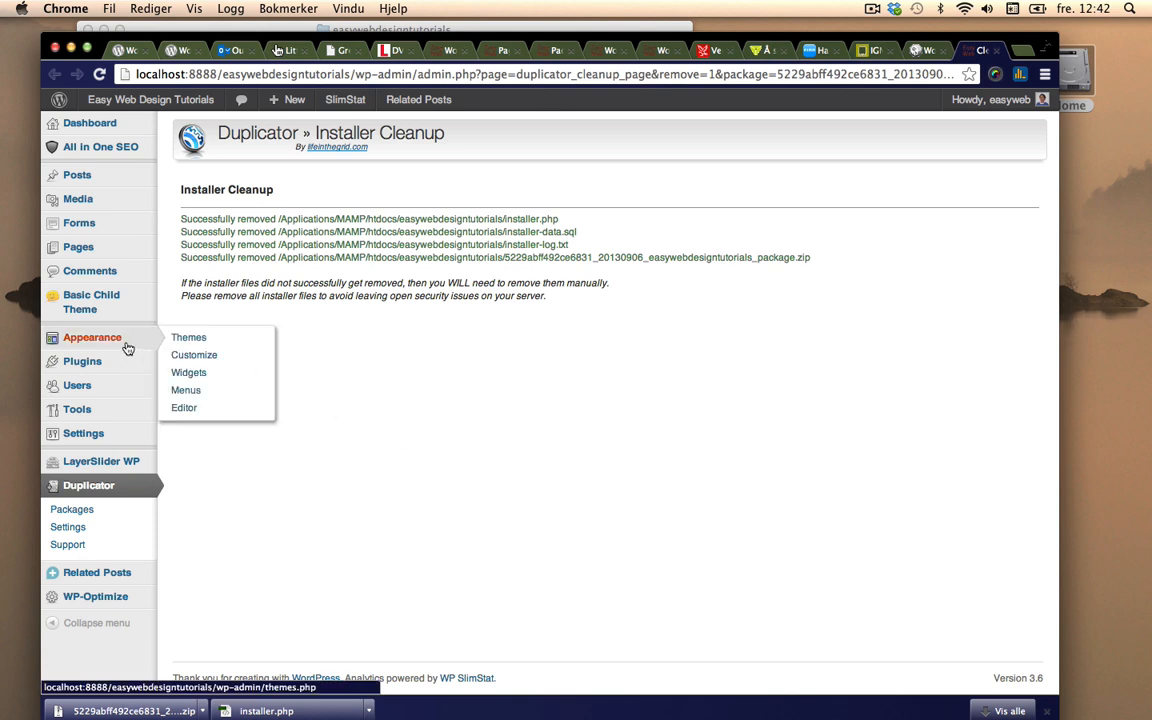
Go to the local WordPress Themes page after the cleanup report.
left_click(189, 337)
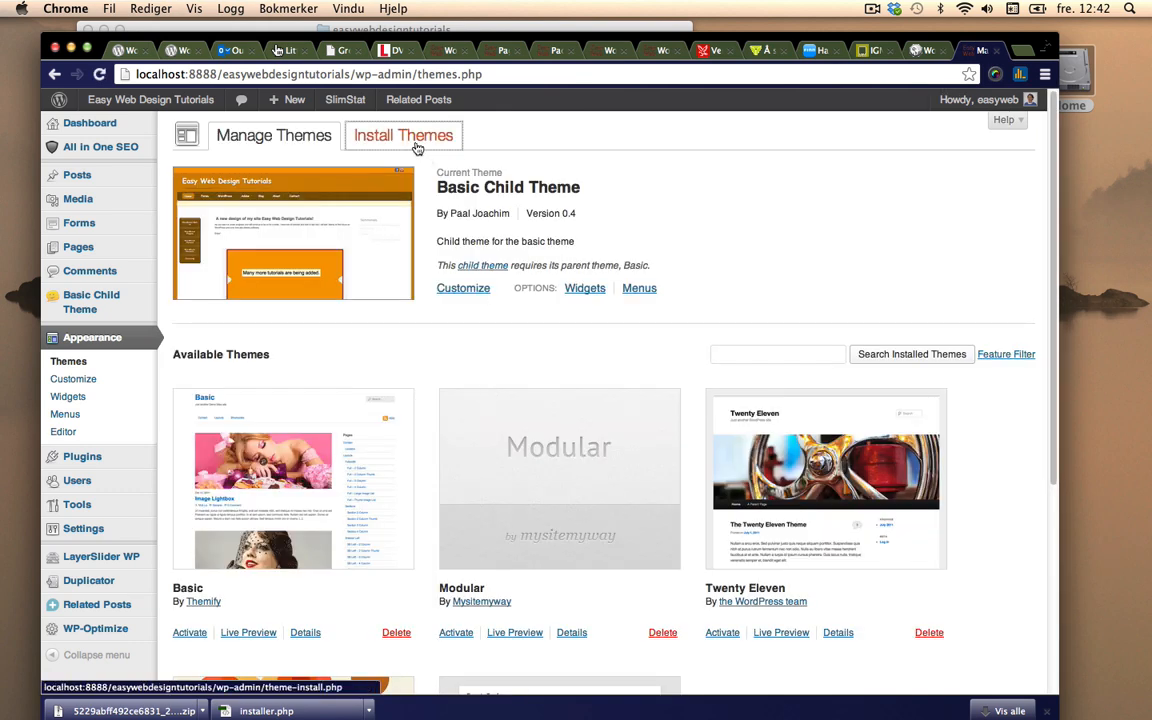
Open the theme Upload page and browse the Desktop for magazine.zip, then cancel the picker.
left_click(404, 135)
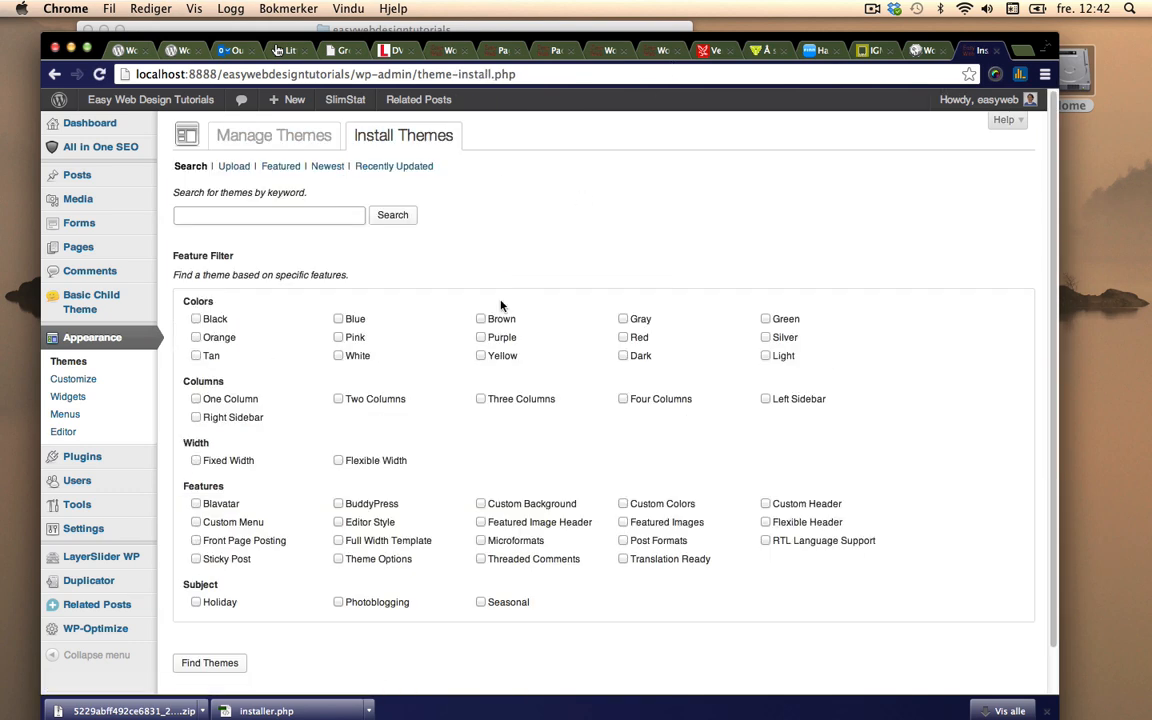
left_click(234, 166)
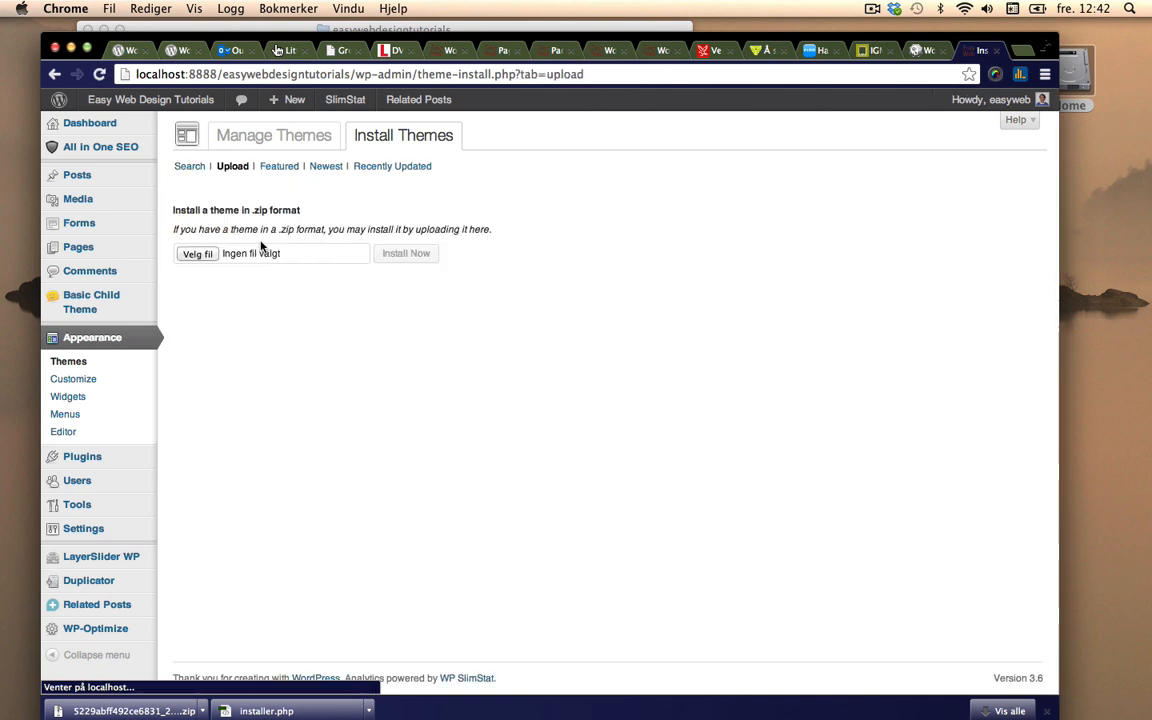
left_click(197, 253)
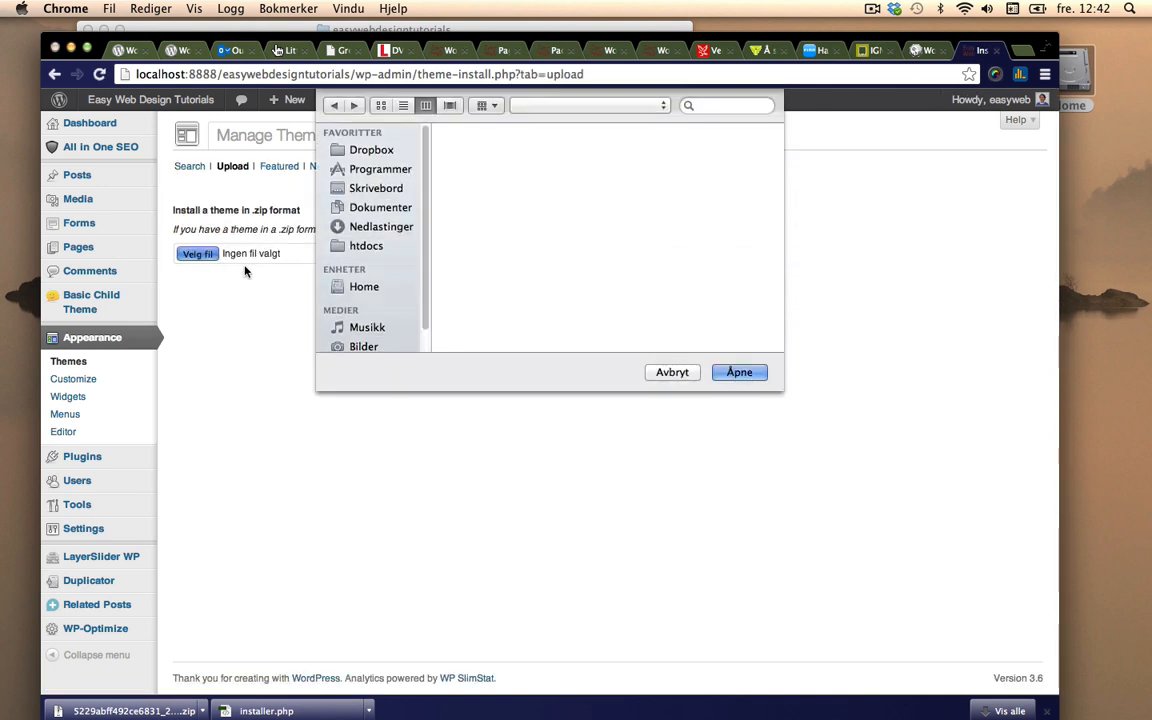
left_click(377, 188)
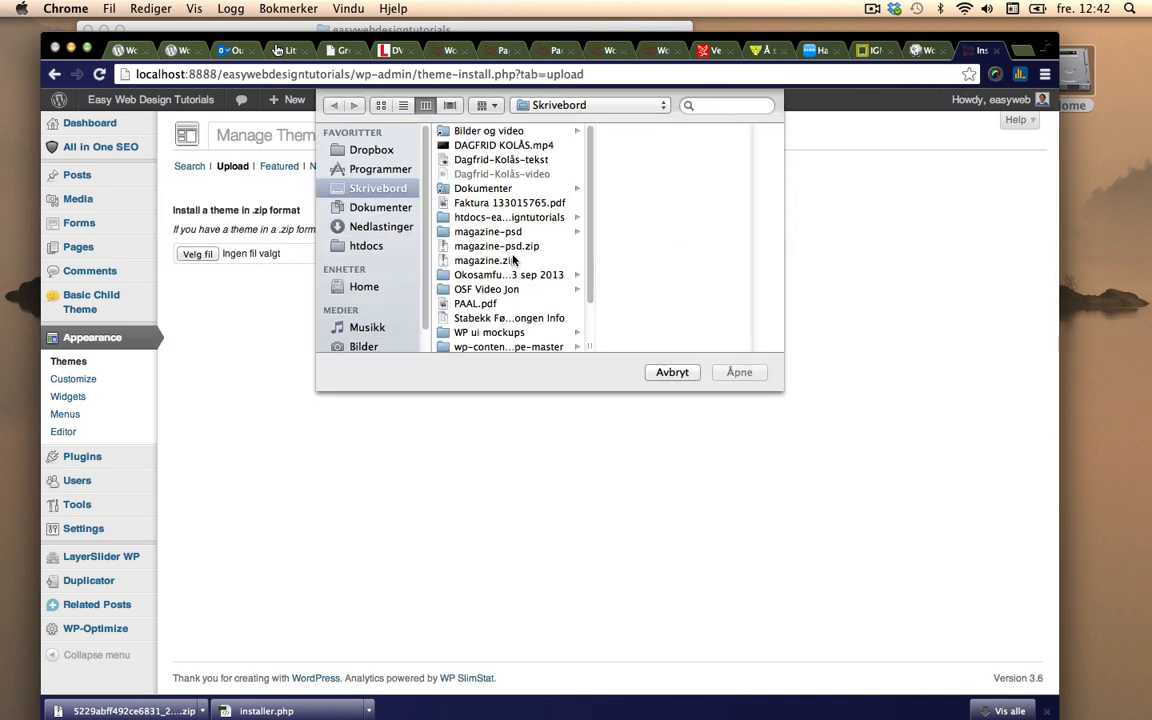
left_click(496, 245)
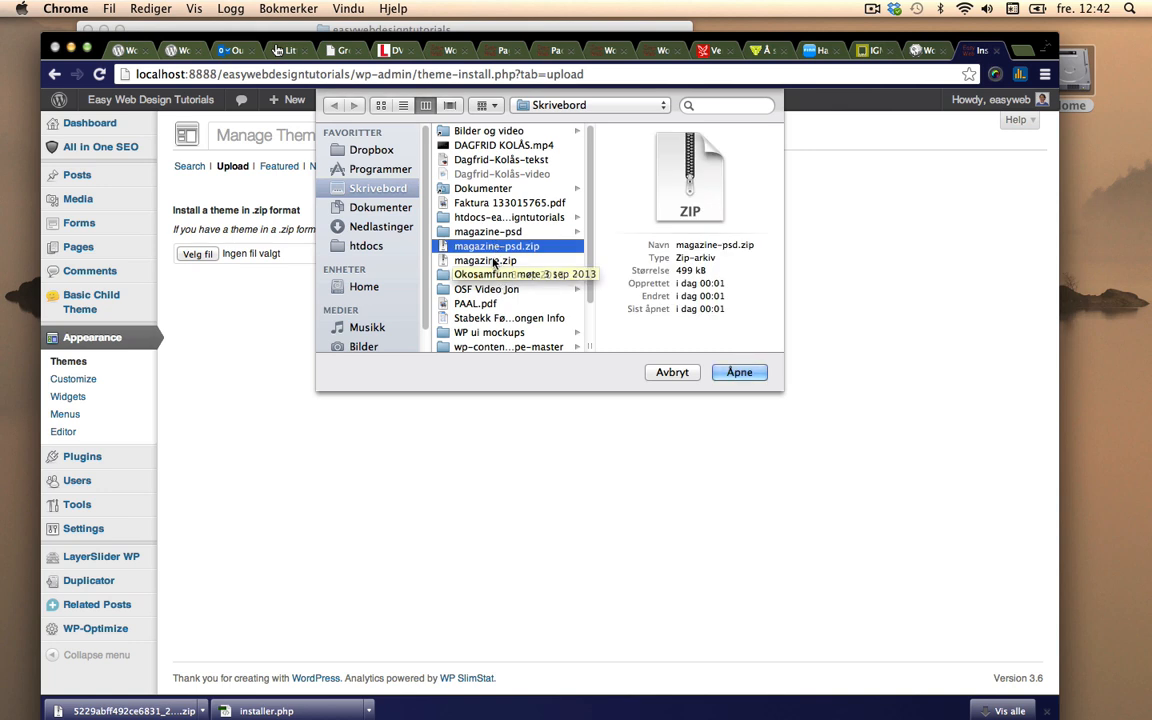
left_click(485, 260)
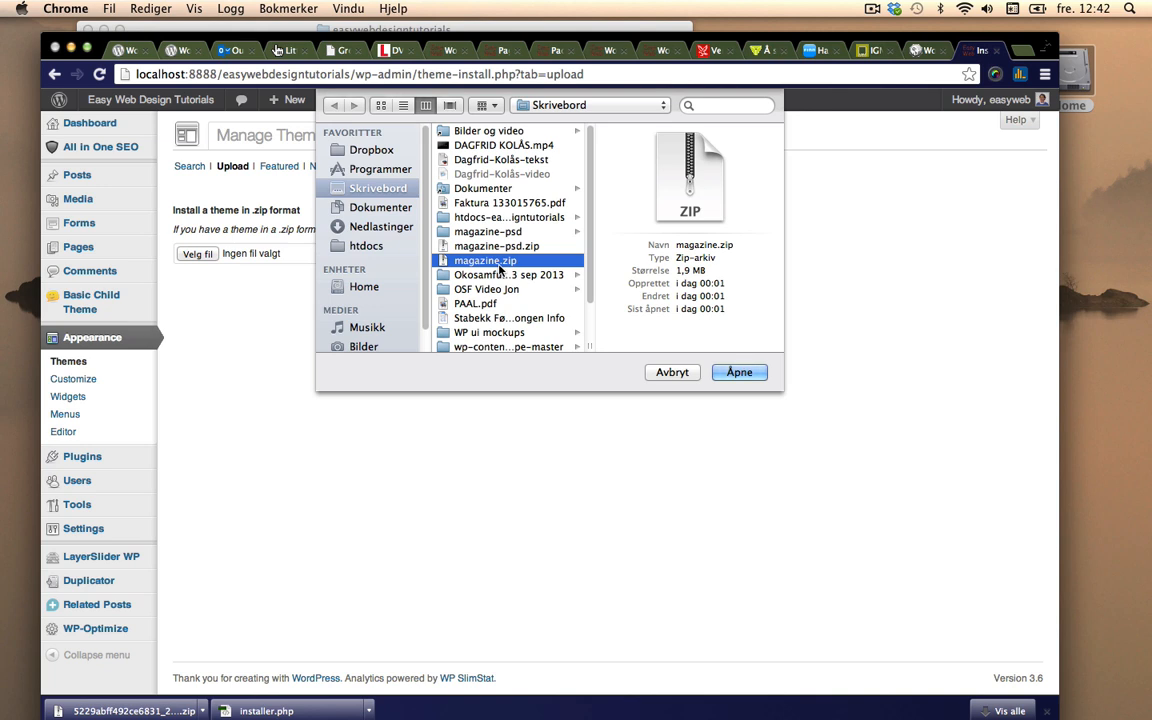
left_click(739, 372)
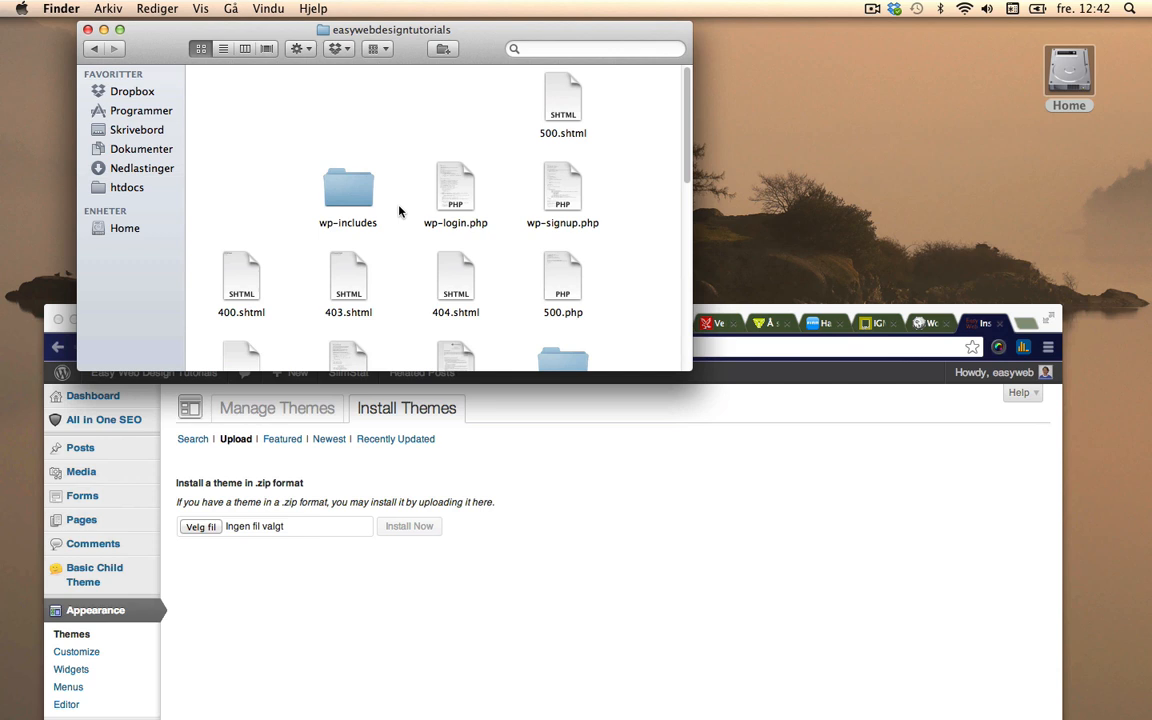
Browse Finder into the site's wp-content/themes folder.
scroll("down", 3)
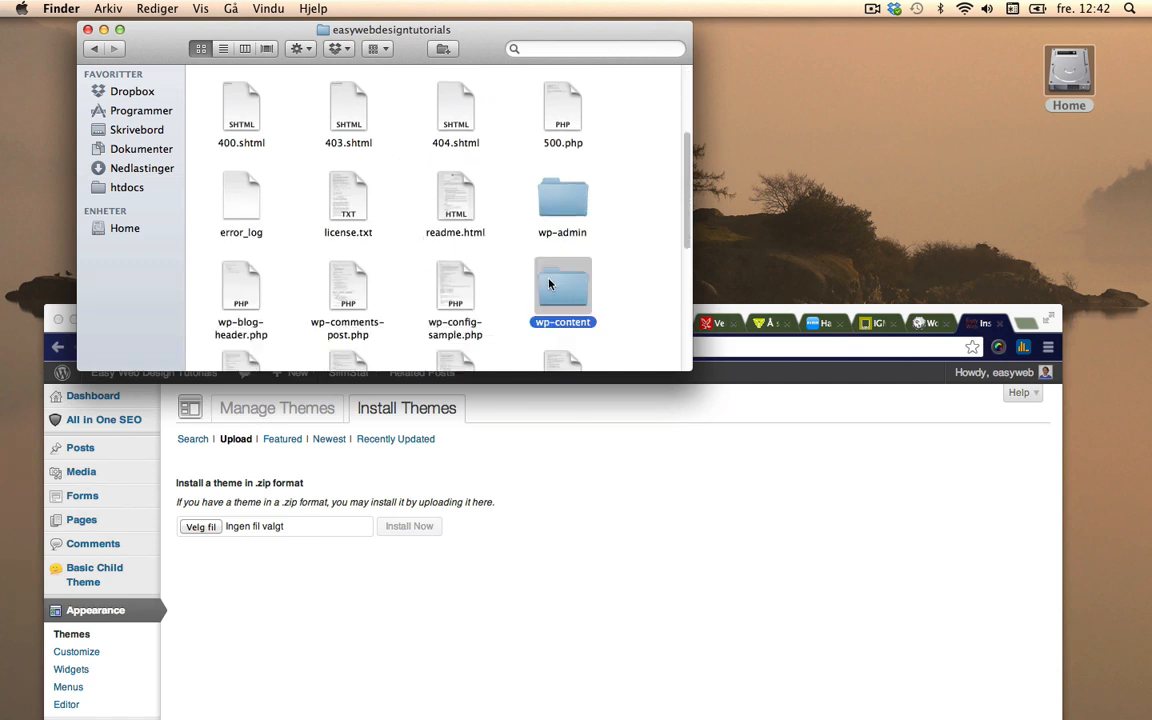
double_click(562, 290)
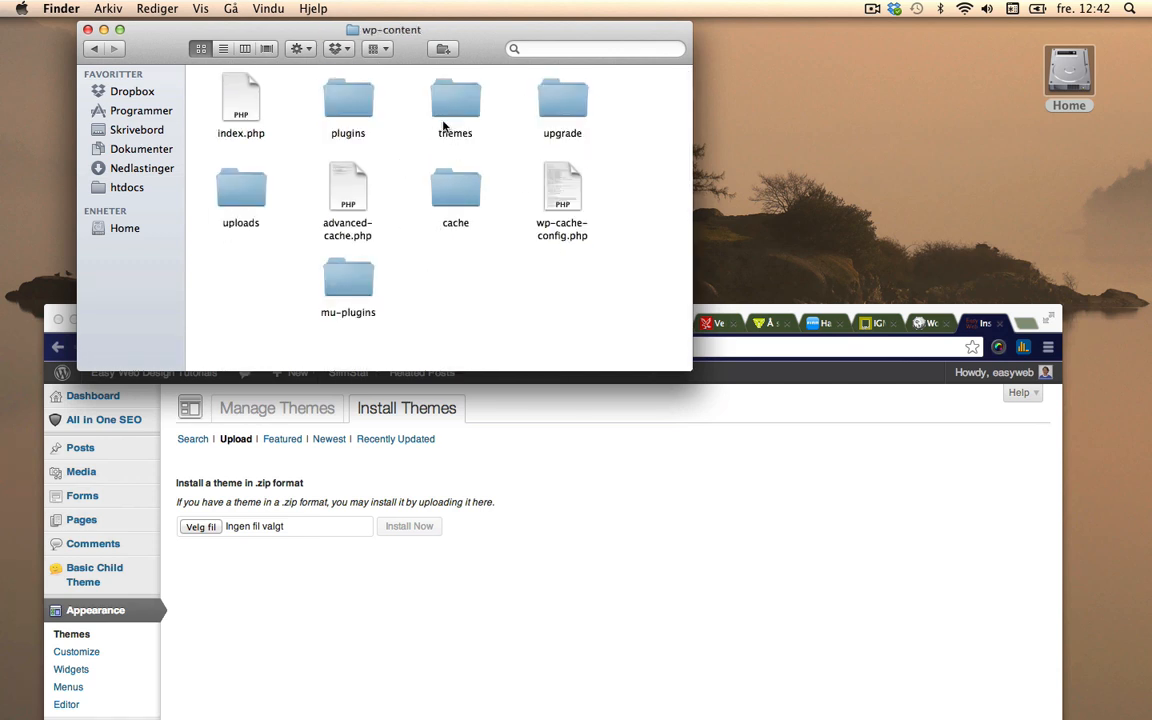
double_click(455, 98)
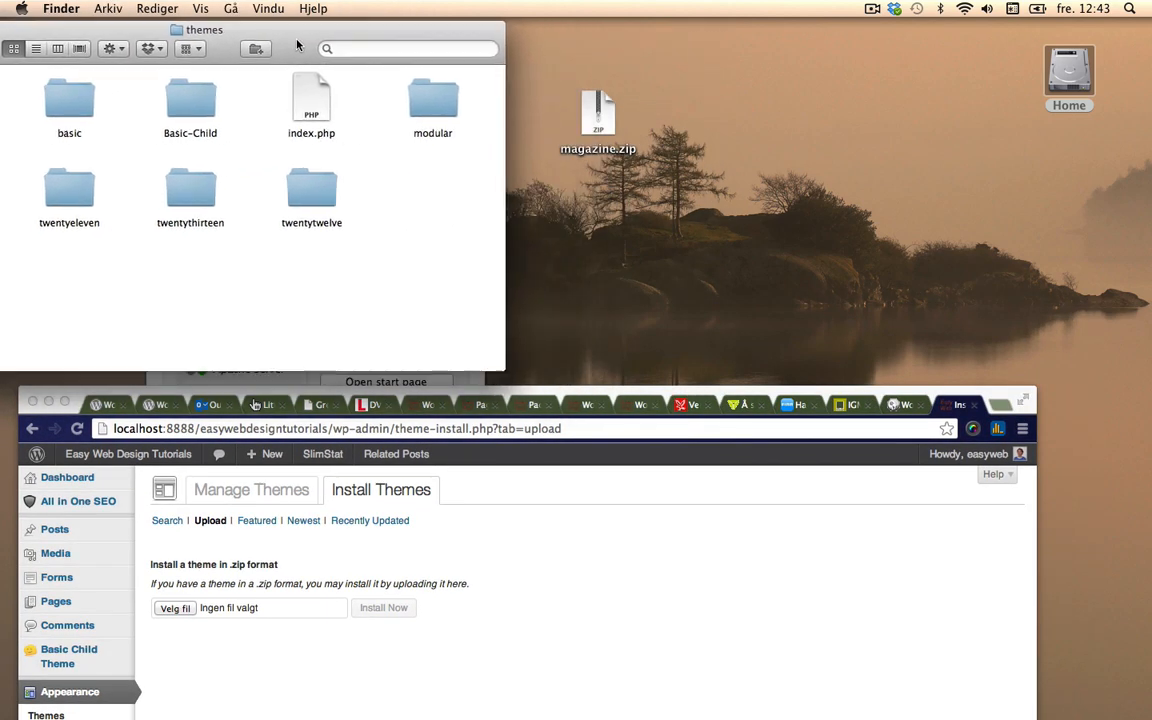
double_click(598, 120)
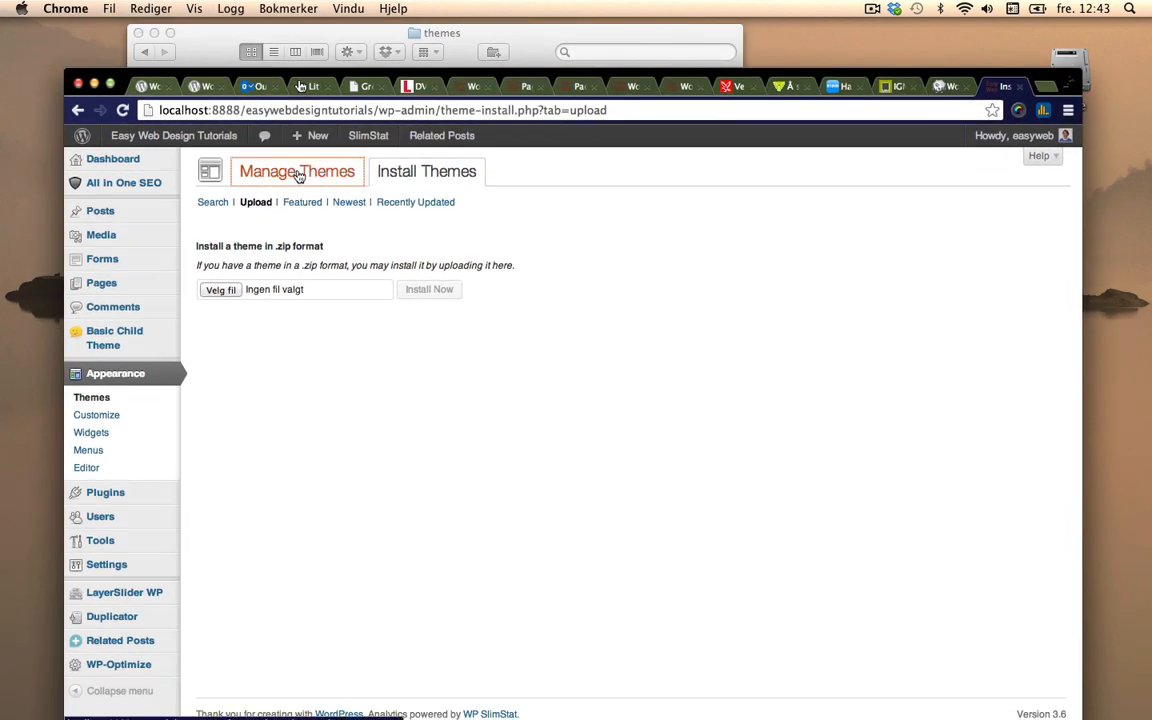
Open Manage Themes and scroll through Available Themes to find Magazine.
left_click(296, 171)
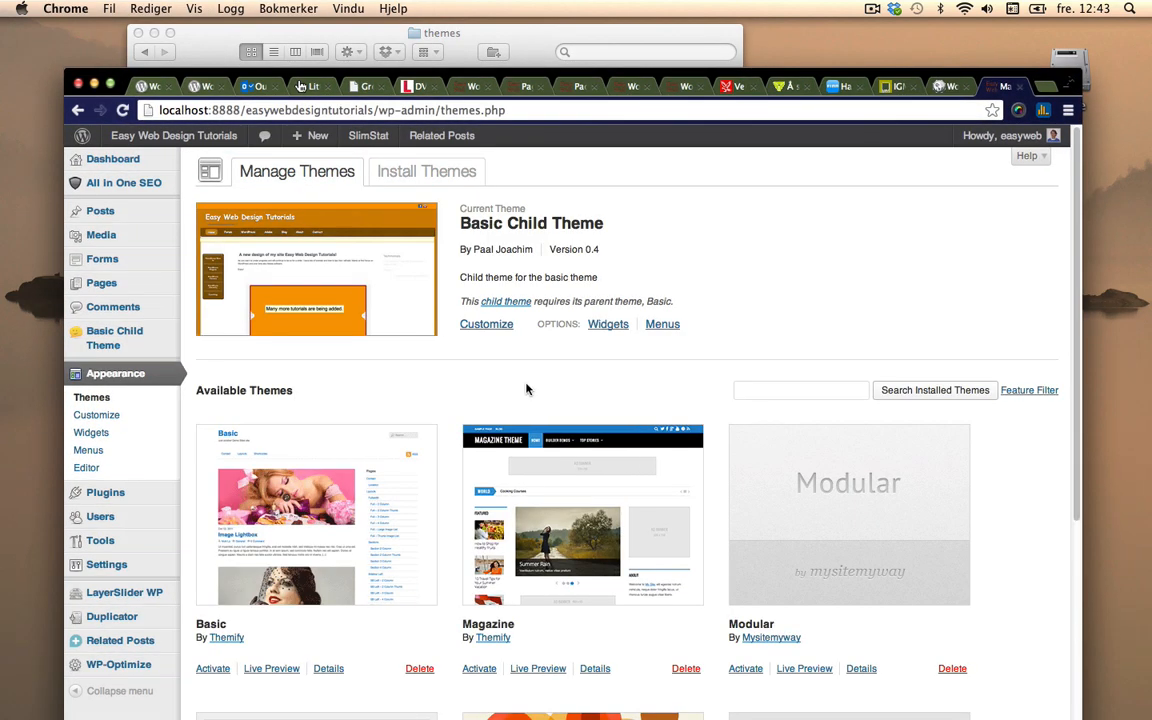
scroll("down", 3)
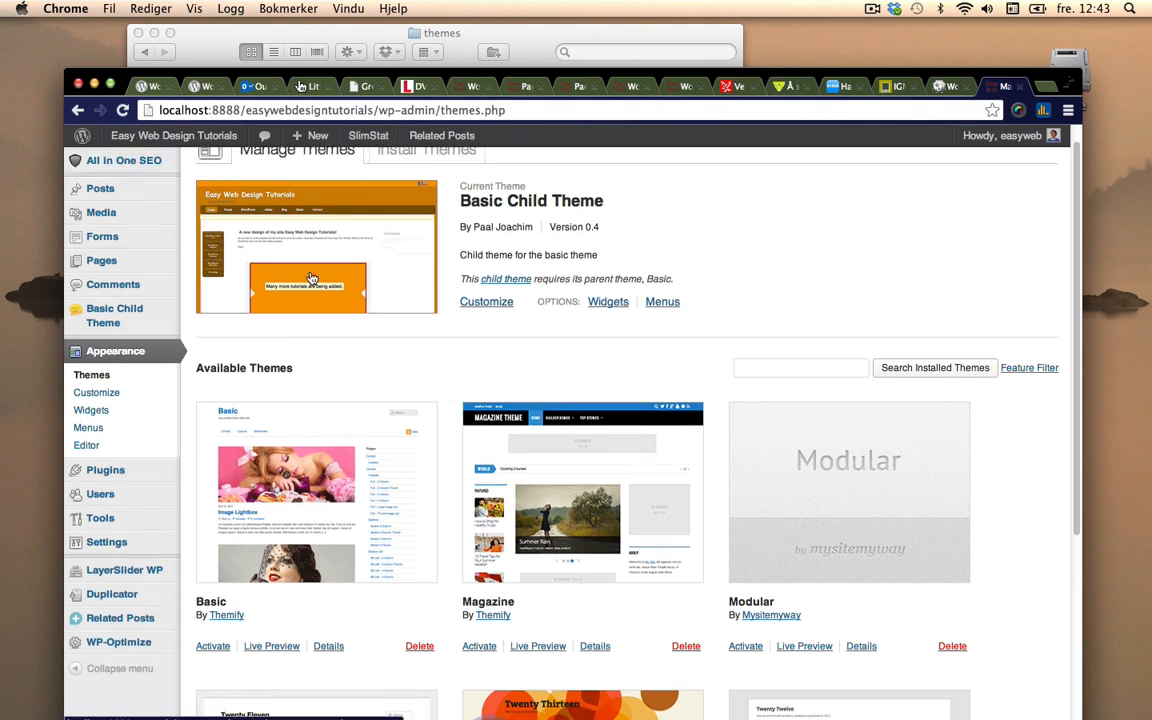
mouse_move(370, 260)
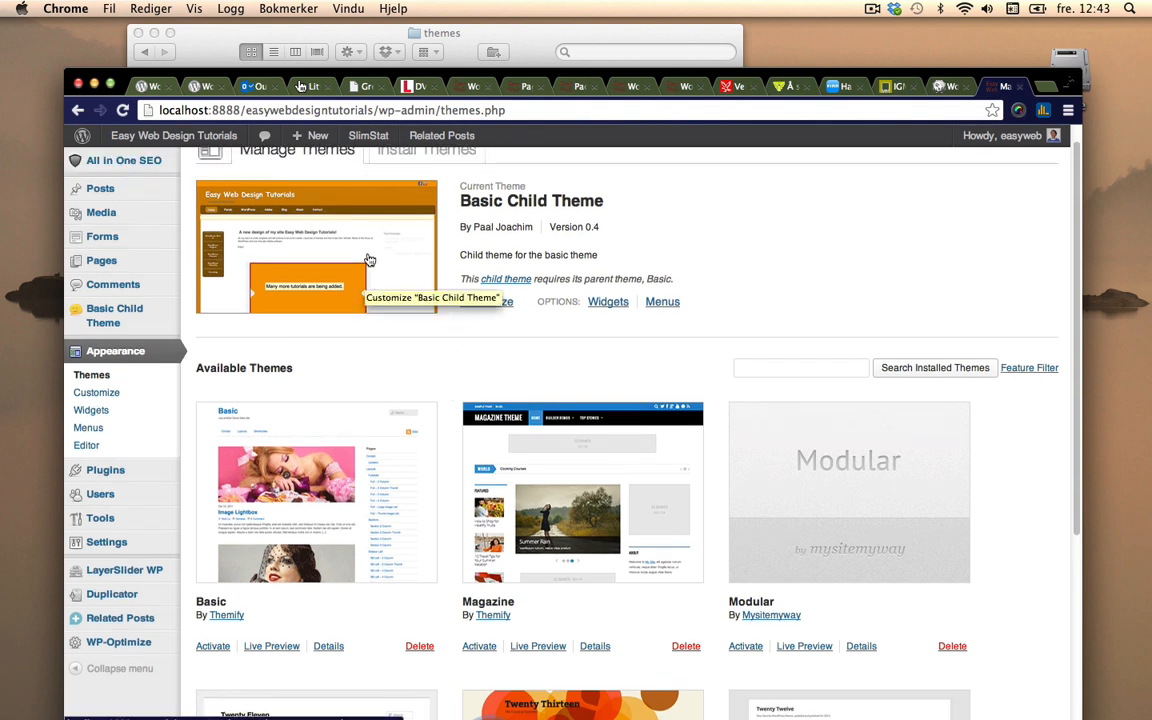
mouse_move(577, 462)
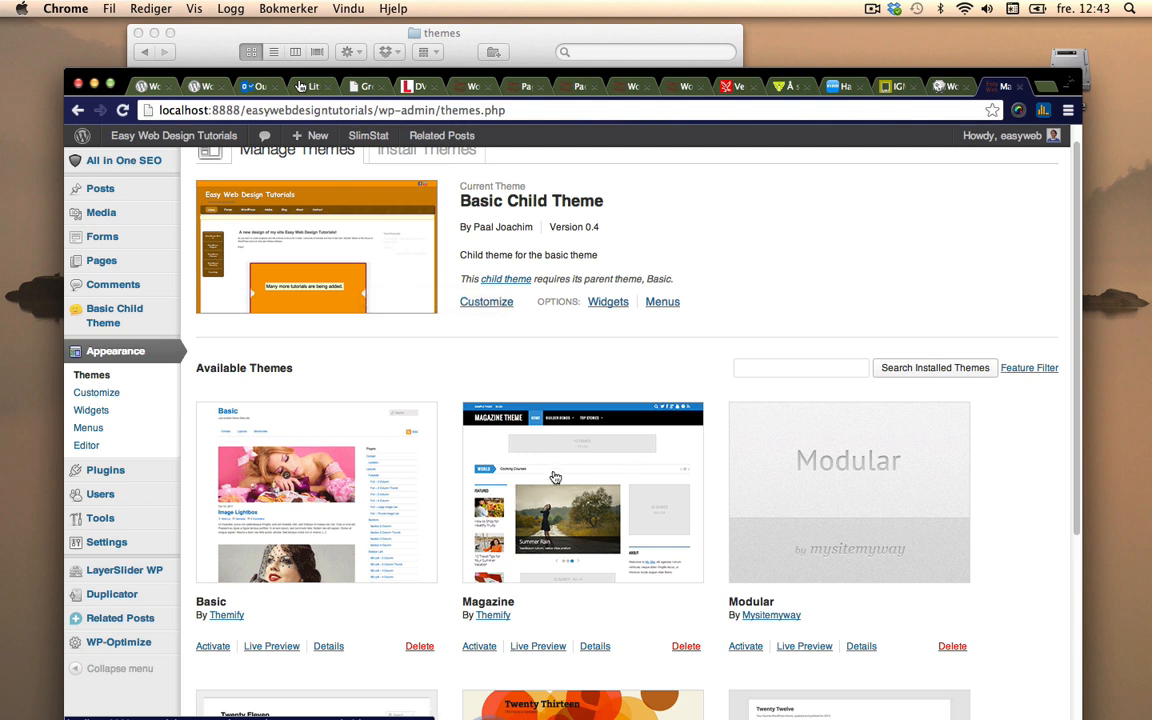
mouse_move(585, 485)
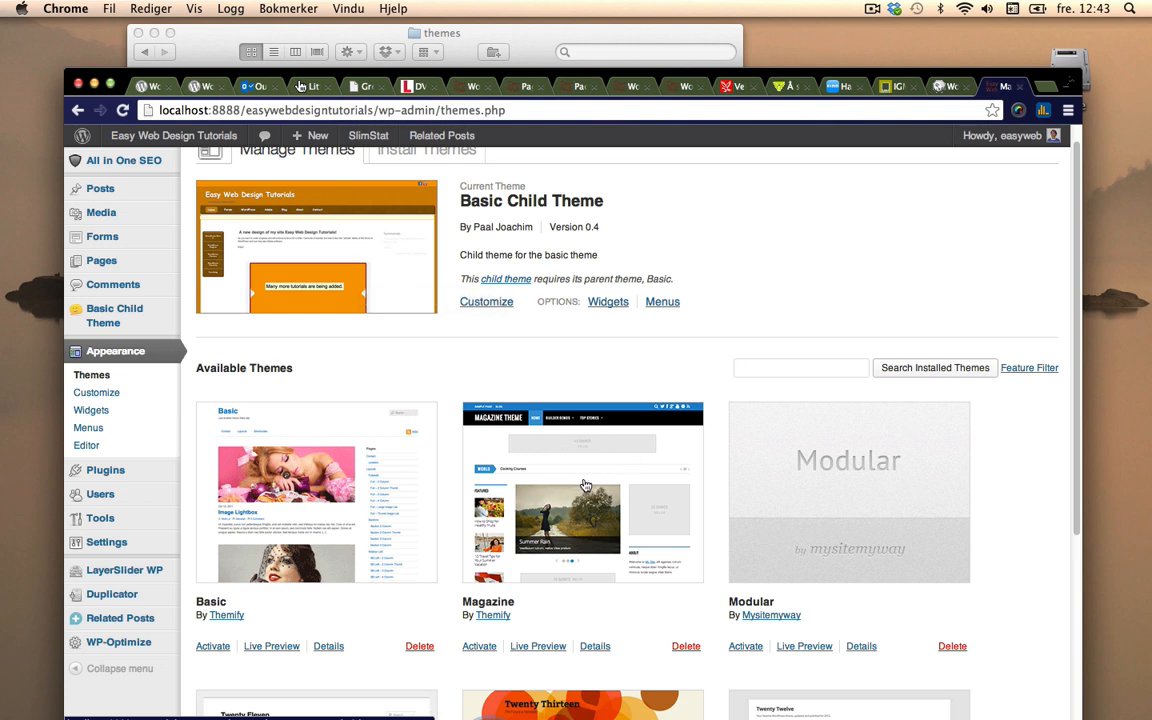
mouse_move(630, 488)
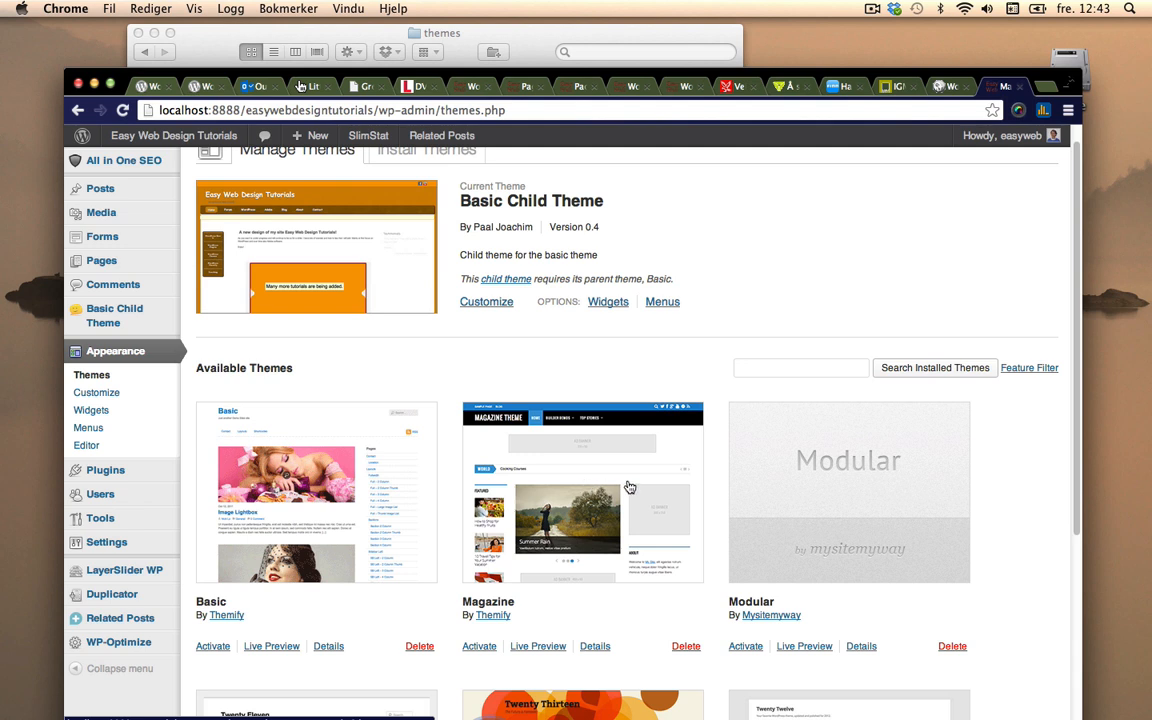
mouse_move(407, 291)
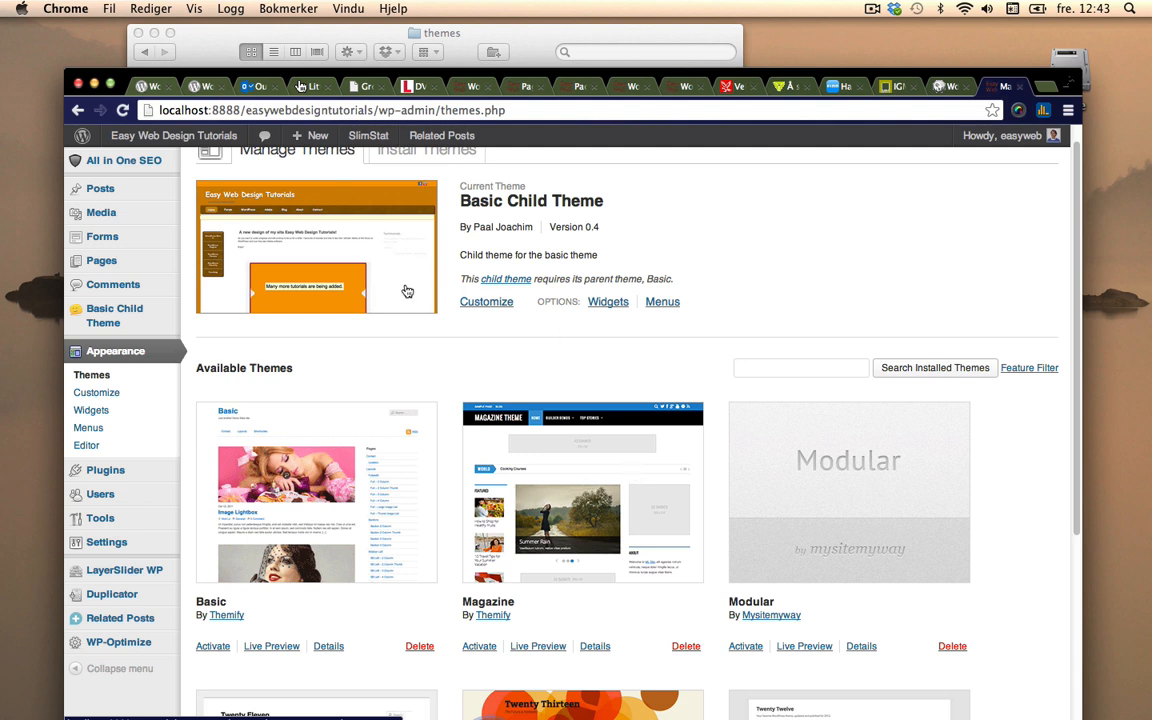
mouse_move(450, 366)
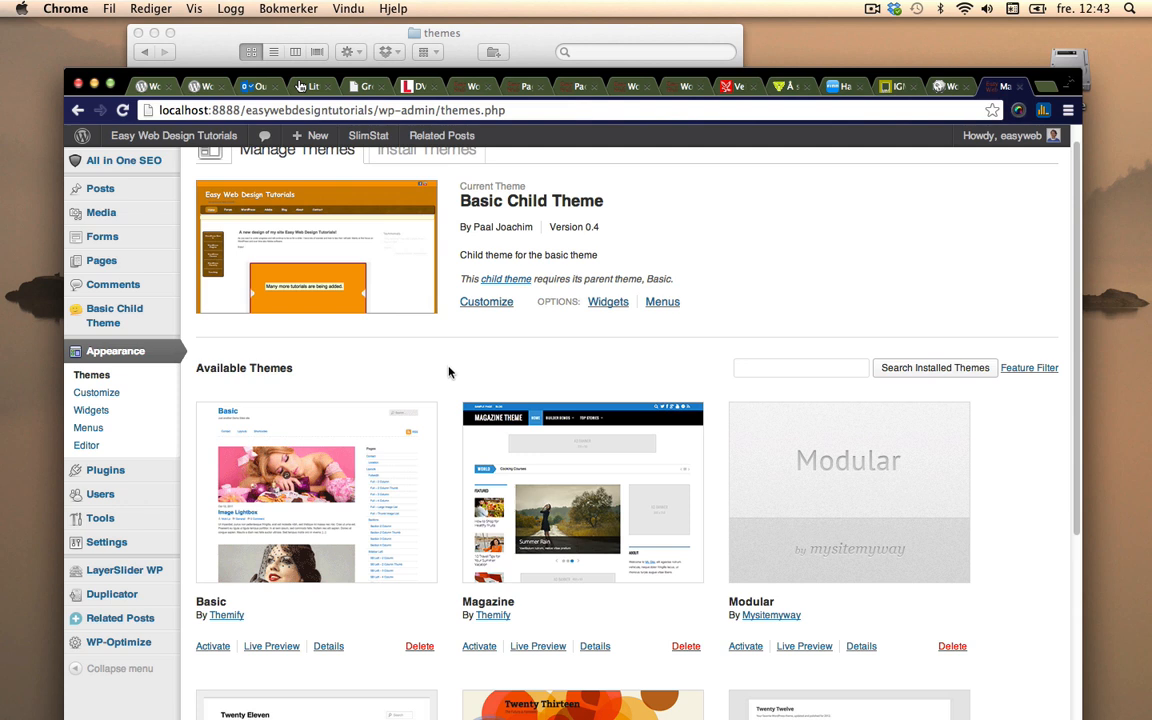
mouse_move(452, 368)
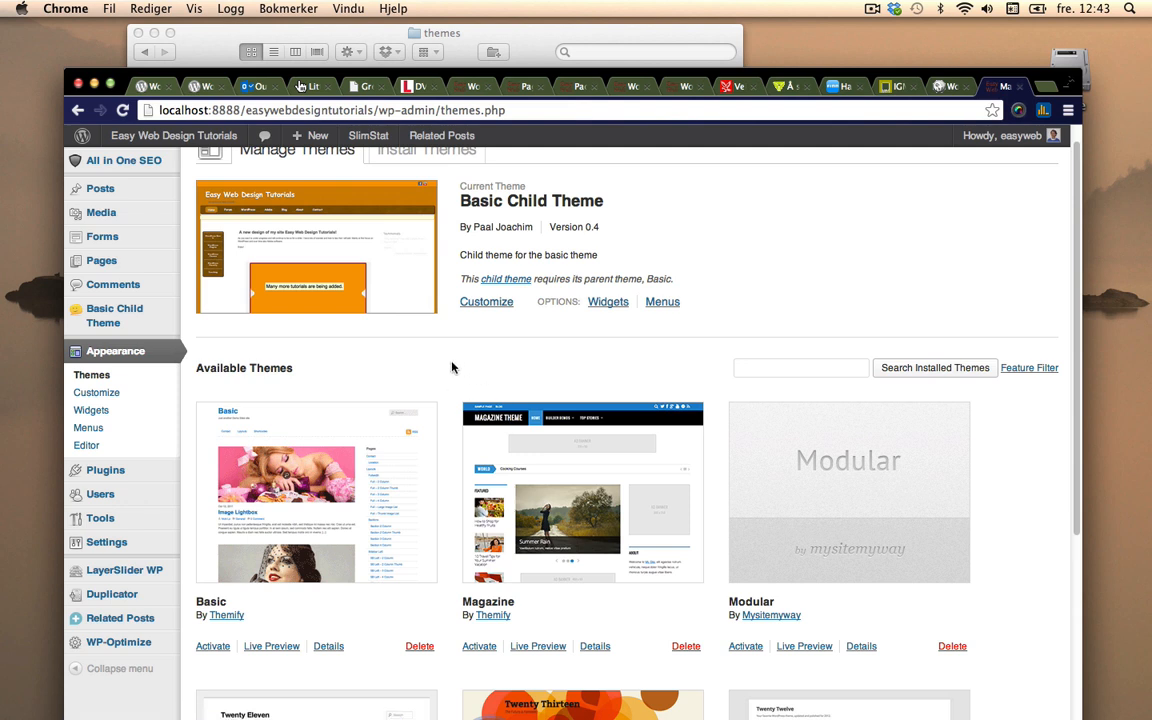
mouse_move(450, 367)
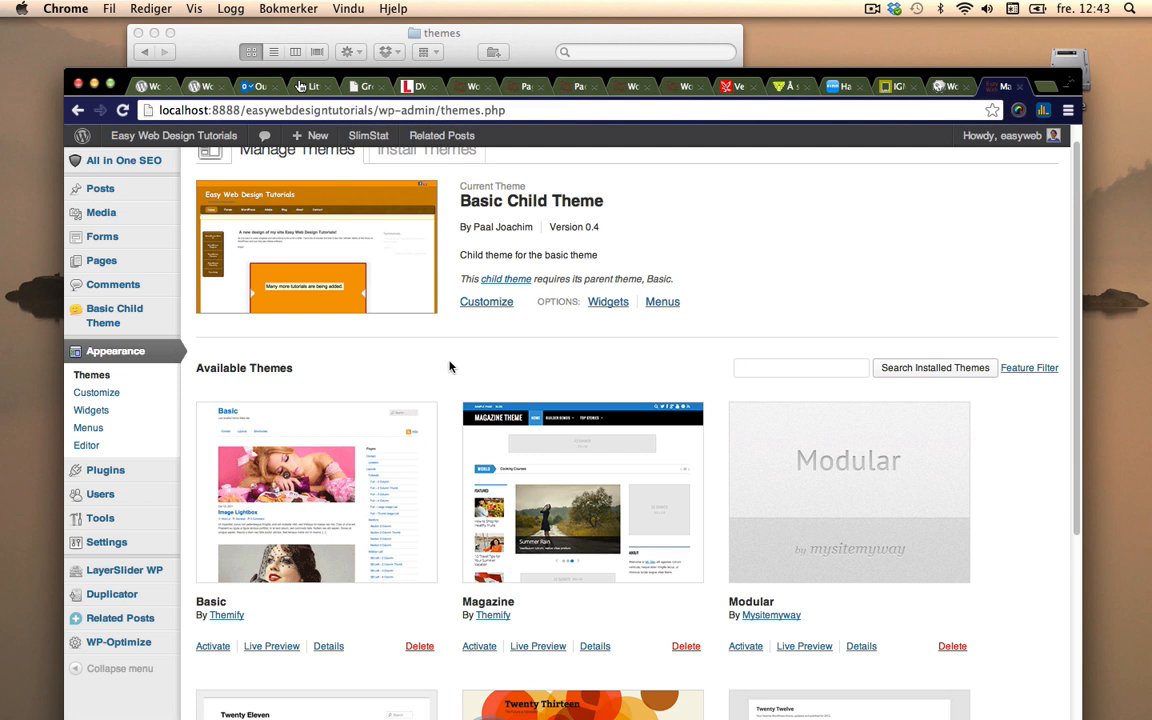